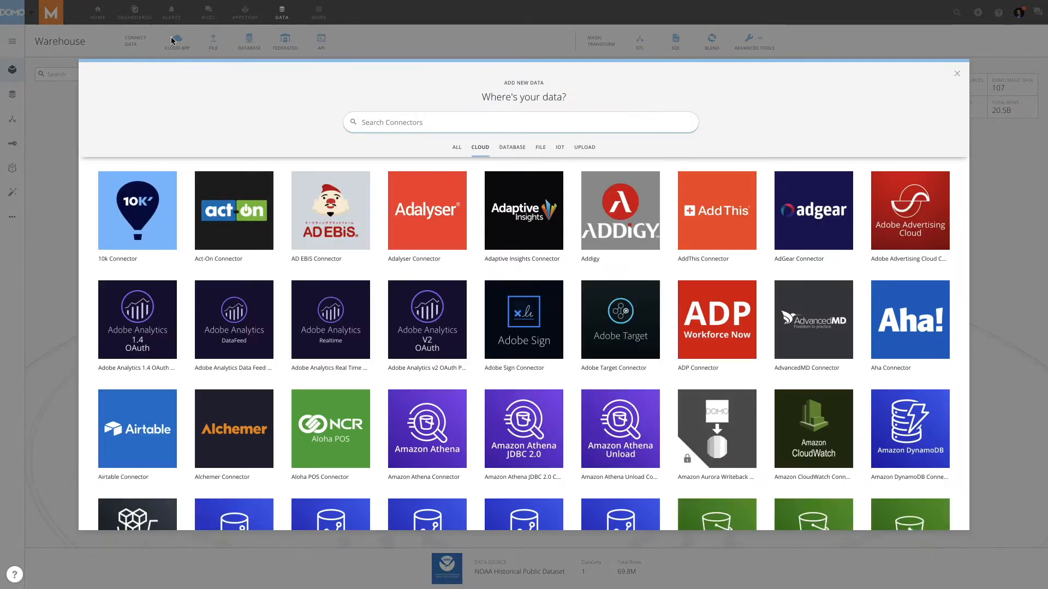
Step: Scroll through the Loan Default Demo dataflow to the Predictions Python script
scroll(down, 3)
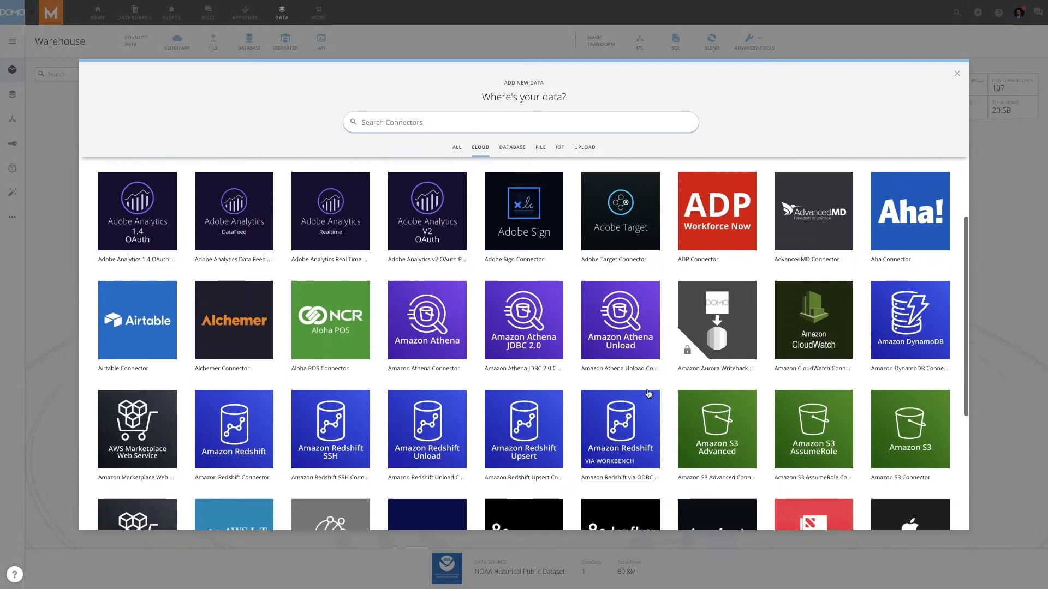
scroll(down, 3)
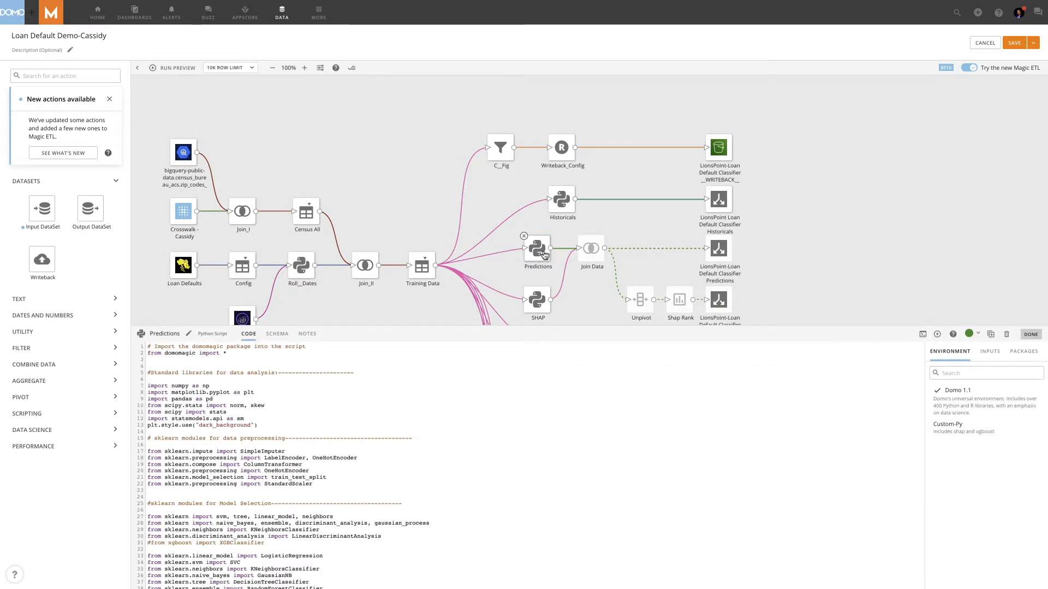
Step: Open the Spend - Budget vs Actual card details page
click(97, 12)
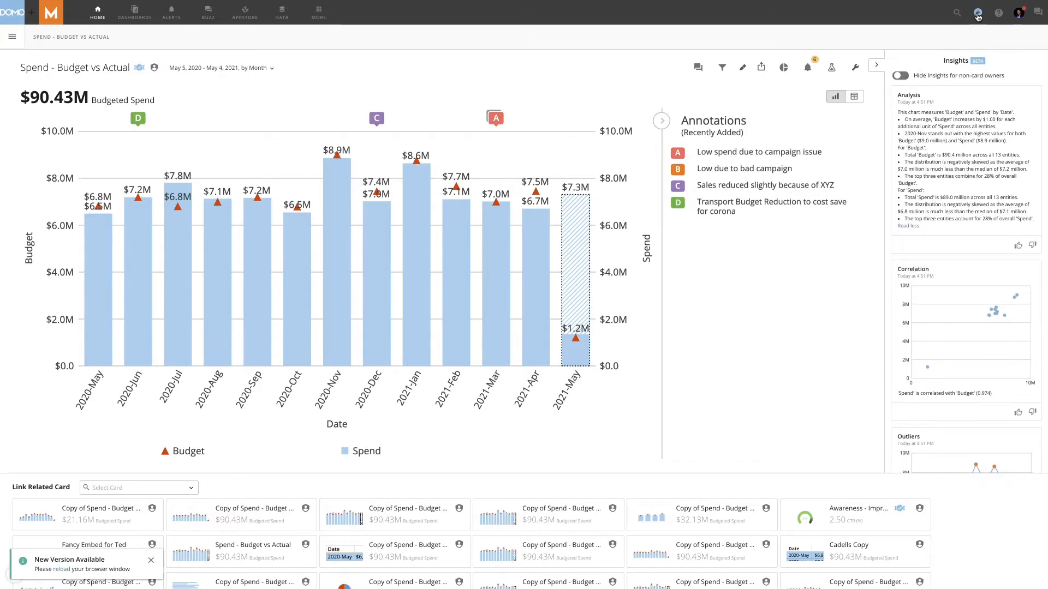
Step: Start a Conversation on the Spend - Budget vs Actual card and open an annotation thread
click(977, 12)
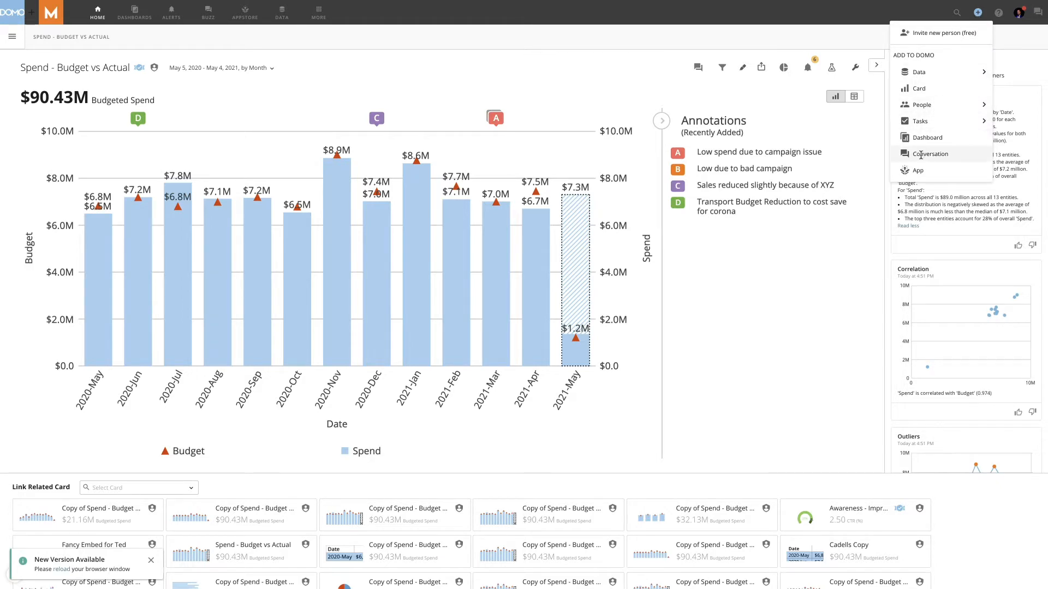
click(929, 154)
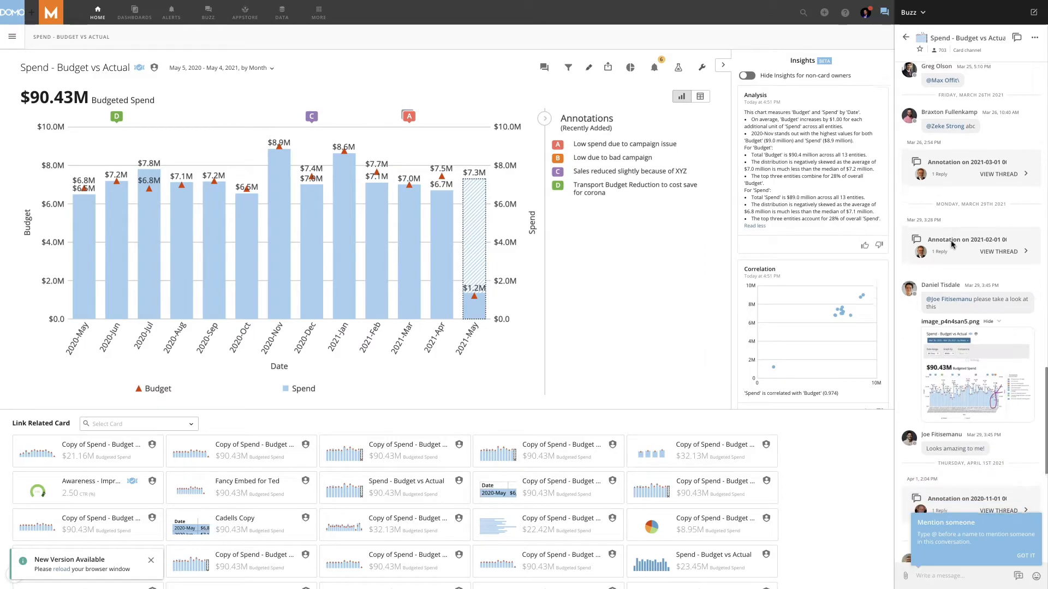
click(135, 12)
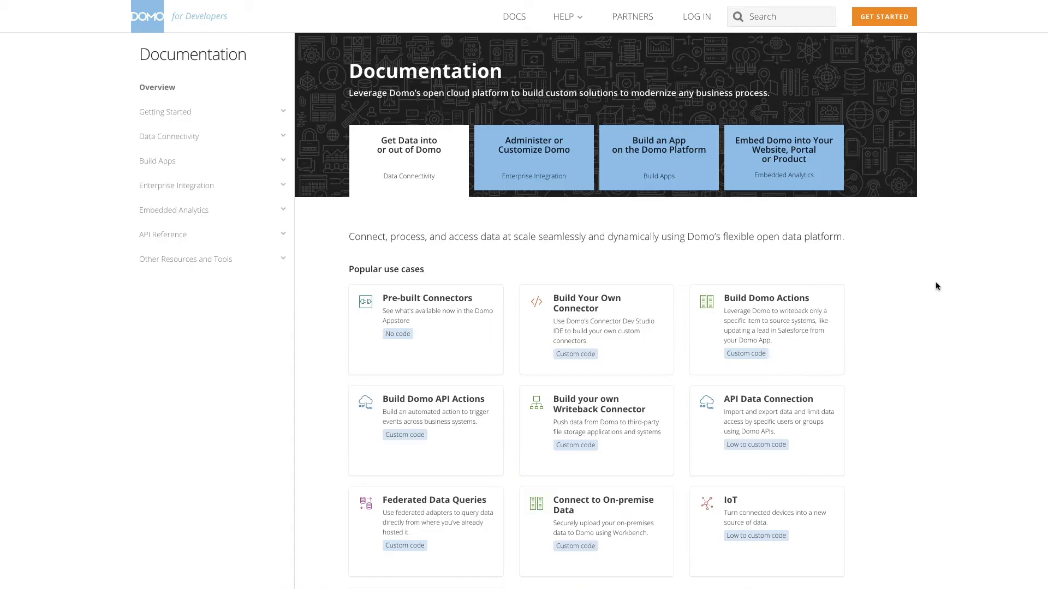
Step: Scroll down the developer documentation through the Popular use cases tiles
scroll(down, 3)
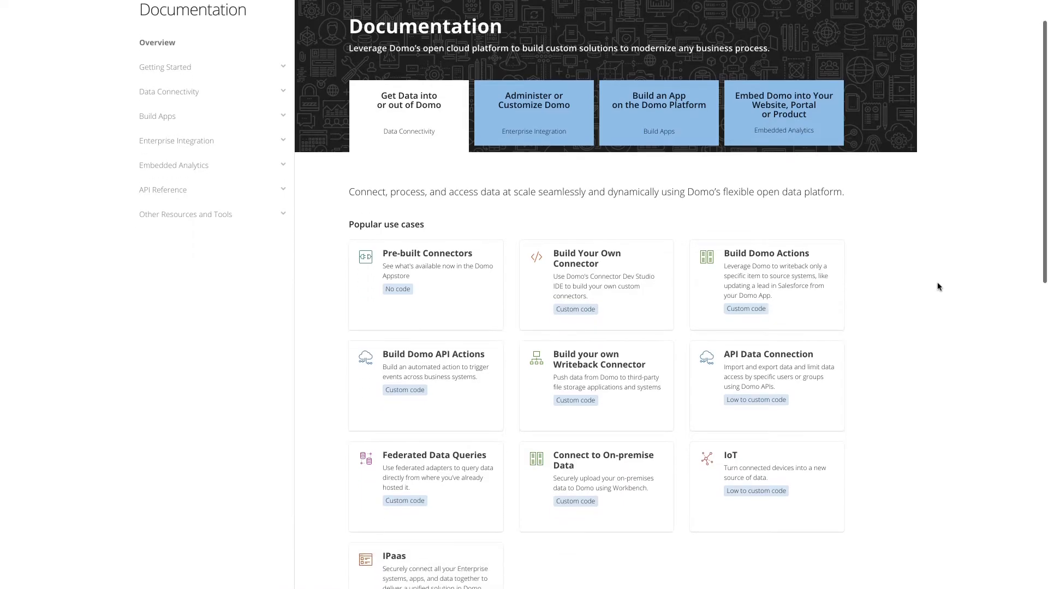
scroll(down, 3)
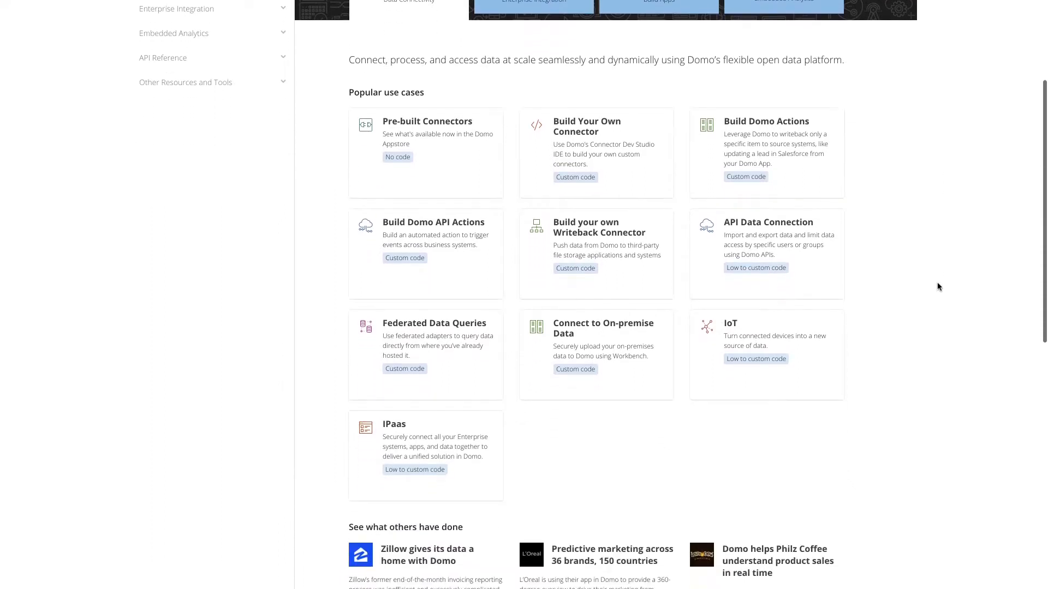
scroll(down, 3)
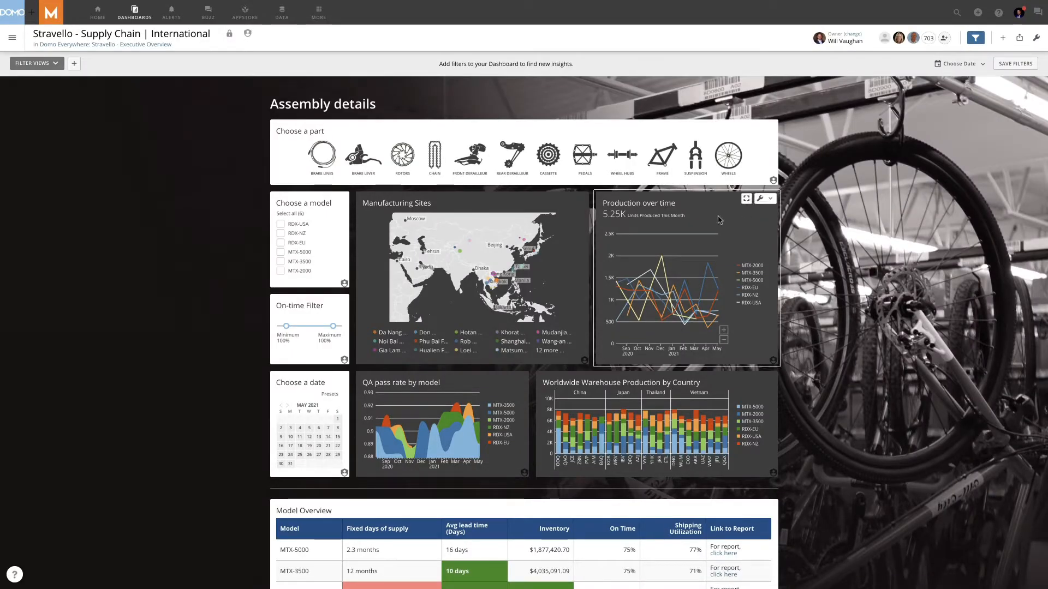
Step: Choose Domo Everywhere from the Production over time card's wrench menu
click(767, 198)
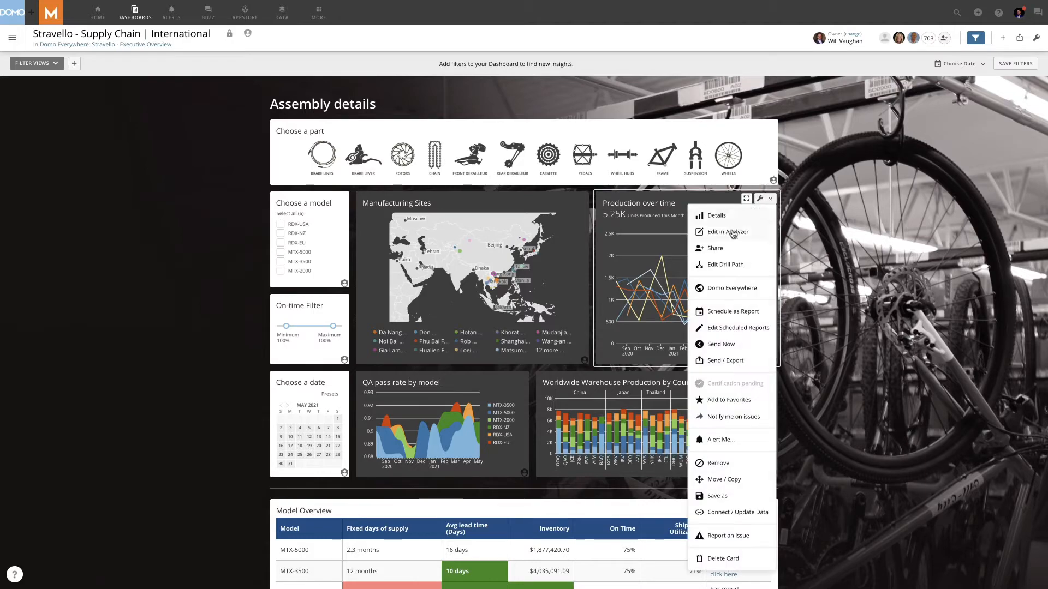
click(731, 288)
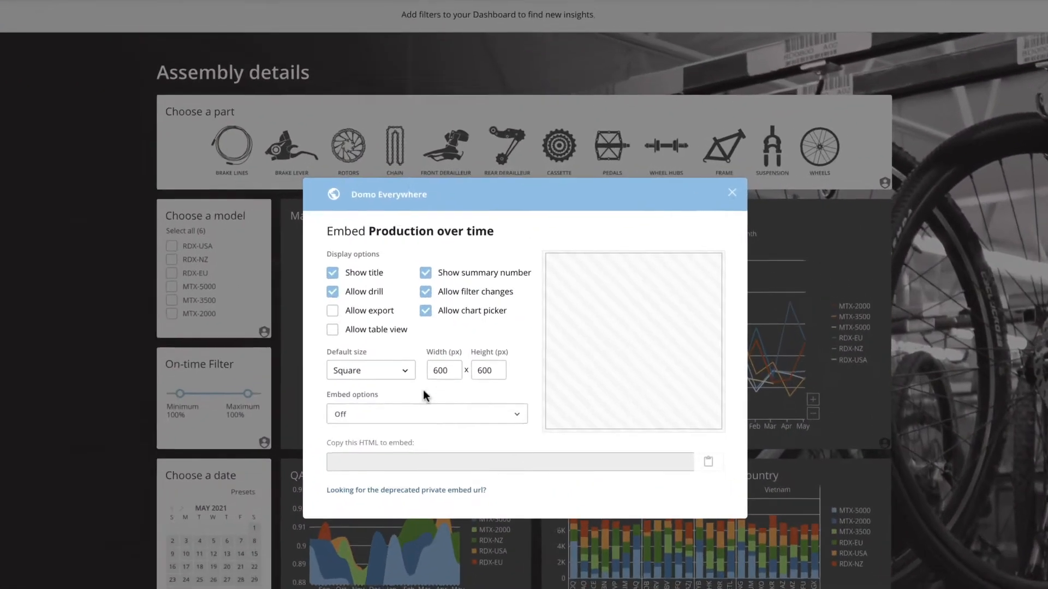
click(425, 413)
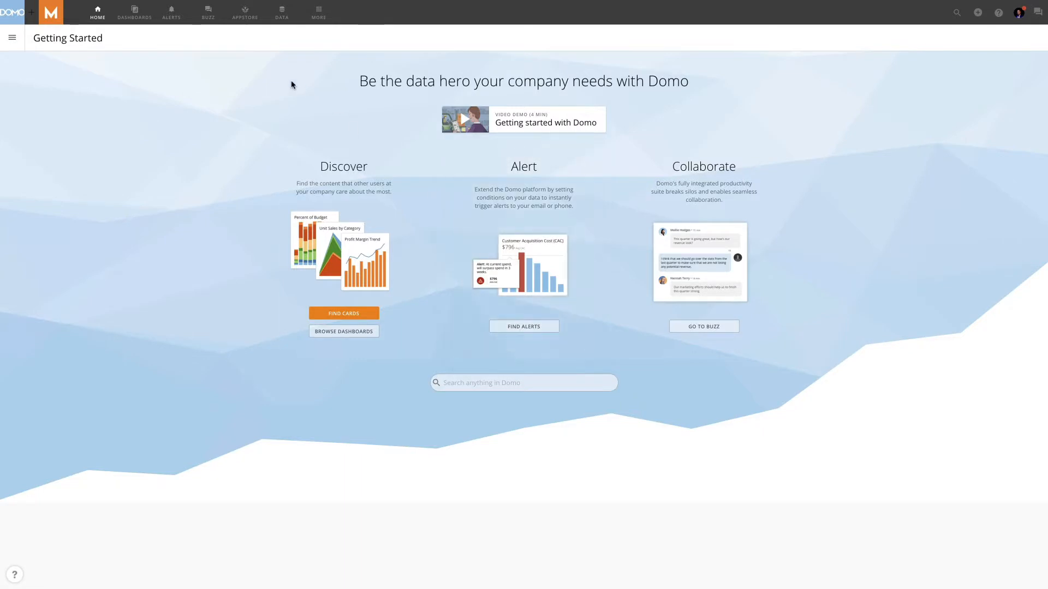
Step: Open APPSTORE and scroll through the featured and trending apps
click(245, 12)
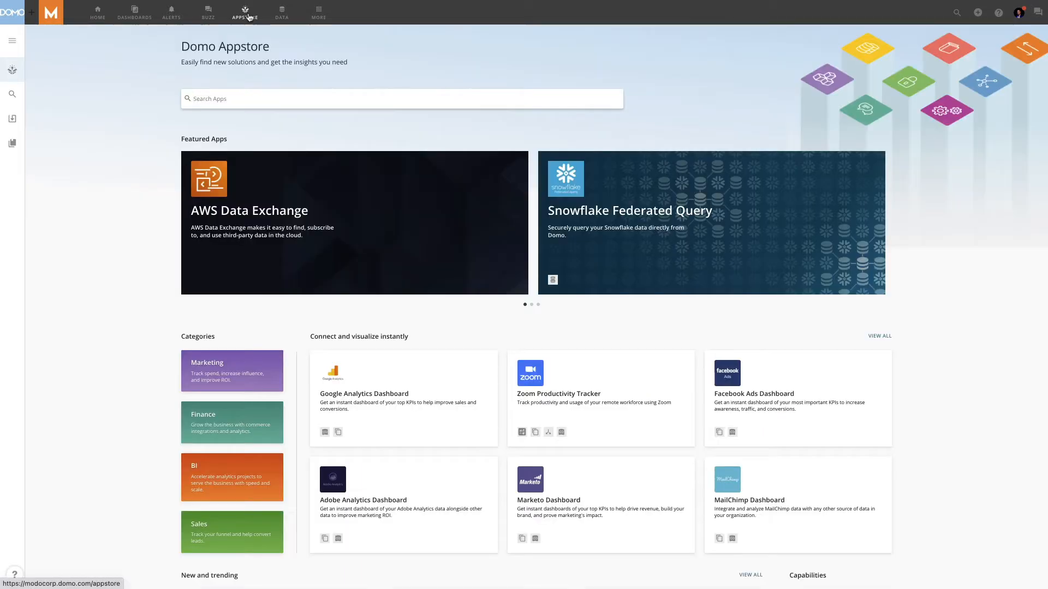
scroll(down, 3)
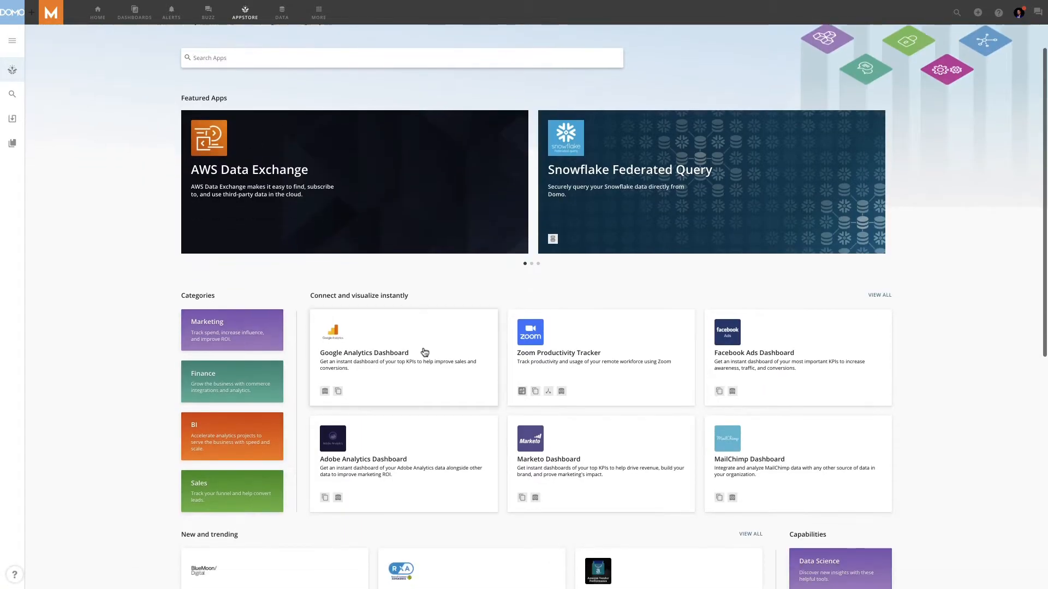
scroll(down, 3)
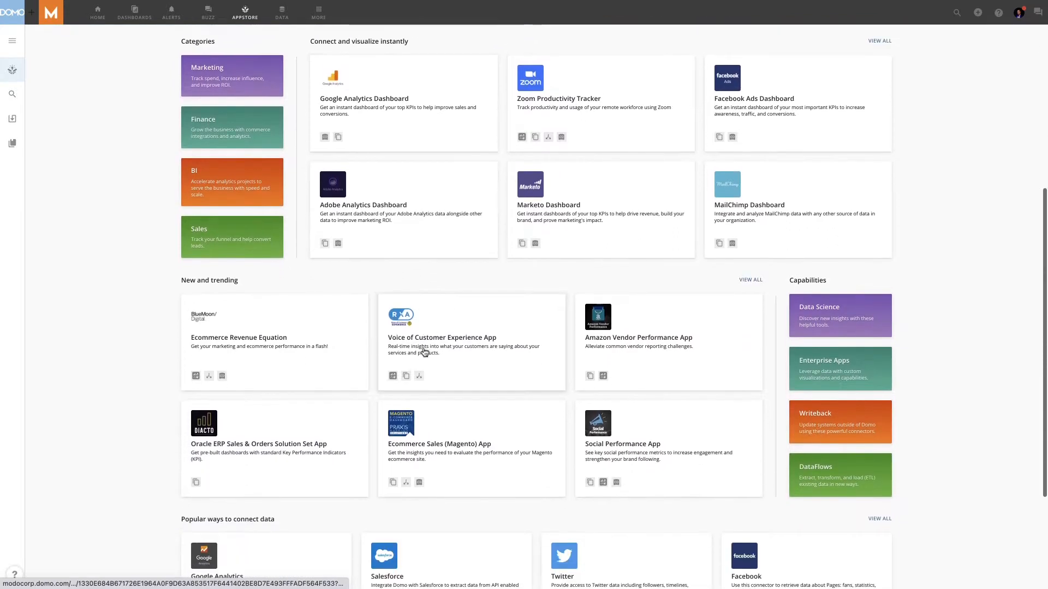
scroll(down, 3)
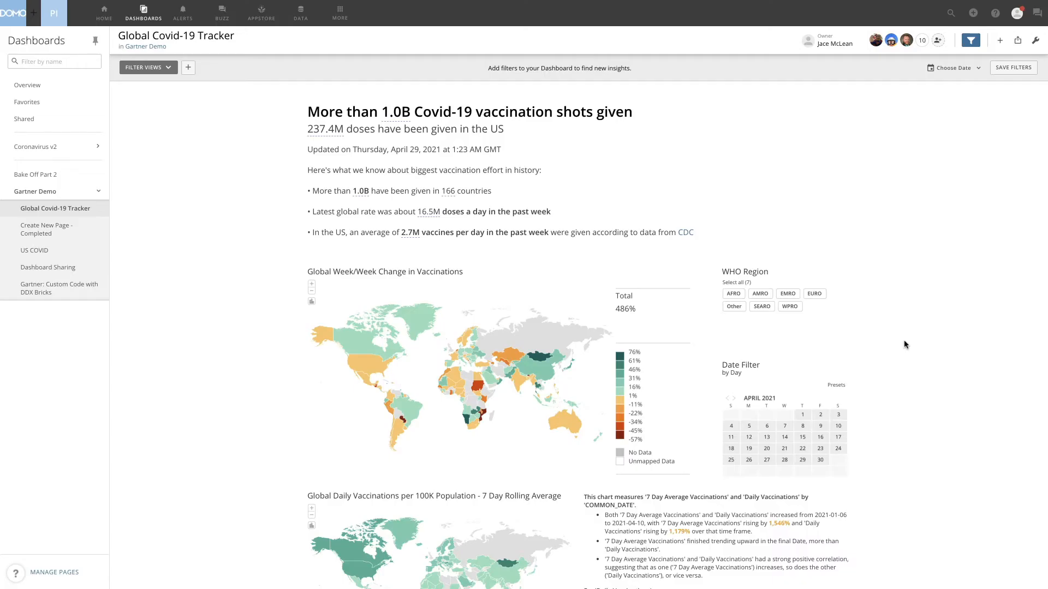
Step: Scroll through the Global Covid-19 Tracker's vaccination summary card
scroll(down, 3)
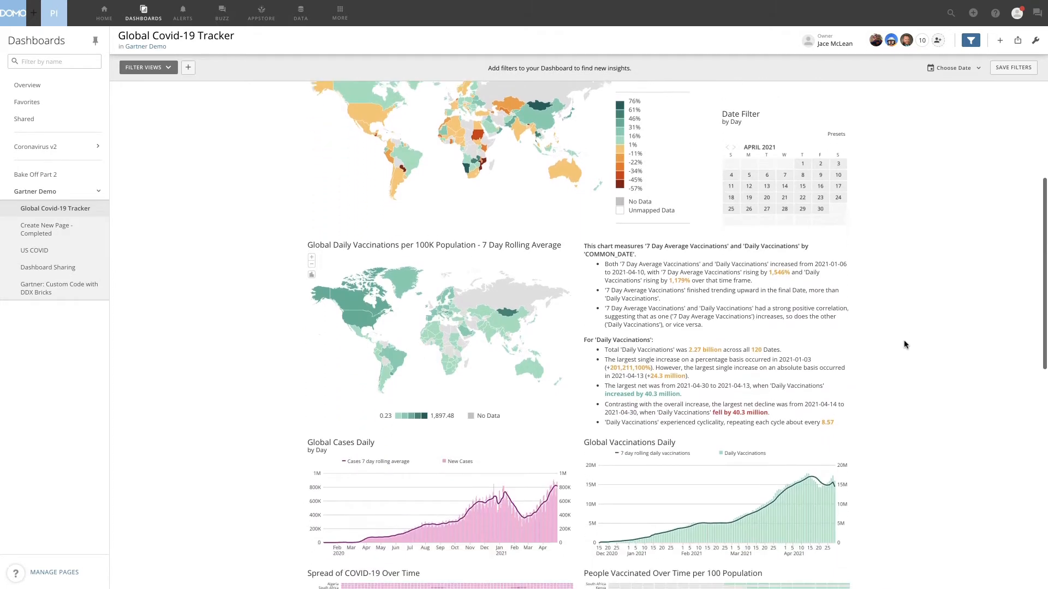
scroll(down, 3)
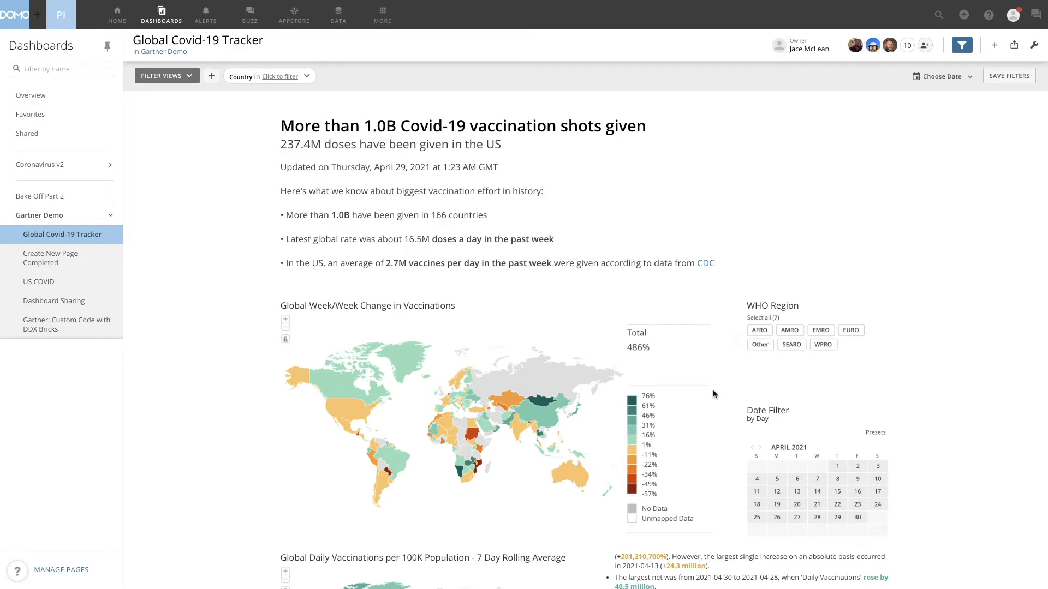
mouse_move(373, 378)
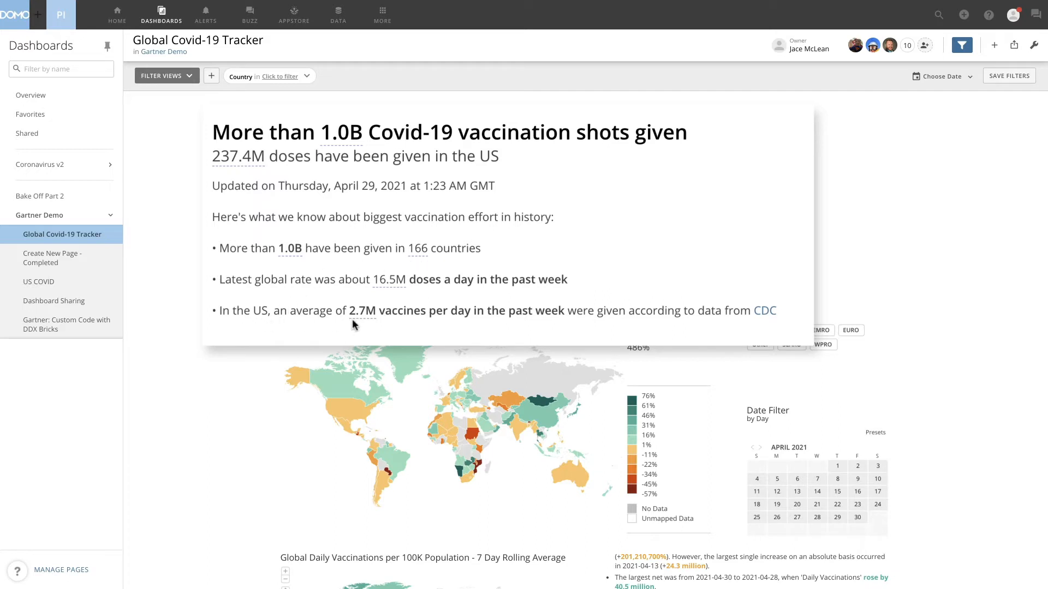
mouse_move(385, 321)
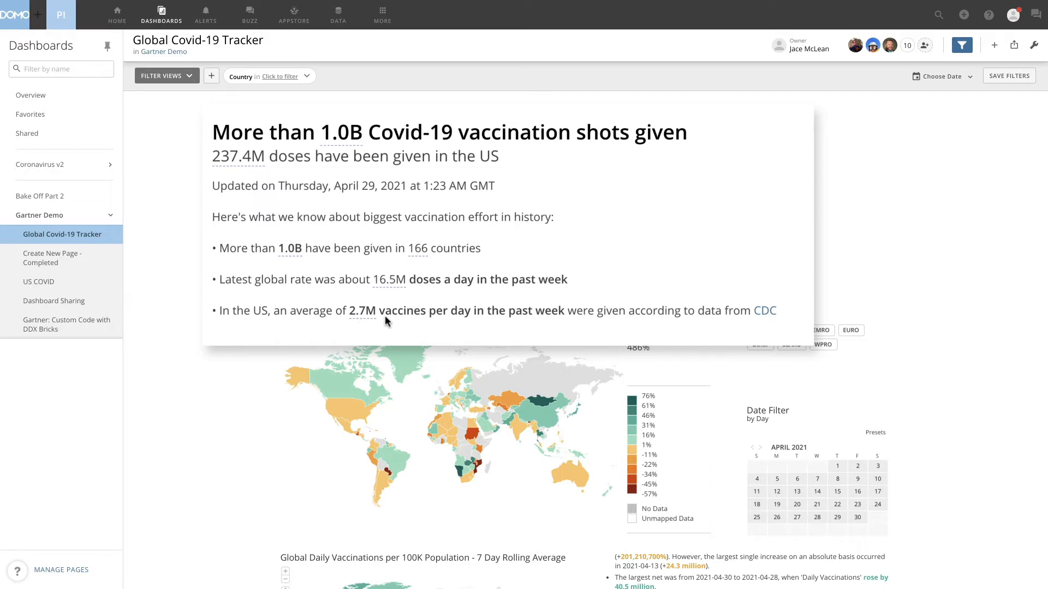
scroll(down, 3)
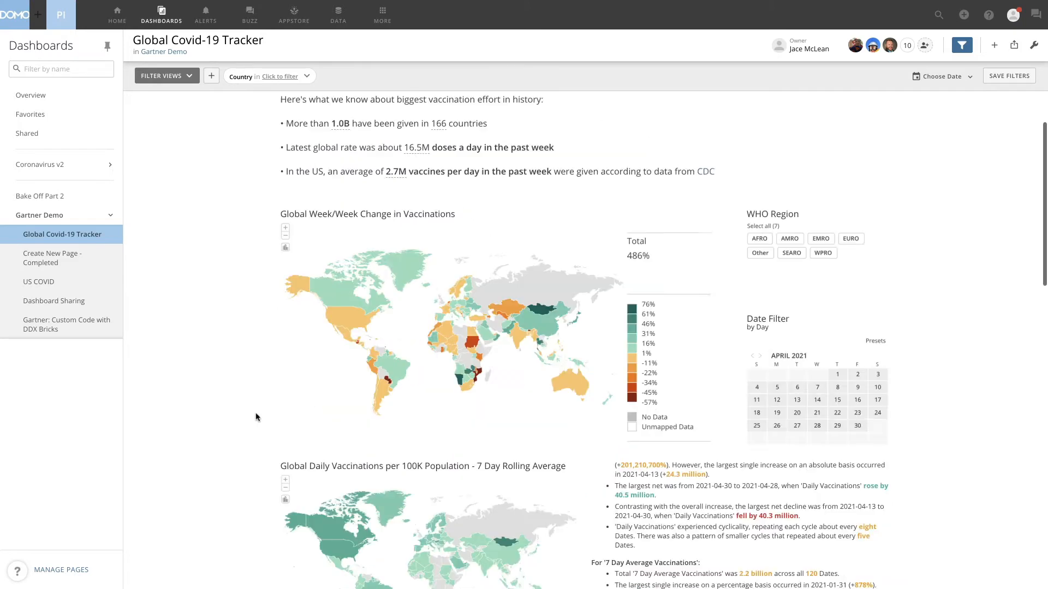
scroll(down, 3)
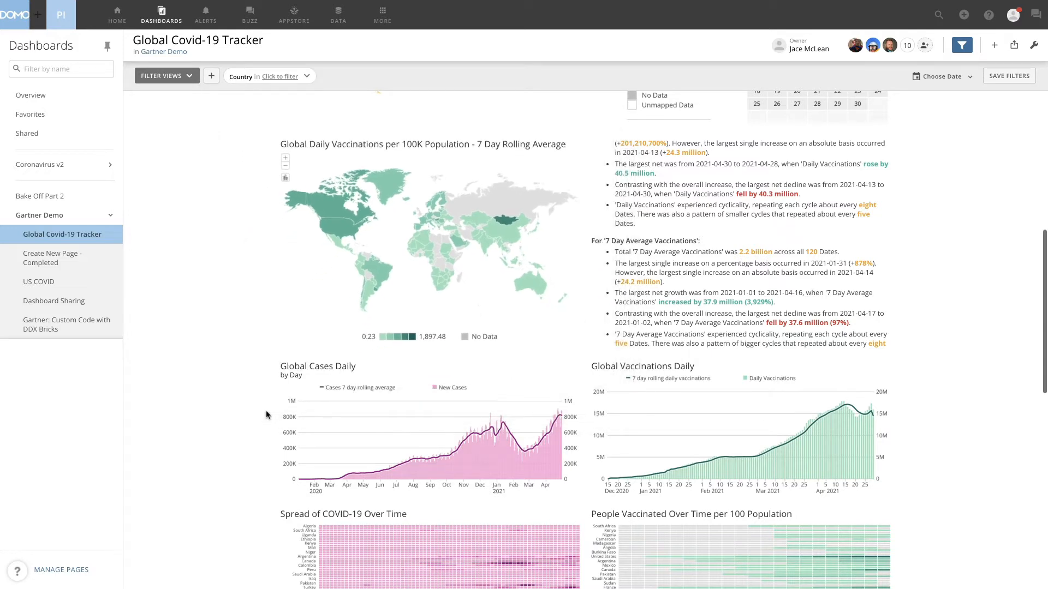
scroll(down, 3)
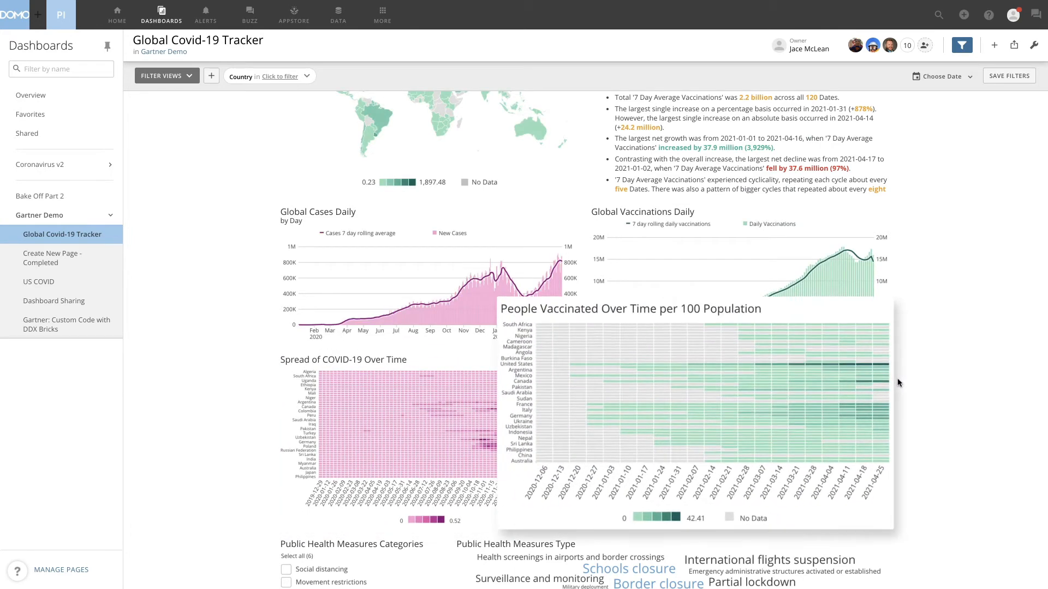
scroll(down, 3)
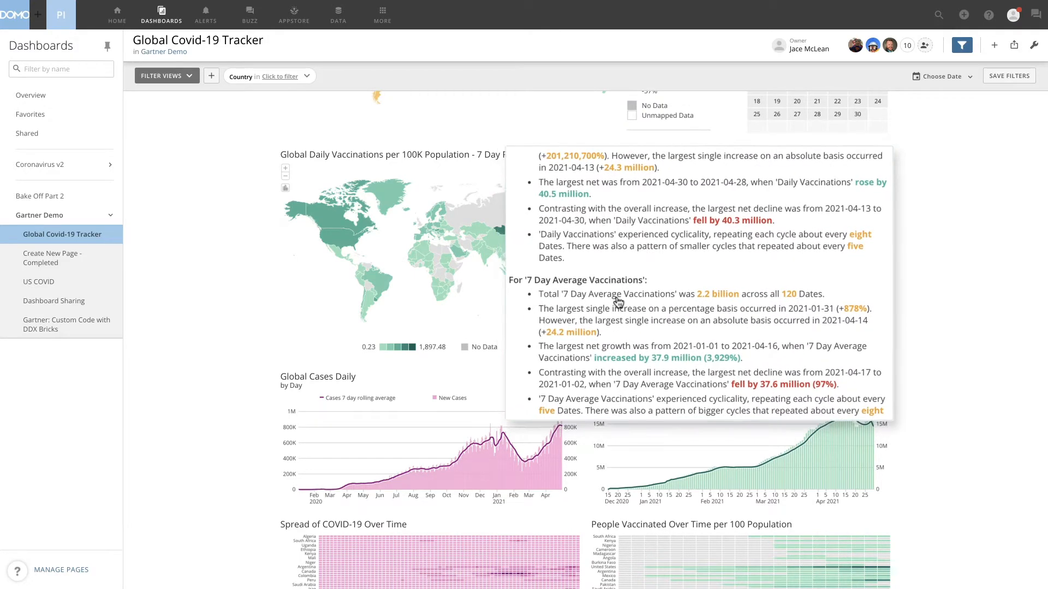
scroll(down, 3)
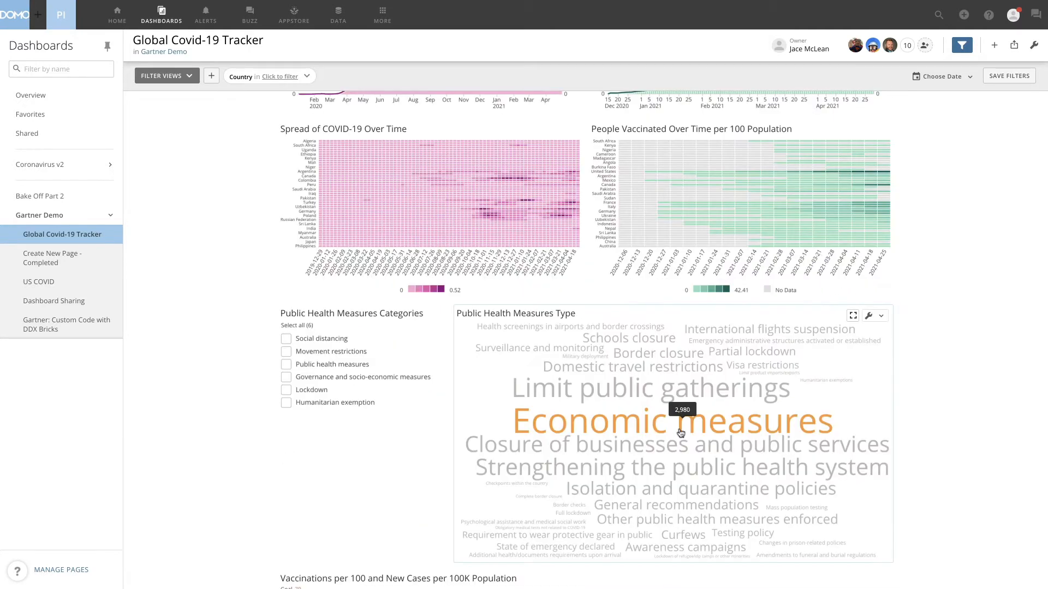
scroll(down, 3)
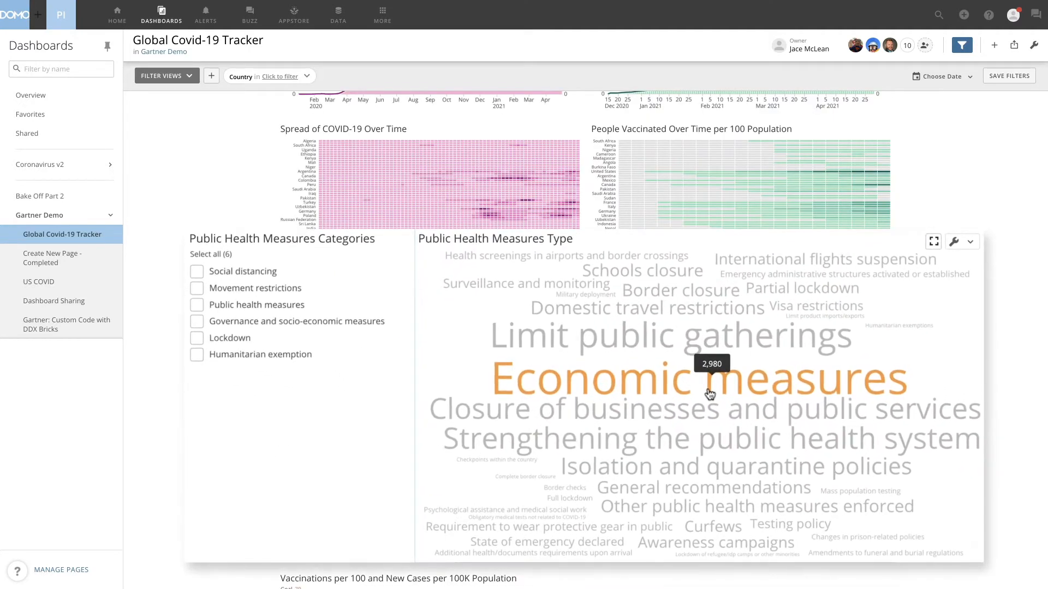
scroll(down, 3)
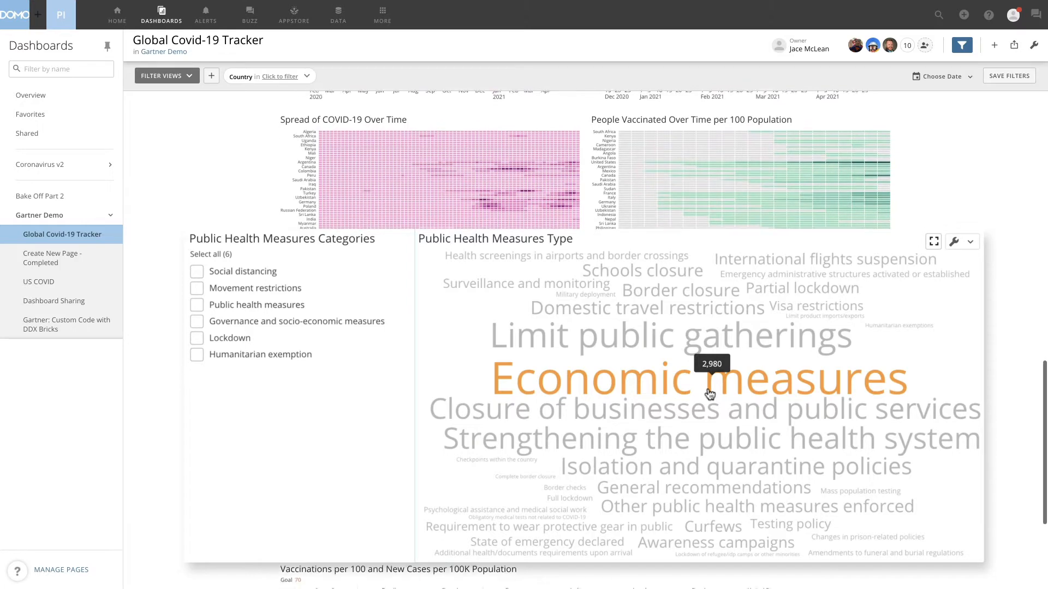
scroll(down, 3)
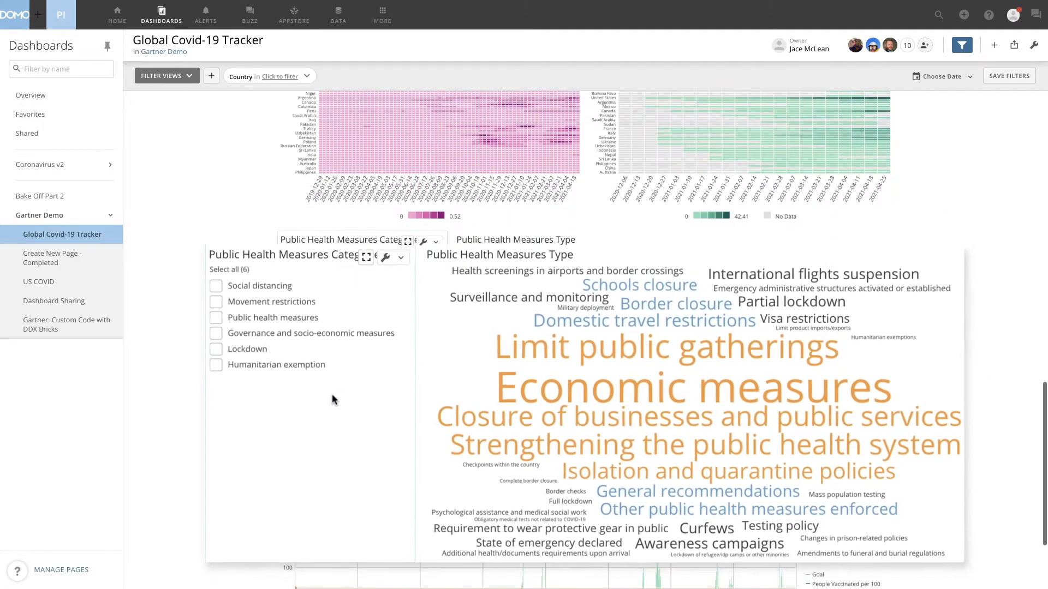
scroll(down, 3)
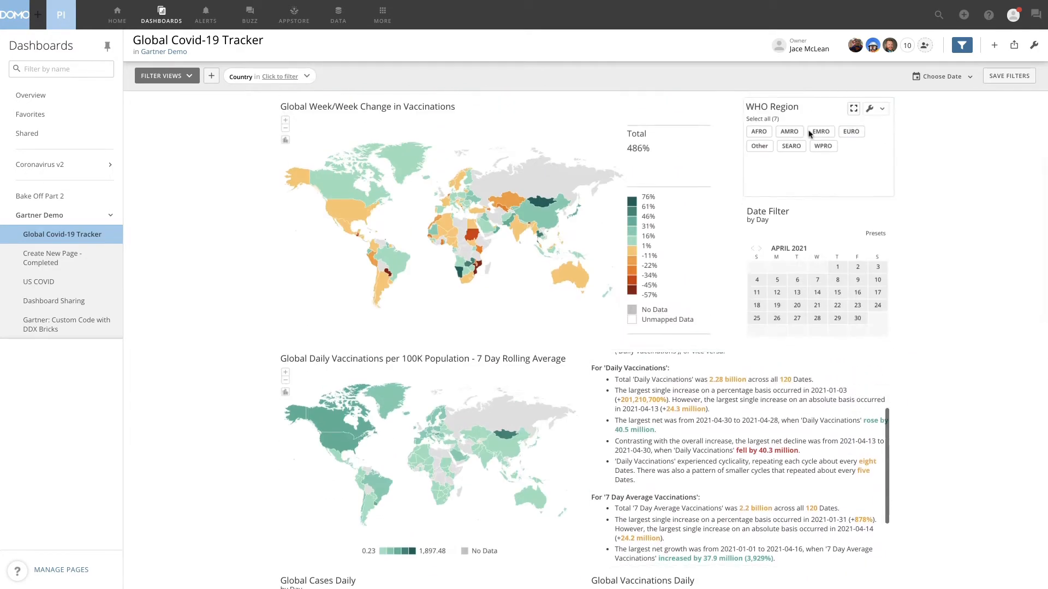
Step: Click the United States on the map and scroll through the filtered cards
click(789, 131)
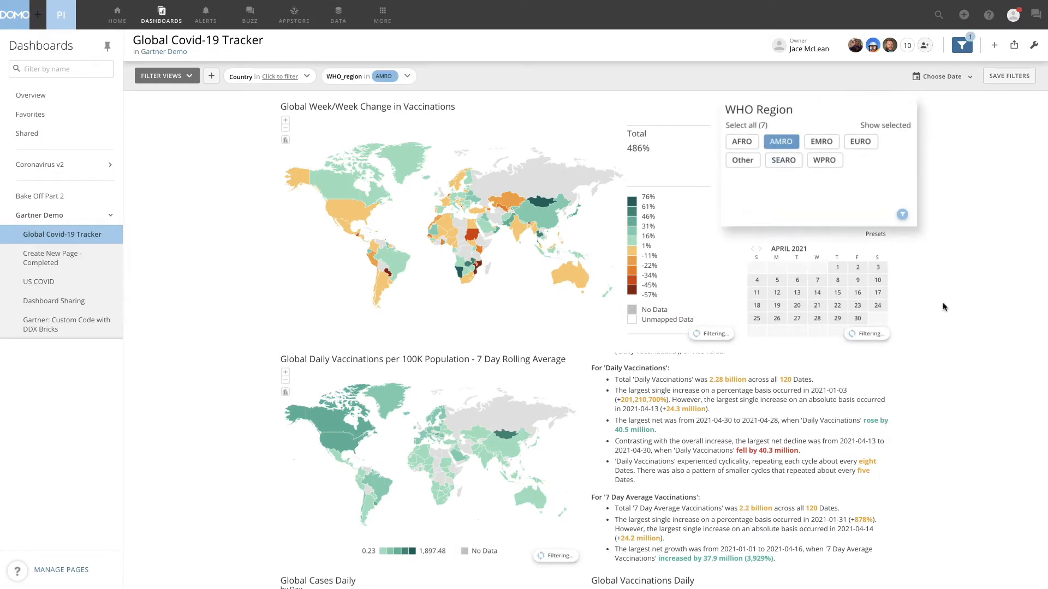
scroll(down, 3)
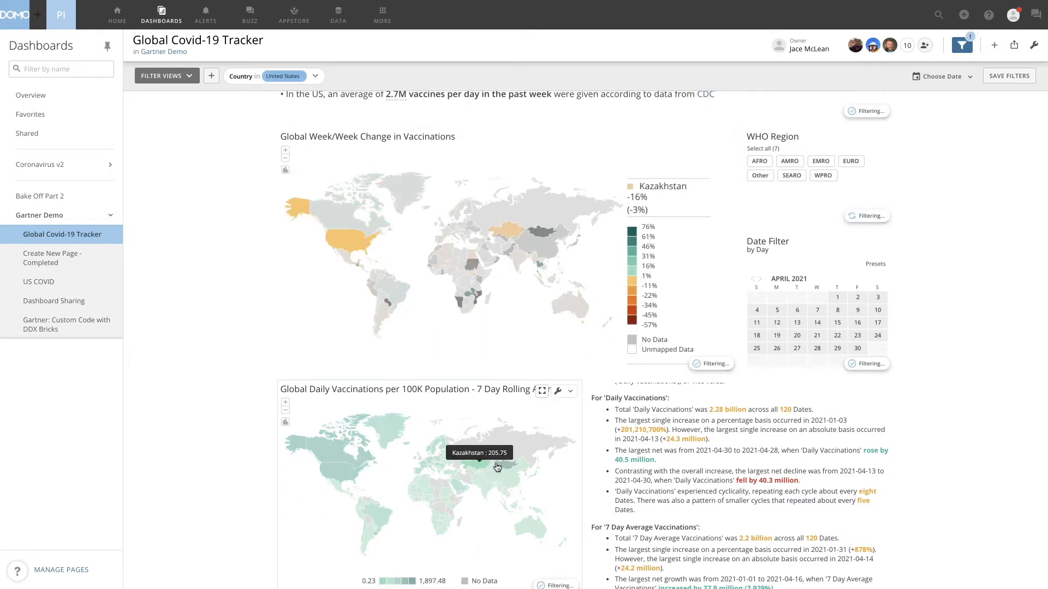
click(760, 161)
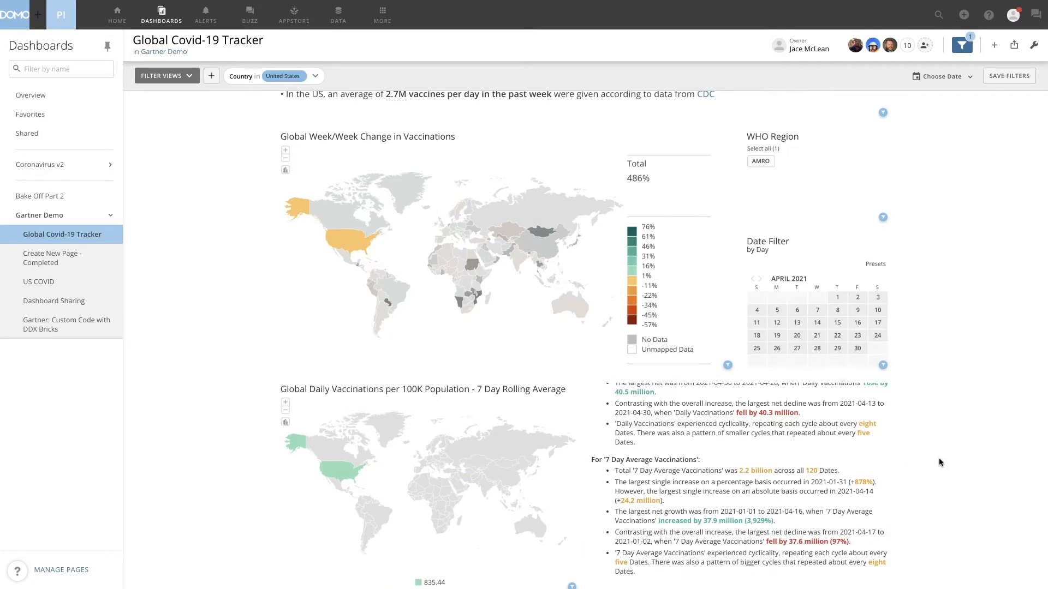
scroll(down, 3)
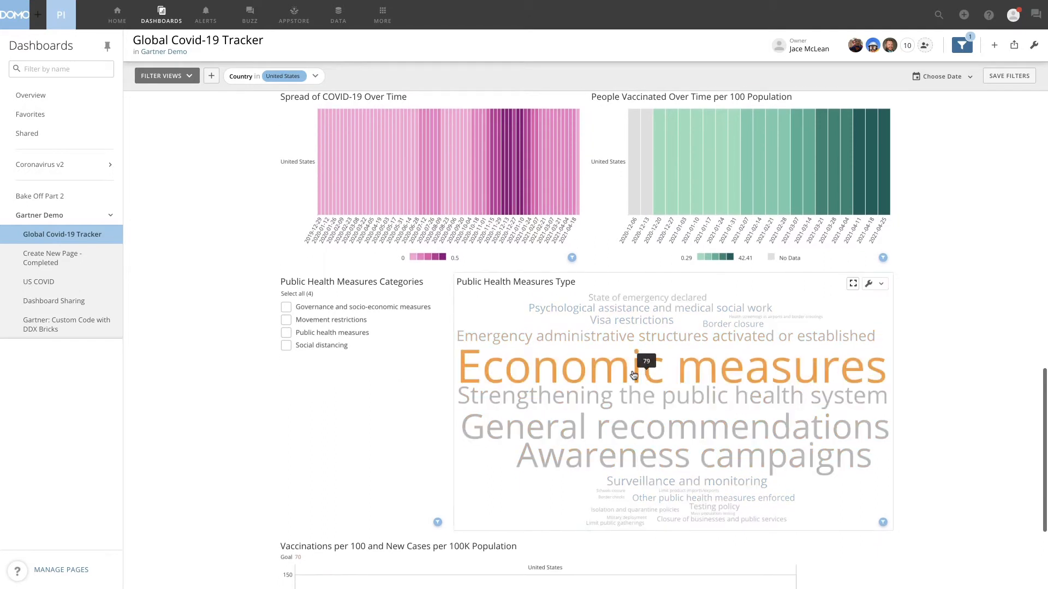
mouse_move(619, 375)
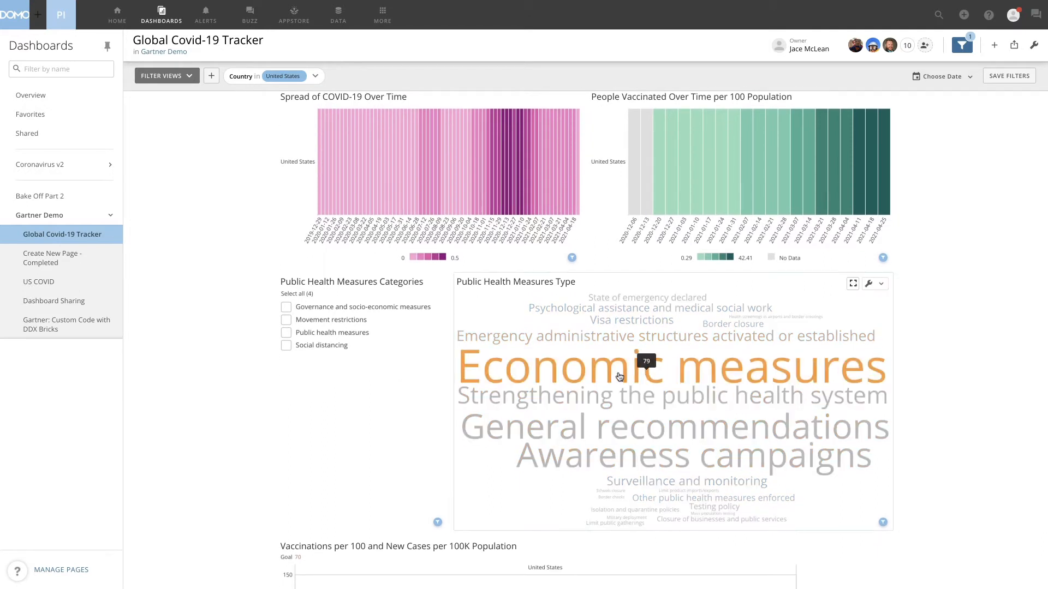
mouse_move(603, 381)
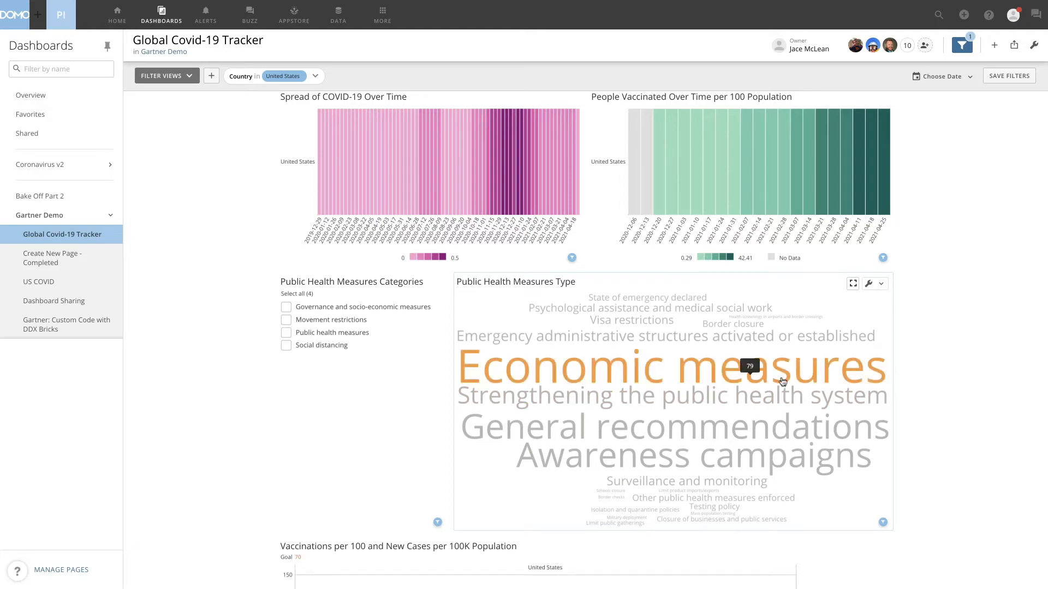
scroll(down, 3)
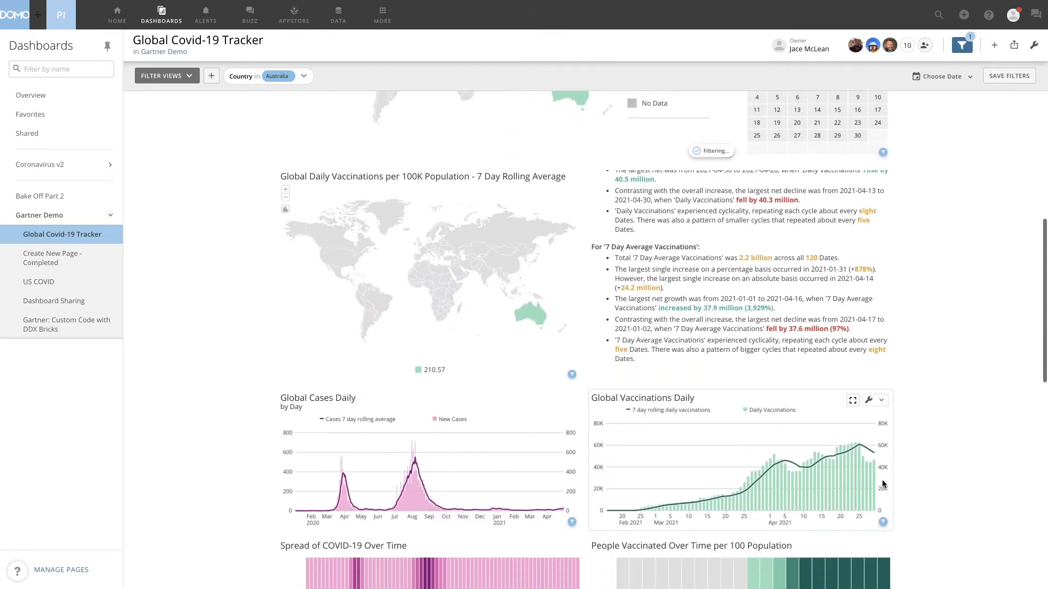
Step: Set the Country filter to Australia and scroll through the updated cards
scroll(down, 3)
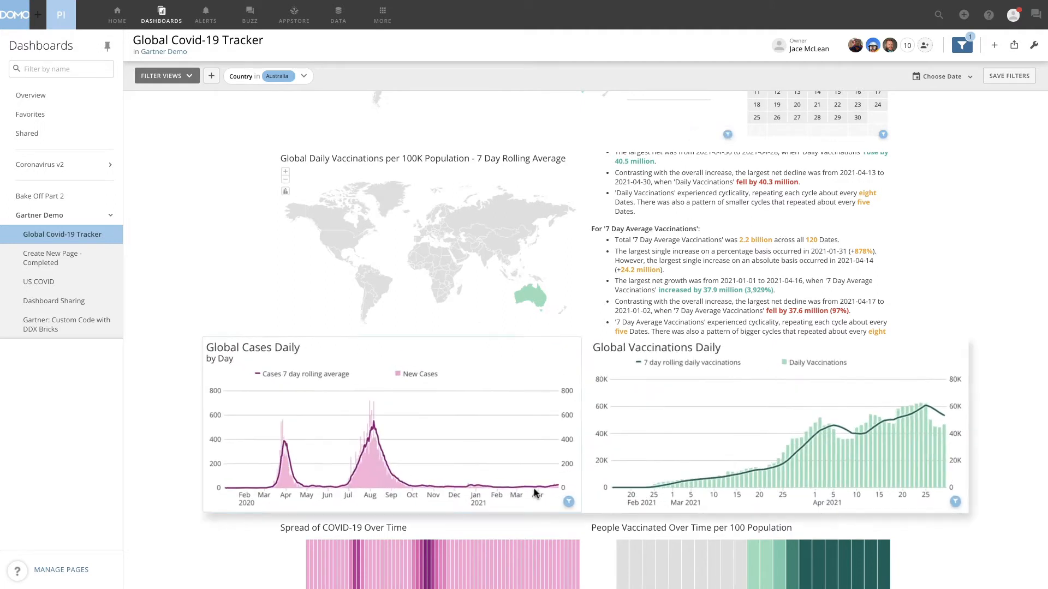
mouse_move(429, 488)
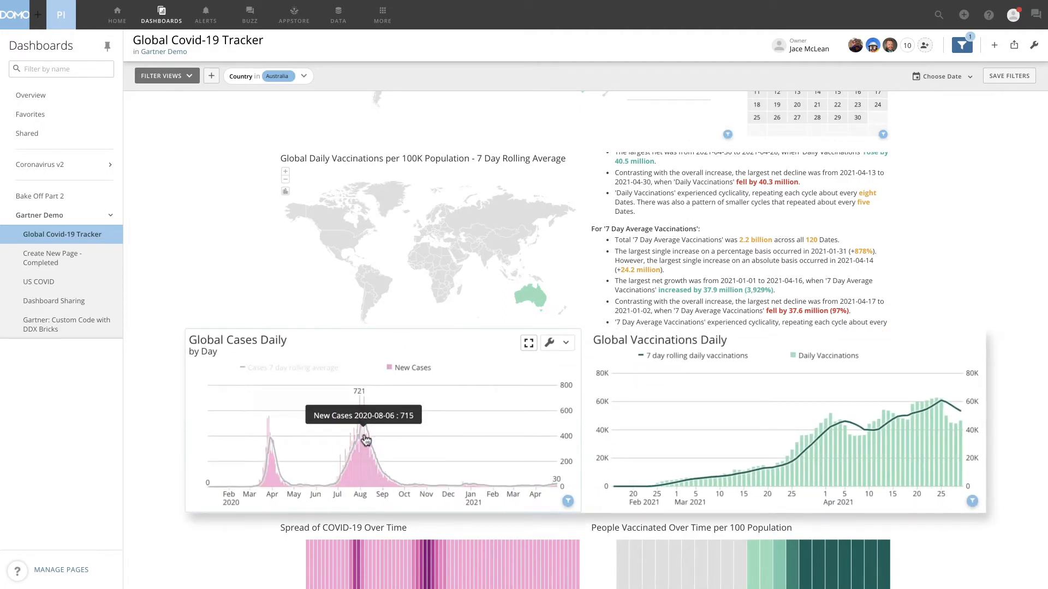
click(410, 368)
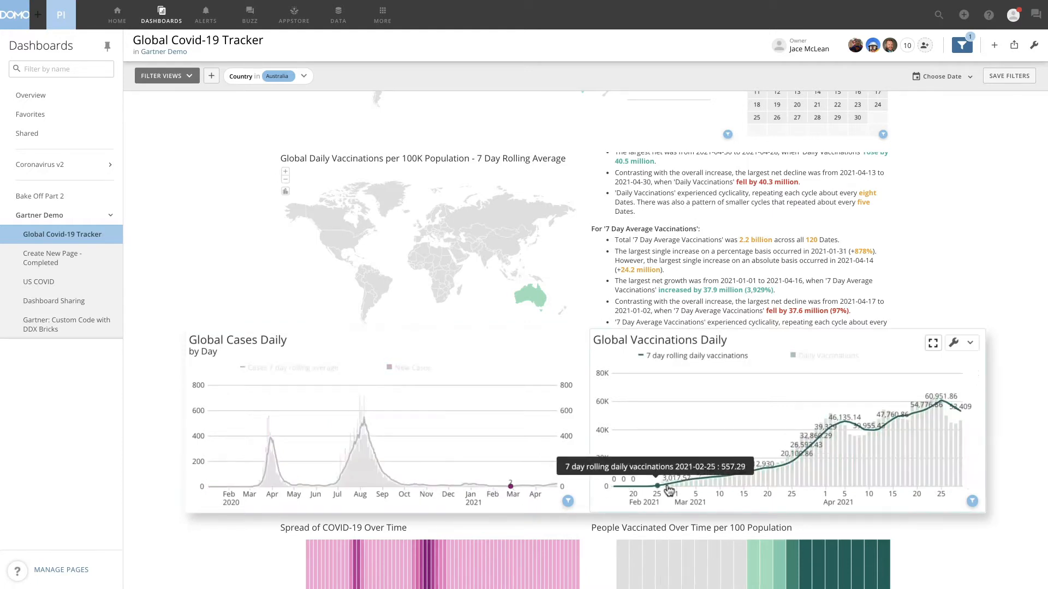
scroll(down, 3)
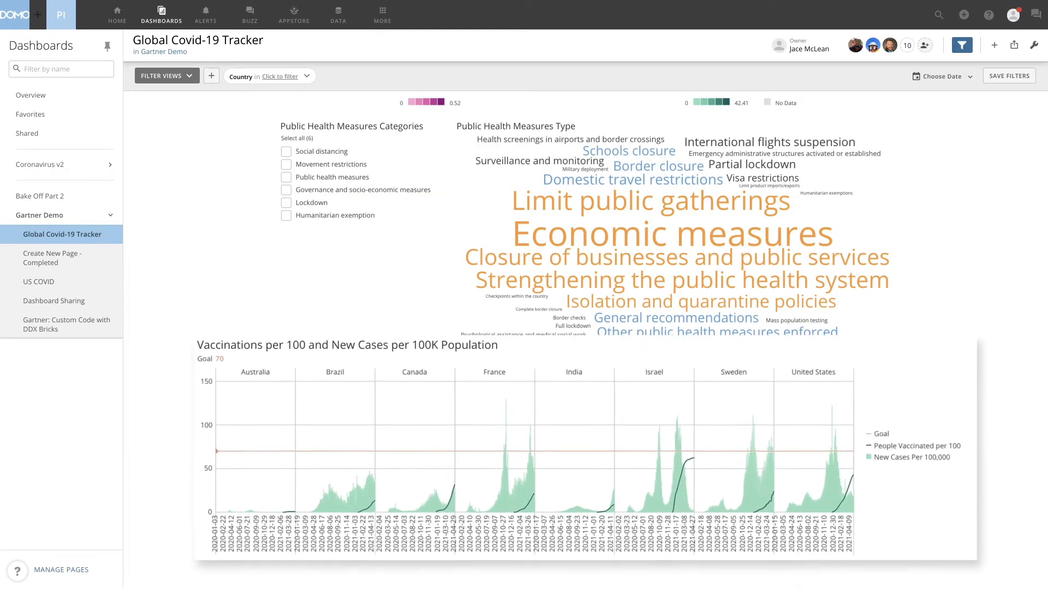
scroll(down, 3)
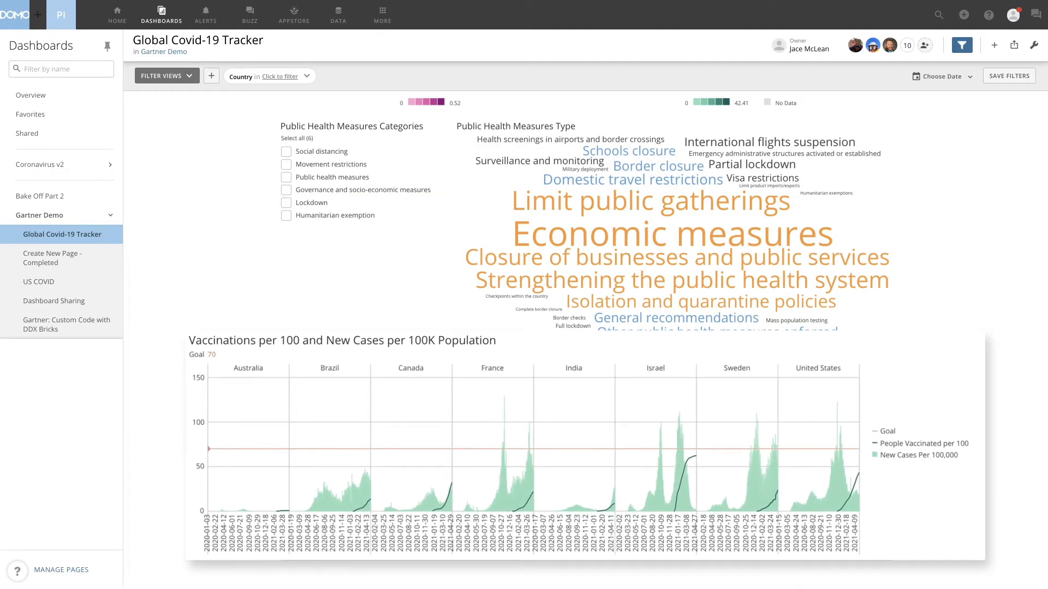
mouse_move(599, 441)
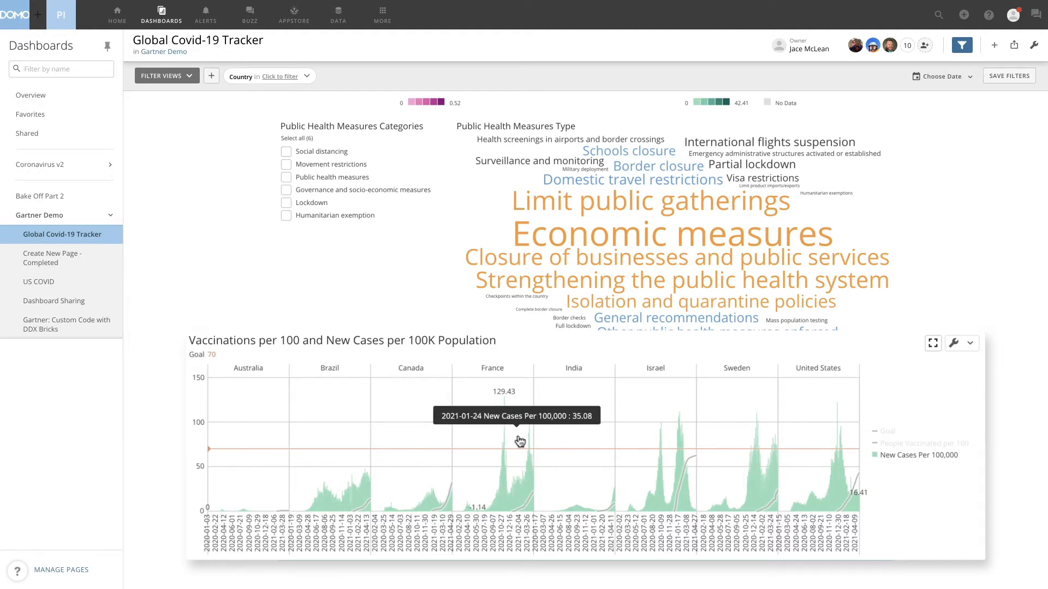
mouse_move(389, 449)
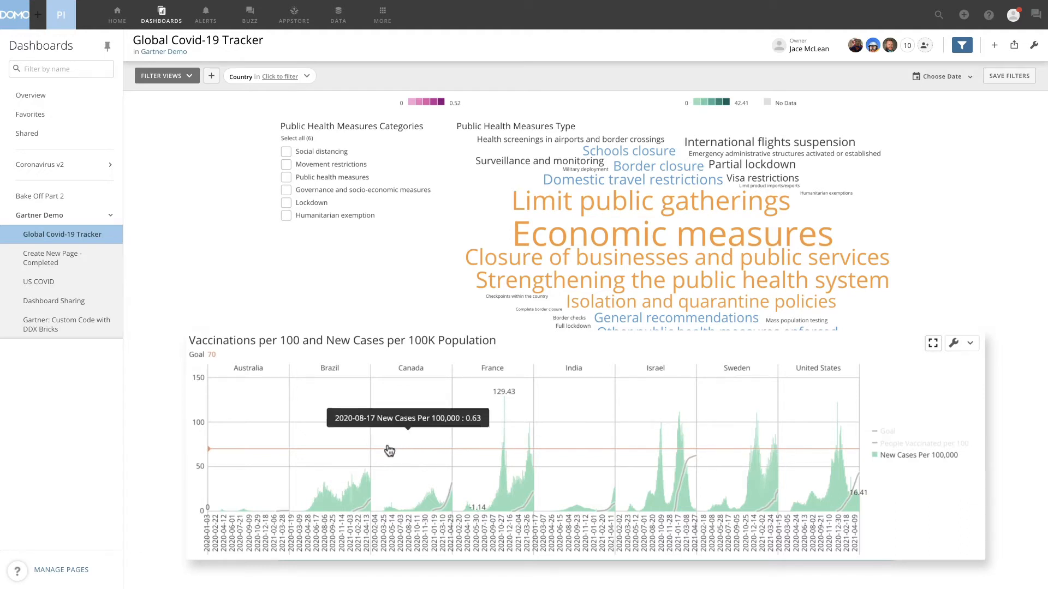
mouse_move(384, 452)
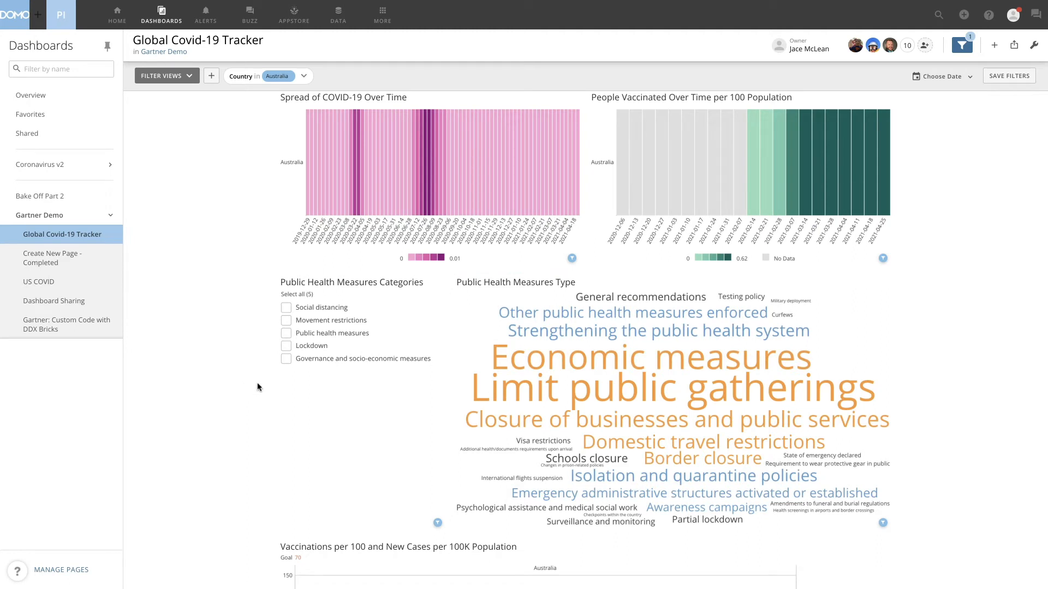
Step: Scroll the empty New Page Demo 2 dashboard in editing mode
scroll(down, 3)
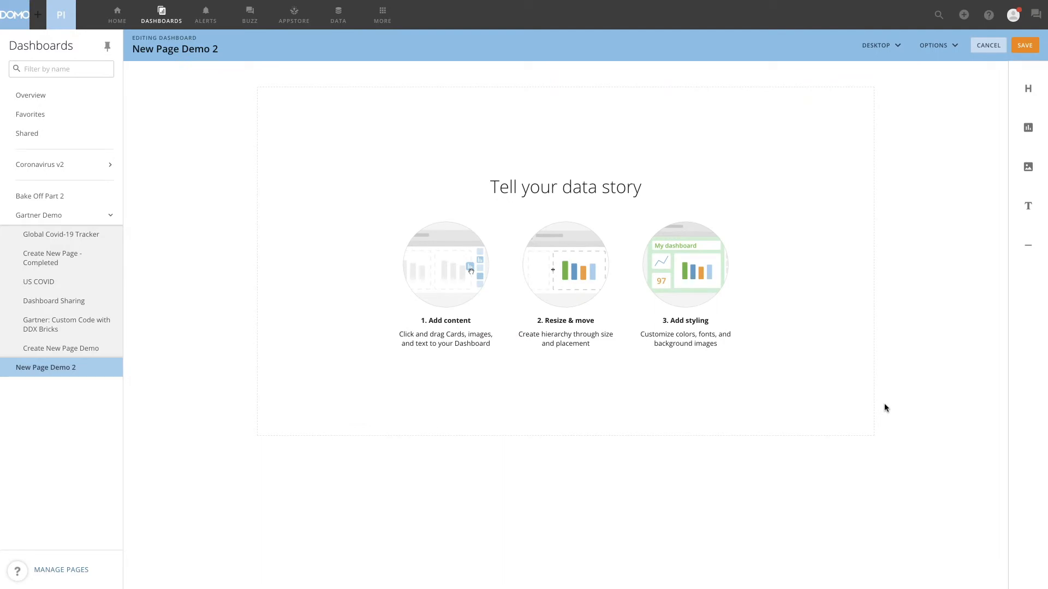
Step: Create a visualization card from existing data, searching 'Gartner' and picking Gartner Demo State Data
click(565, 208)
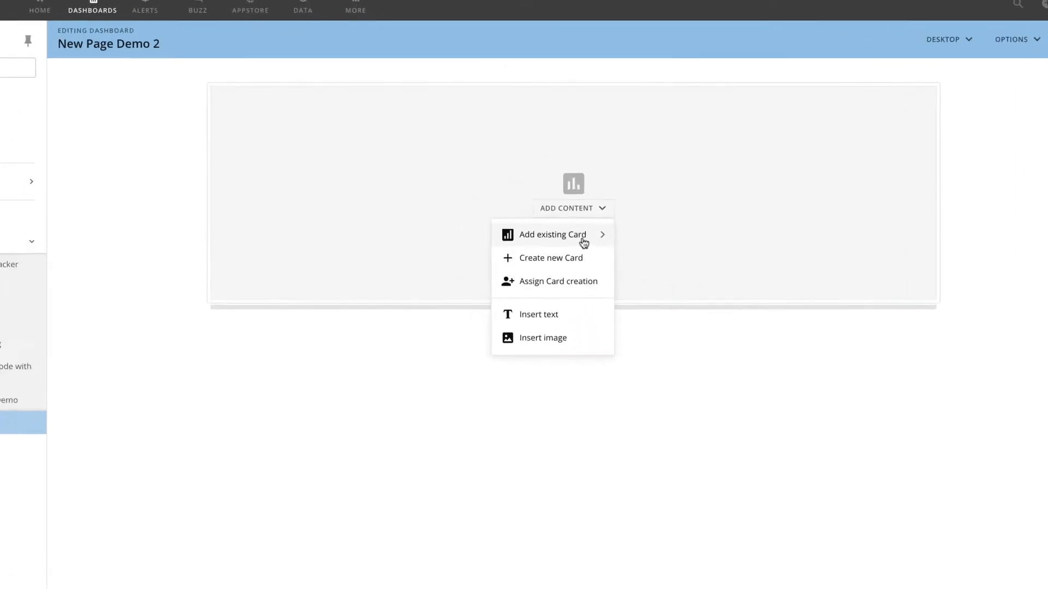
click(550, 258)
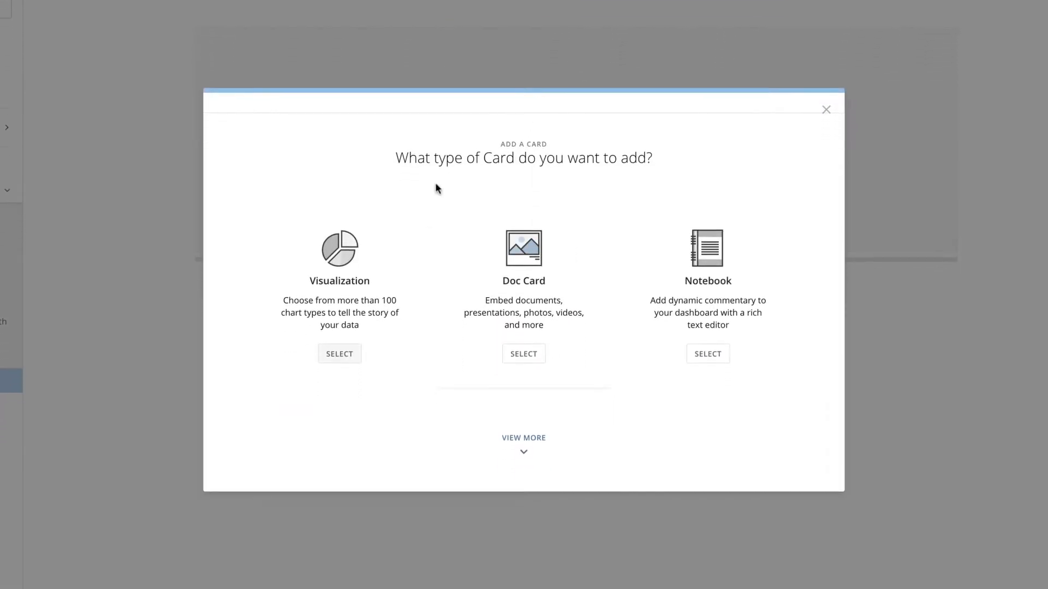
click(339, 354)
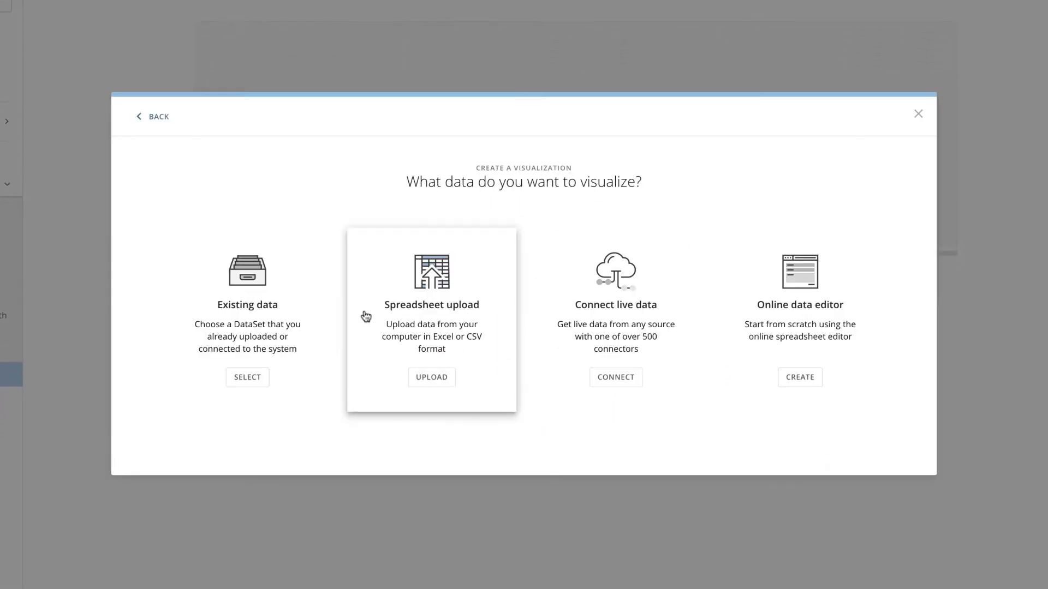
click(247, 377)
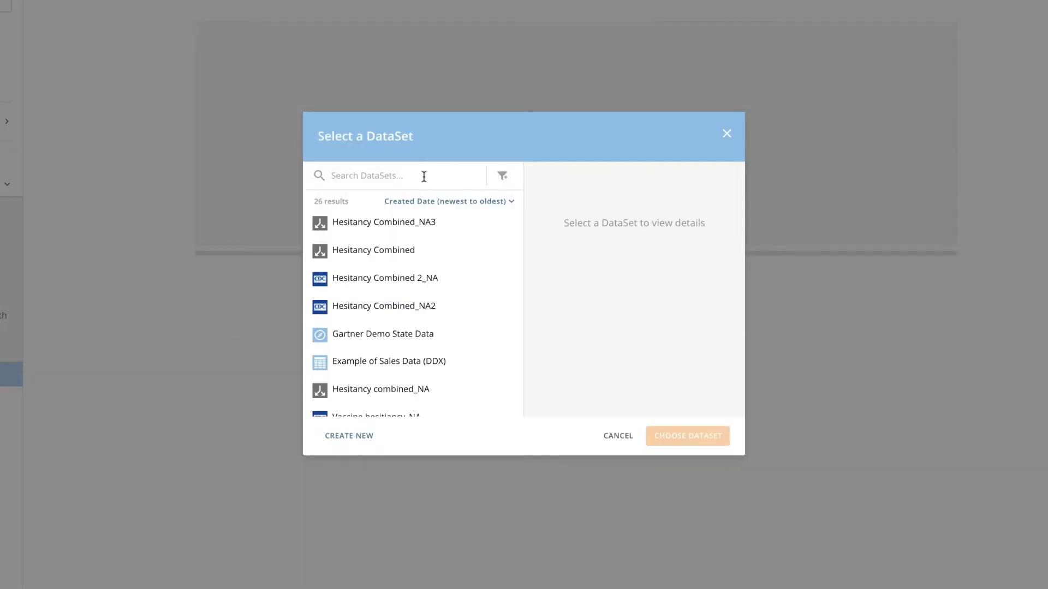
text(Gartner)
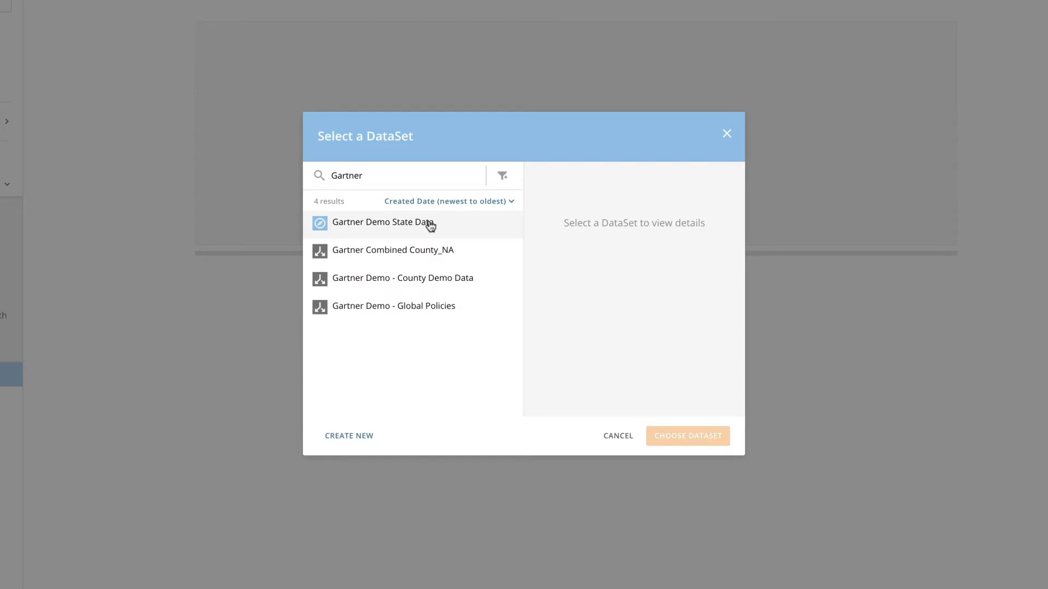
click(687, 435)
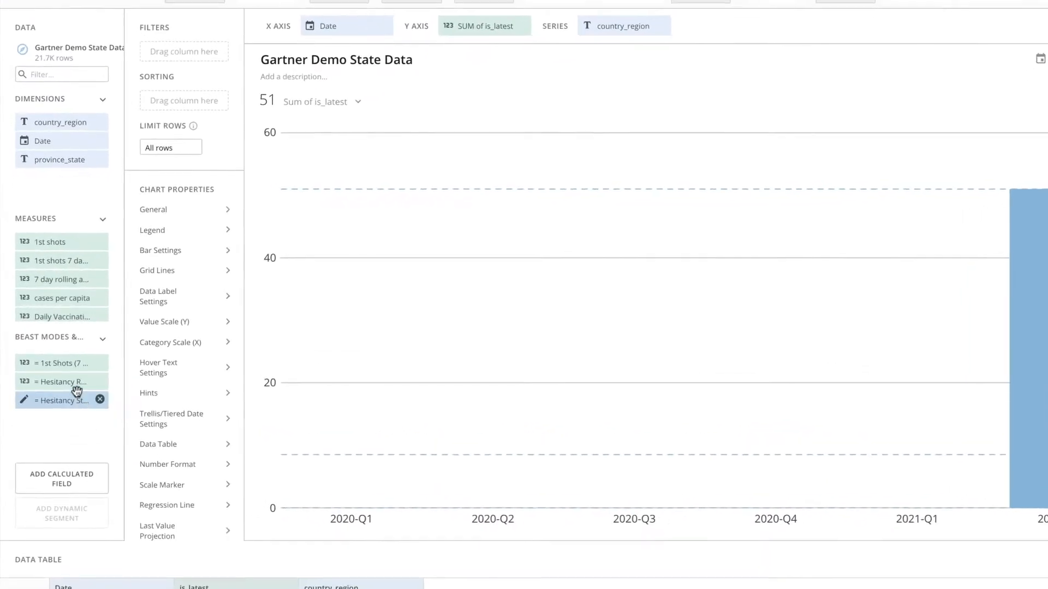
Step: Open the Hesitancy State Ranking Bins beast mode to review its CASE formula
click(60, 400)
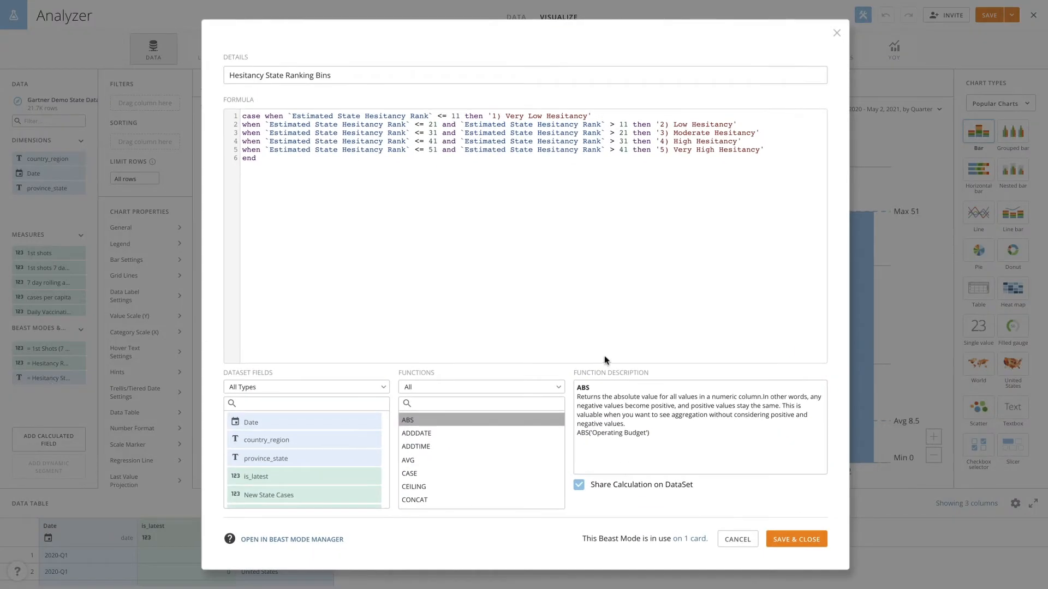
mouse_move(780, 523)
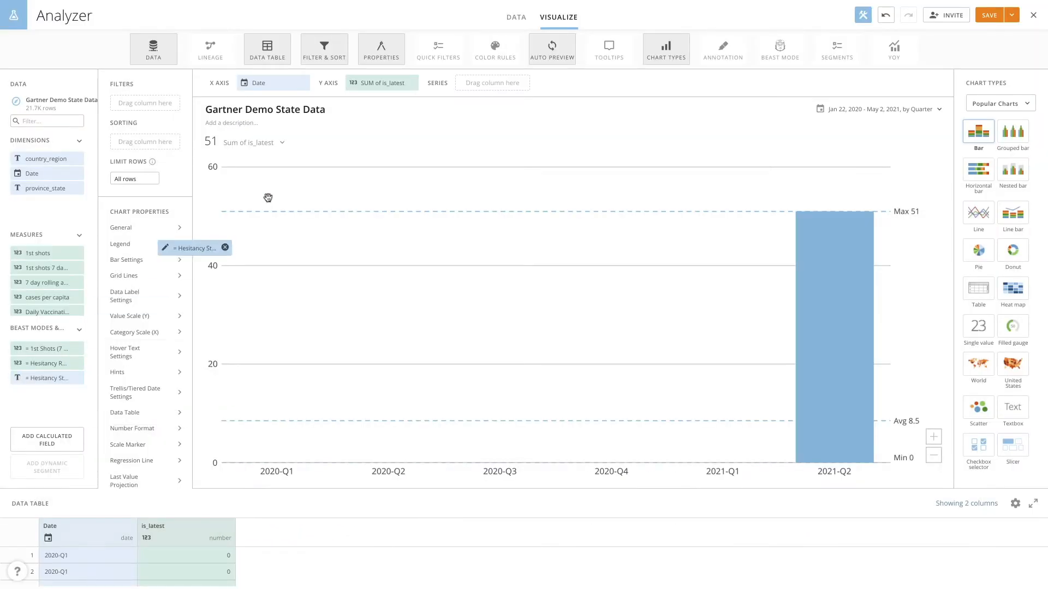
Step: Plot 1st Shots (7 Day Avg) as a line chart split and sorted by hesitancy bins
click(491, 83)
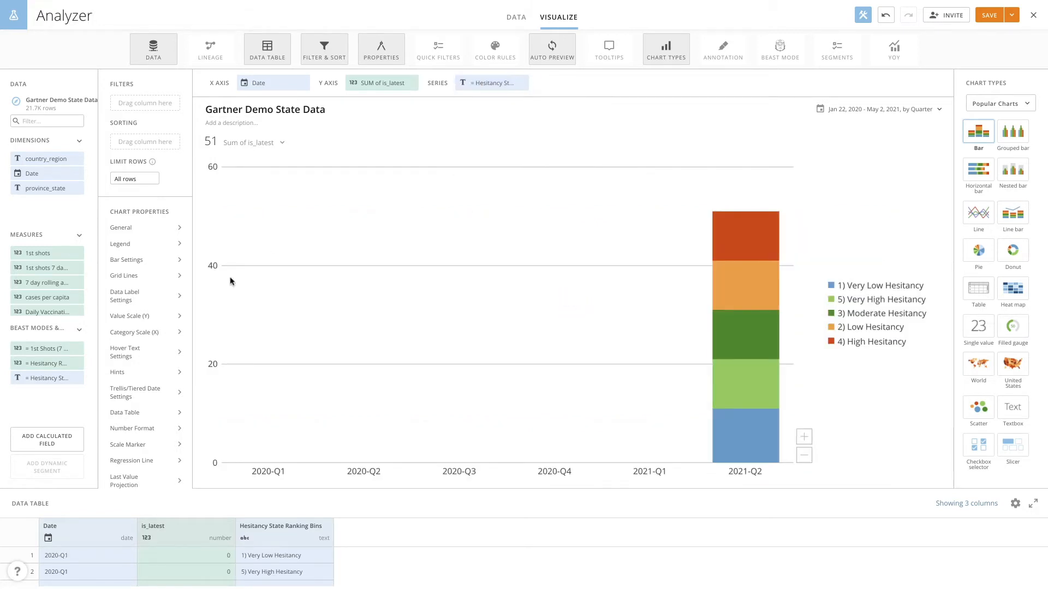
mouse_move(45, 348)
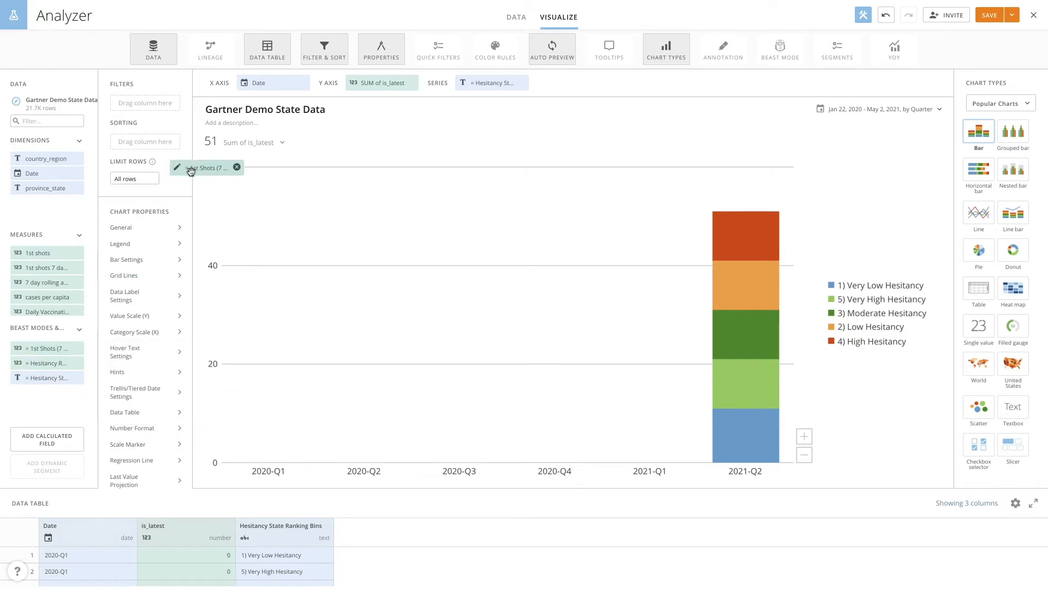
click(378, 83)
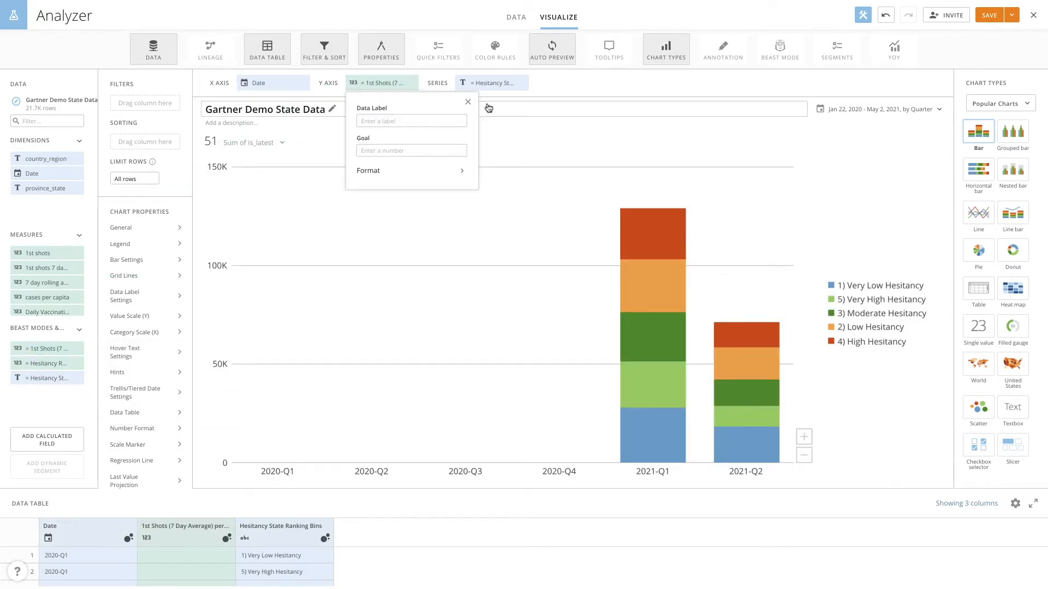
click(467, 102)
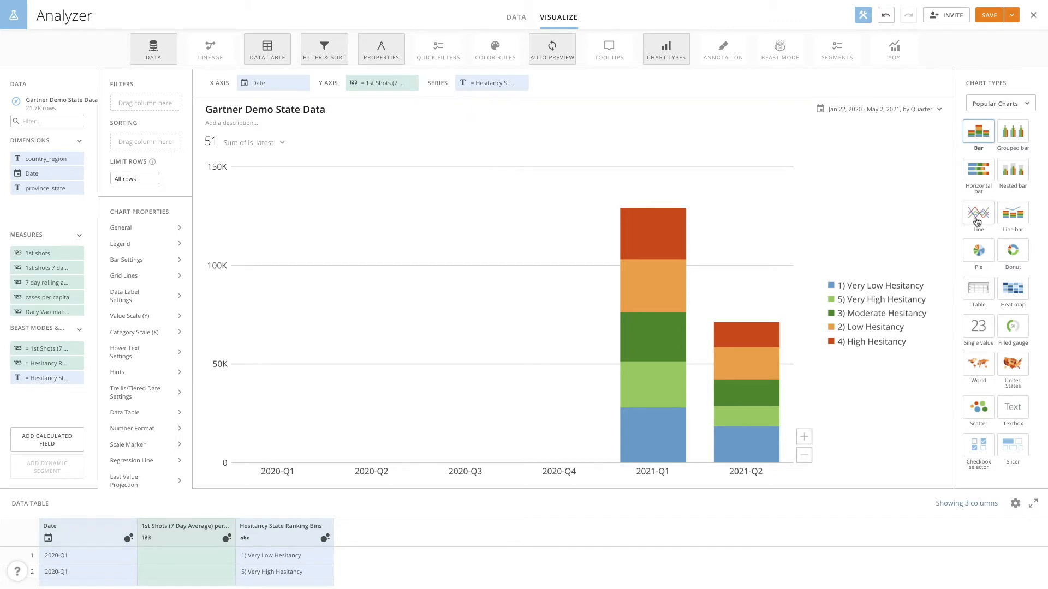
click(977, 212)
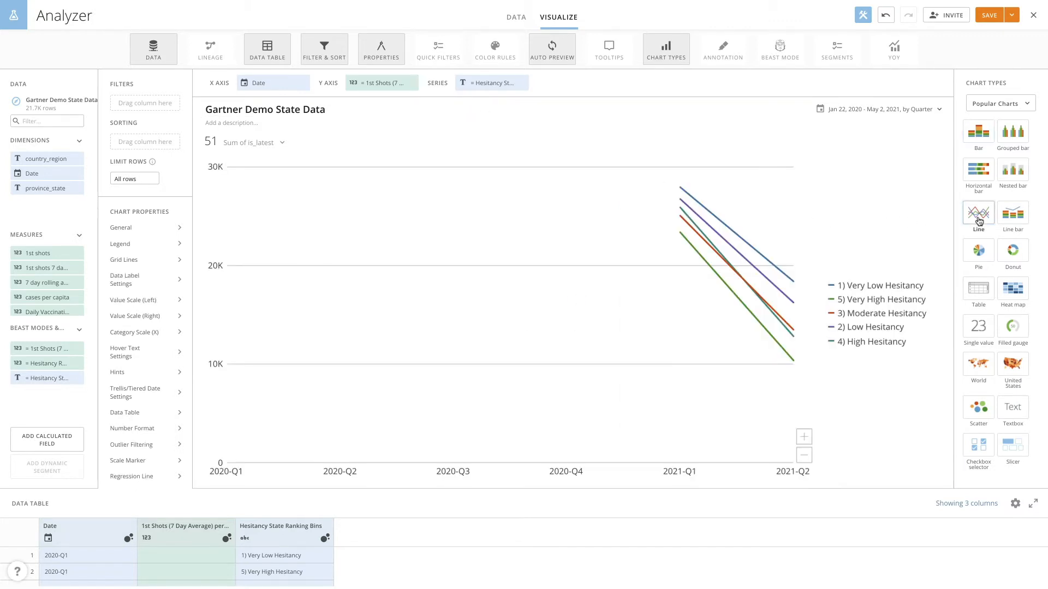
drag(32, 173, 124, 143)
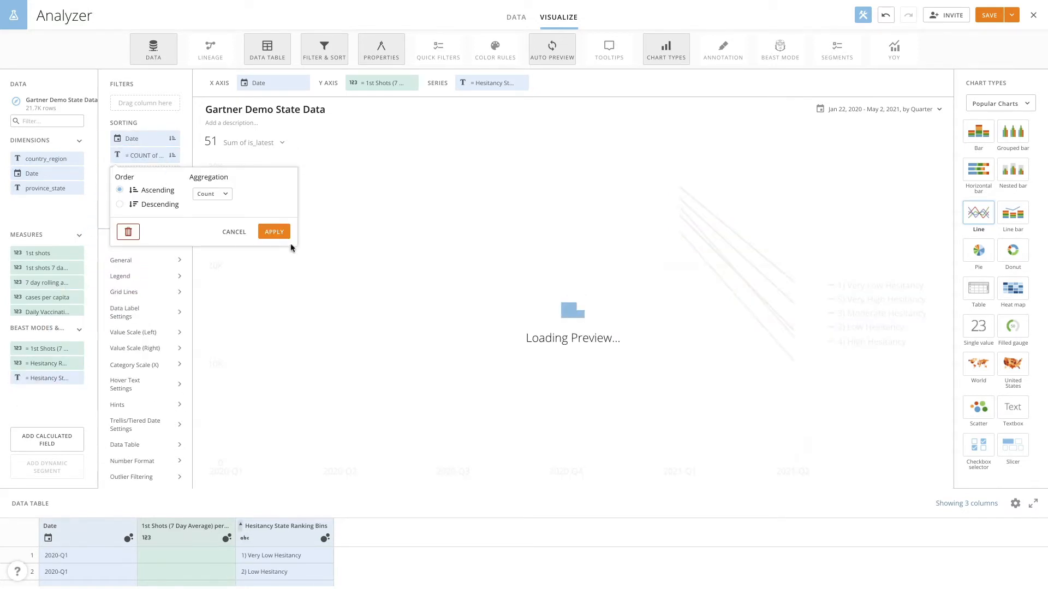
click(274, 232)
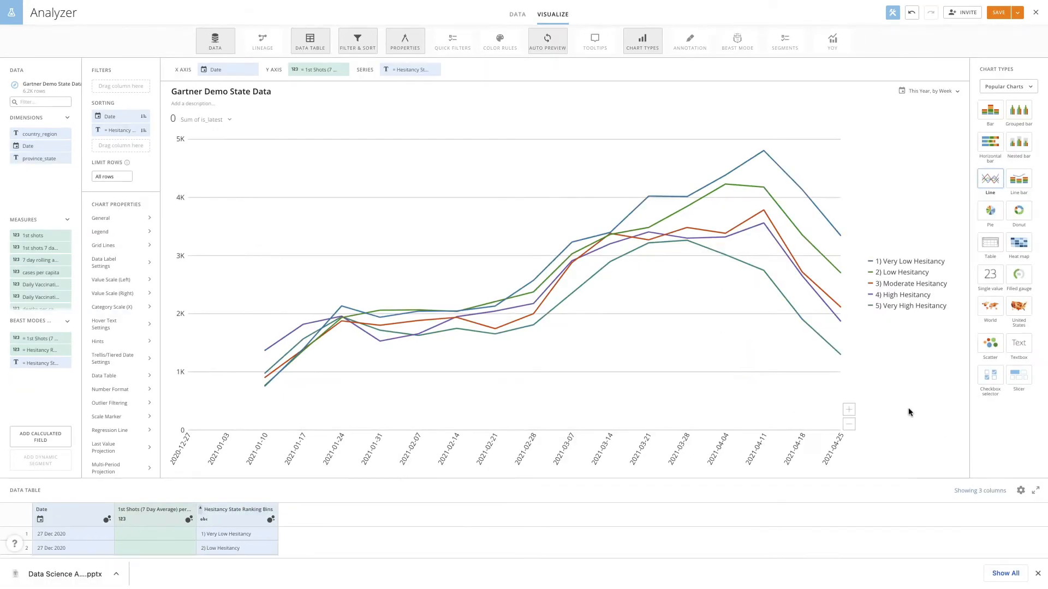
mouse_move(902, 401)
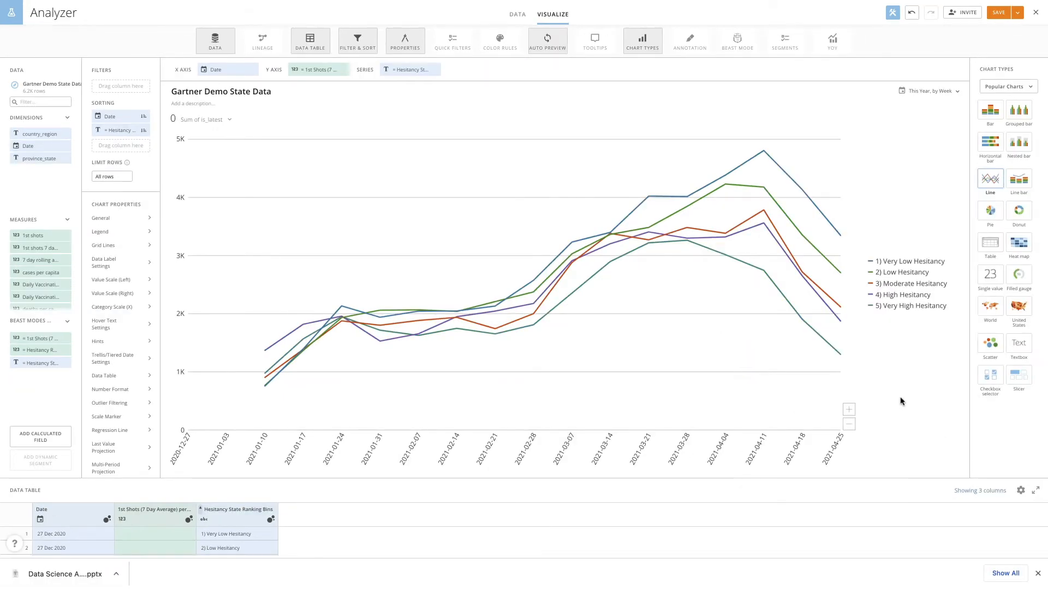
mouse_move(785, 185)
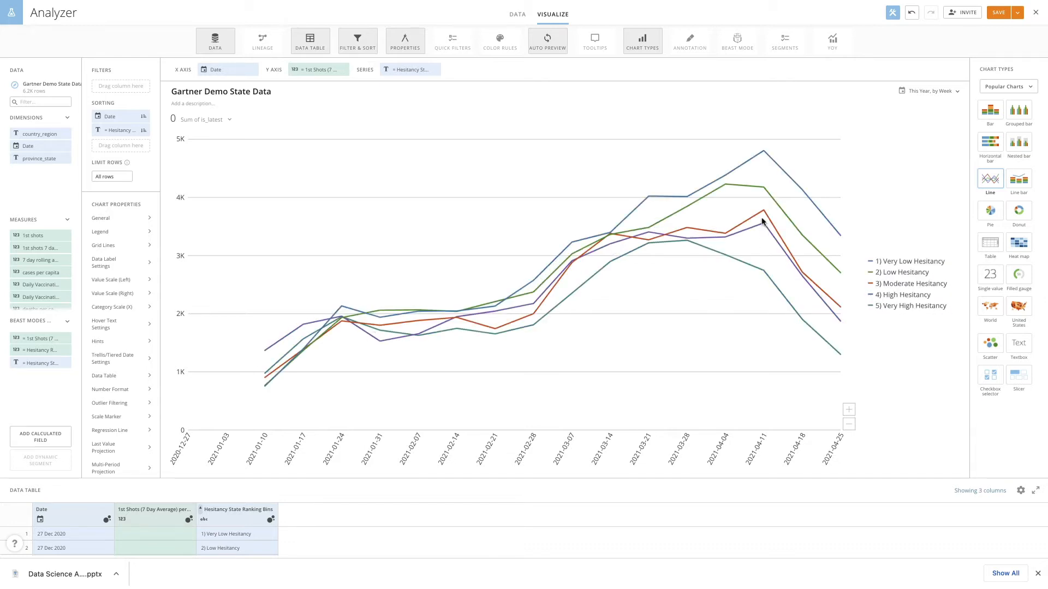
mouse_move(762, 258)
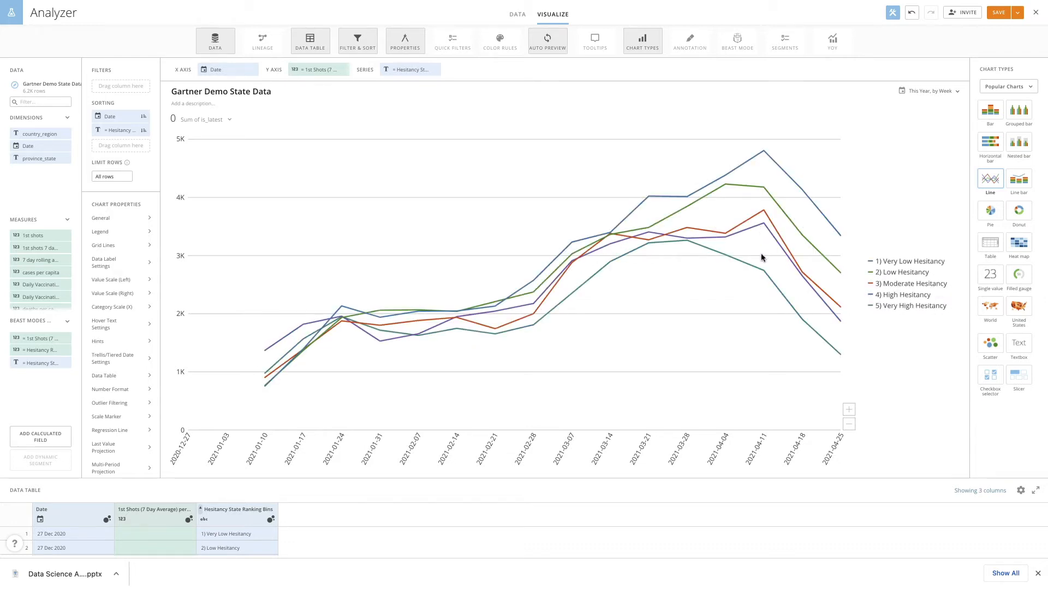
mouse_move(764, 302)
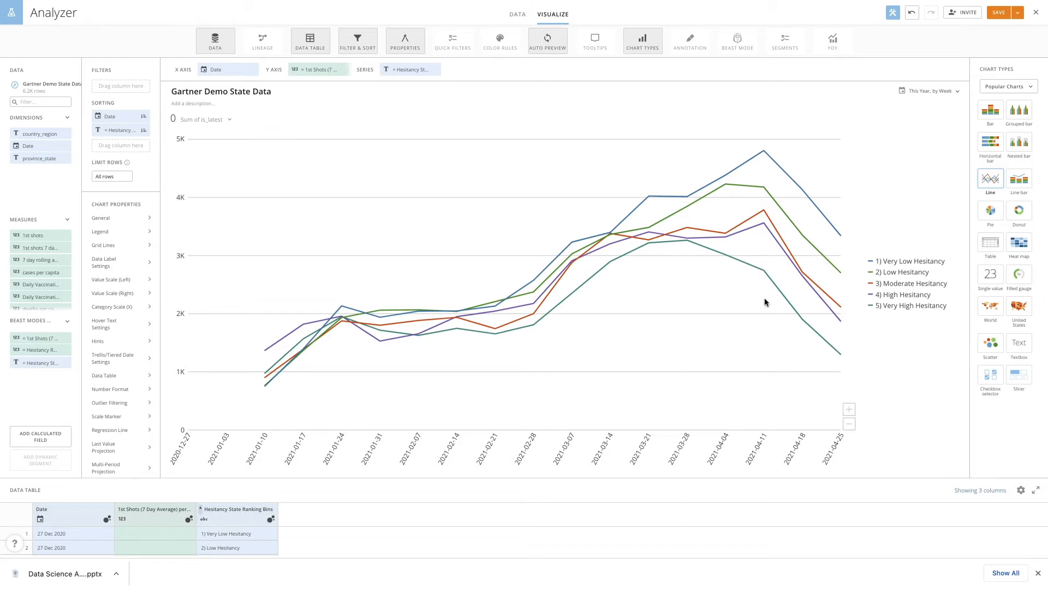
mouse_move(899, 369)
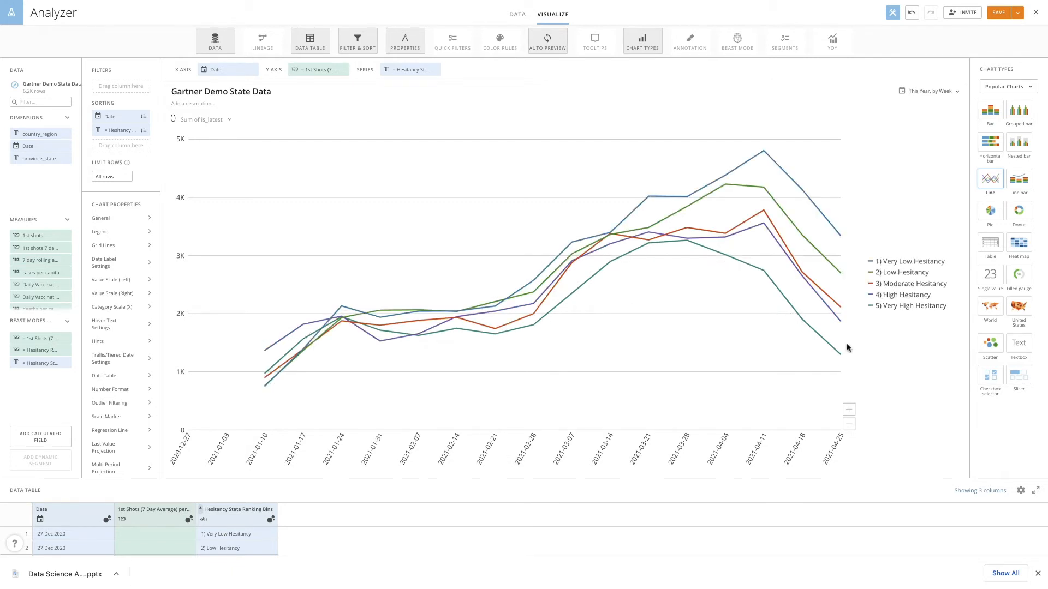
Step: Rename the card 'Weekly People Getting 1st Shots by Hesitancy' and Save and Close
click(220, 92)
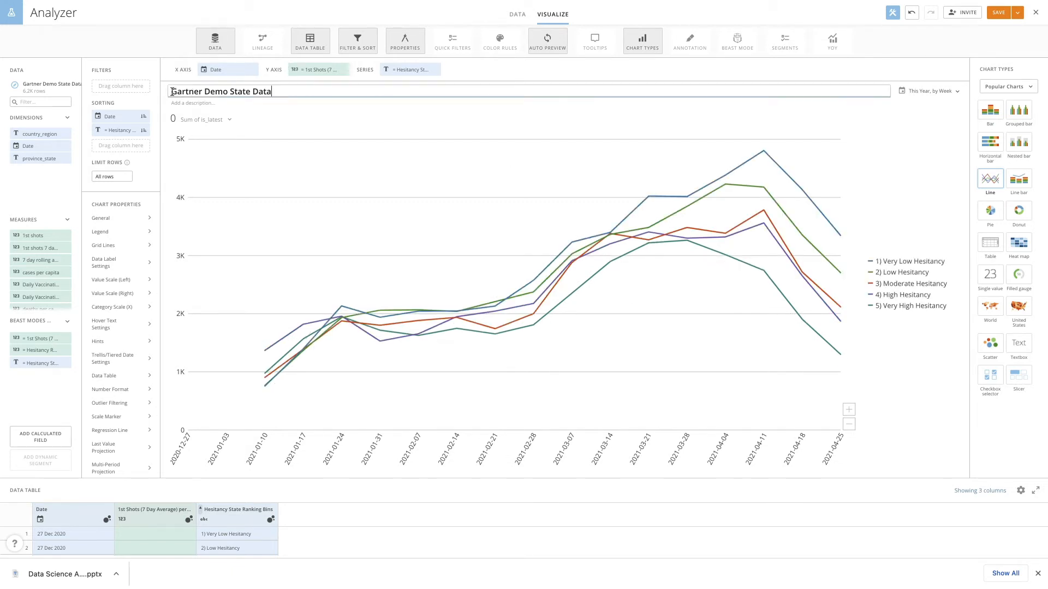
text(Weekly People Getting 1st Shots by Hesitancy)
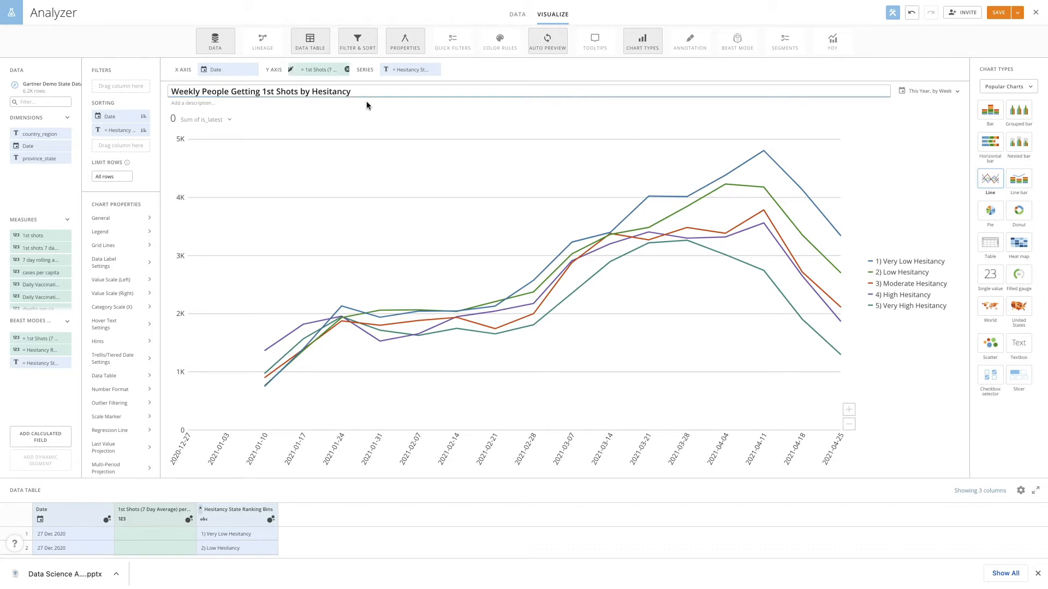
click(1018, 12)
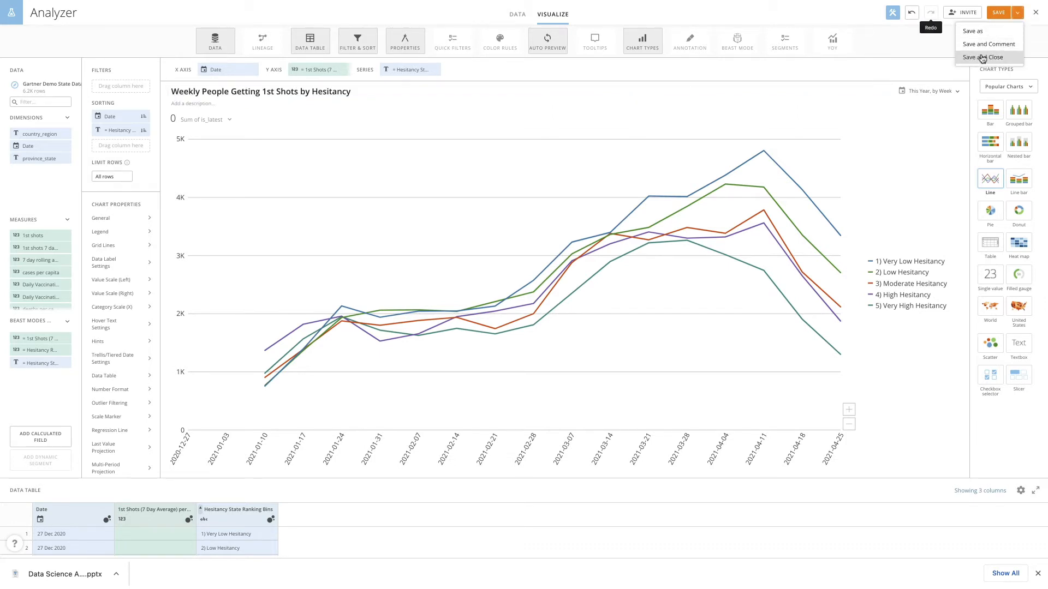
click(985, 57)
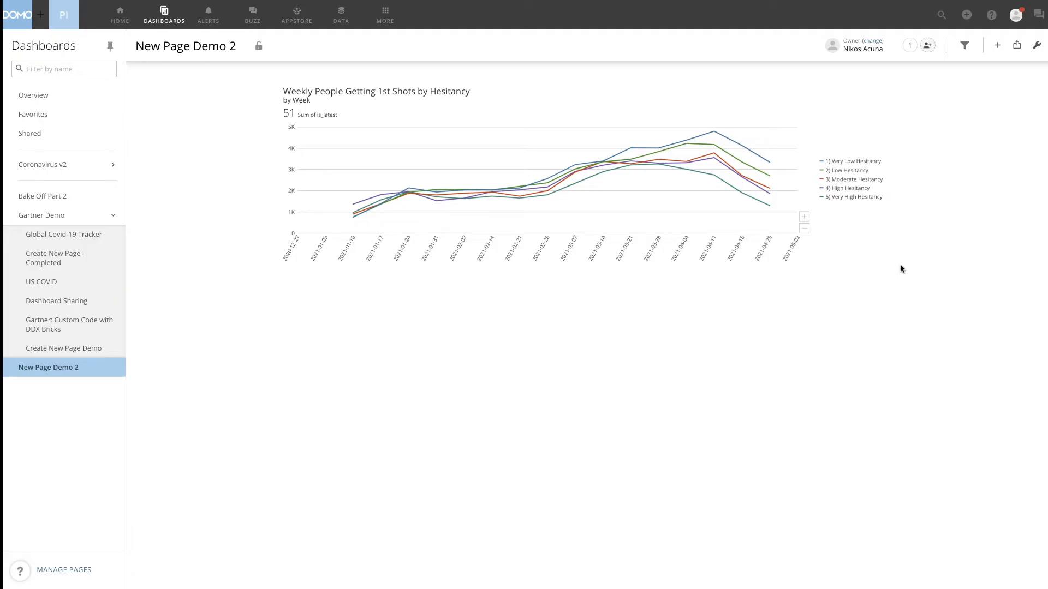
Step: Add the existing US Vaccinations Gauge and US 1st Vaccination Gauge cards
click(996, 44)
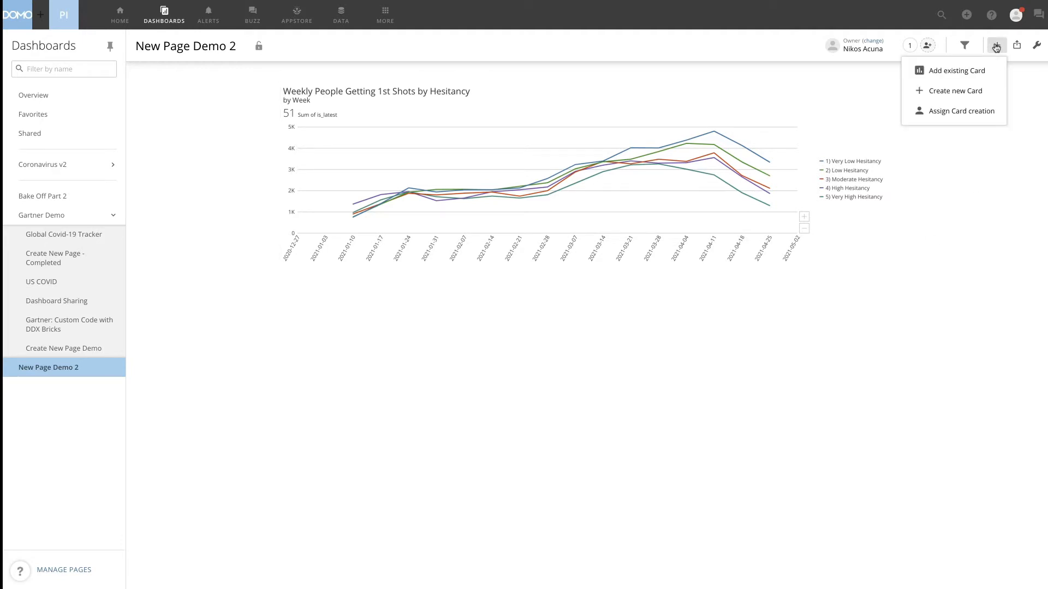
click(957, 70)
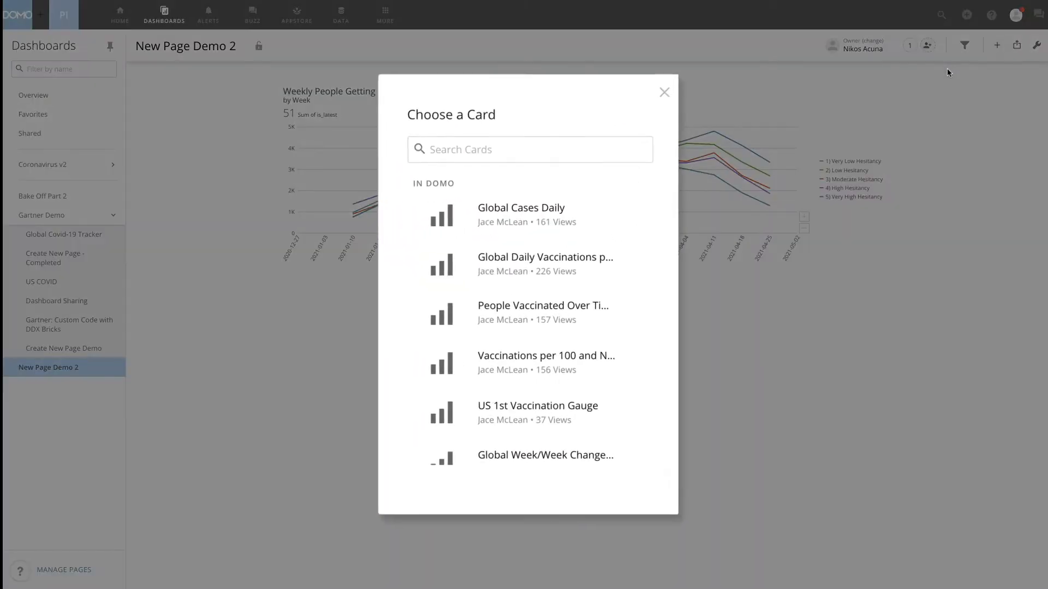
text(u)
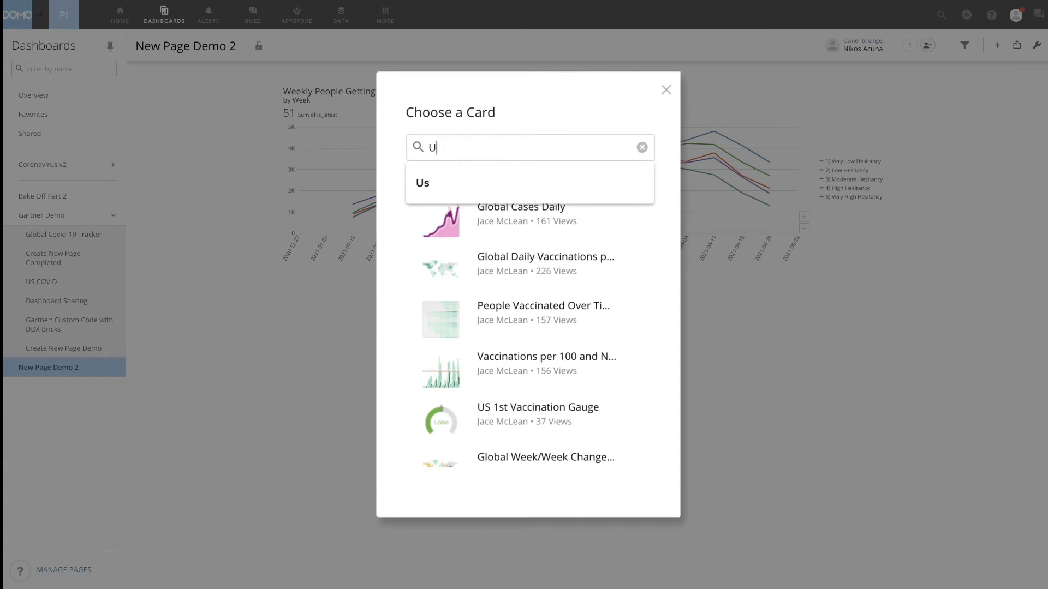
text(s va)
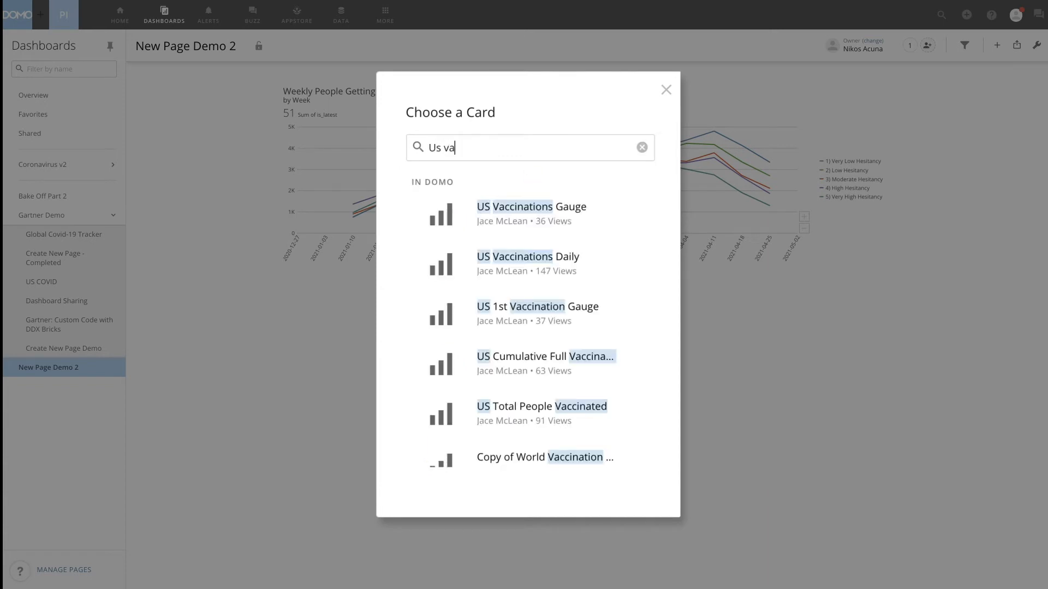
click(665, 91)
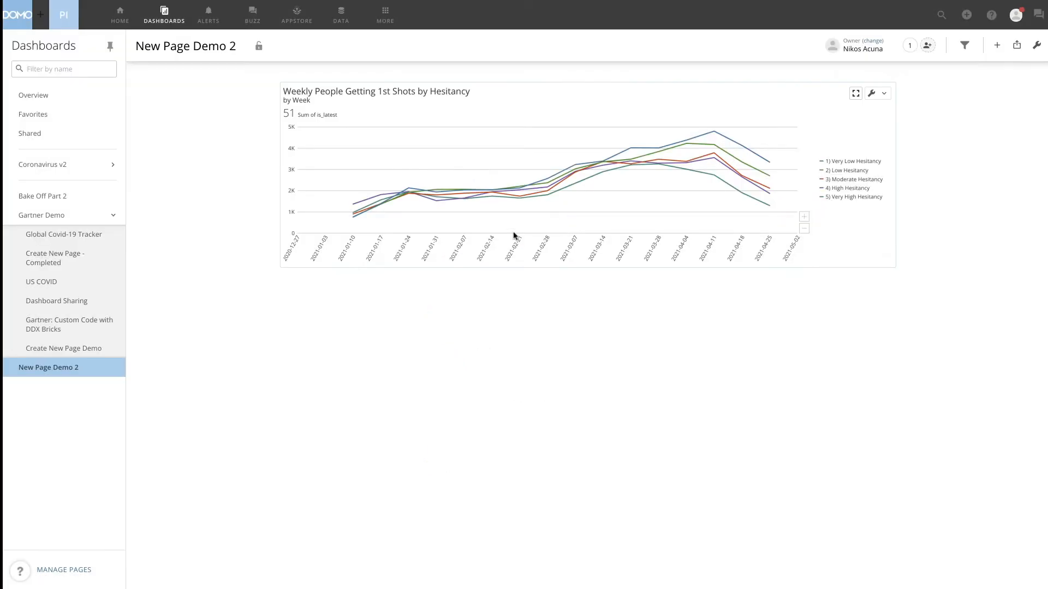
click(996, 44)
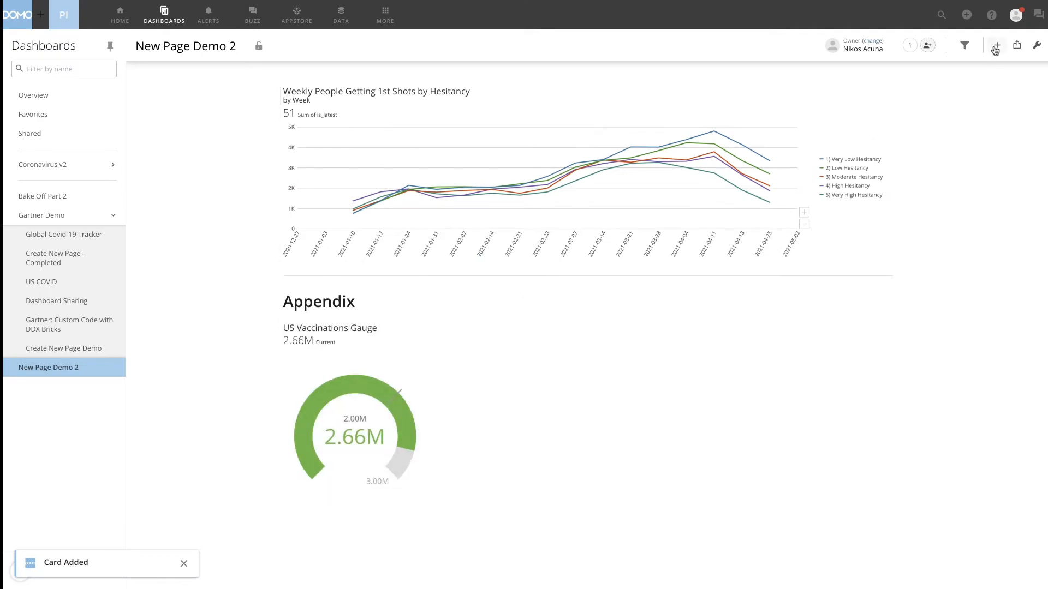
click(995, 45)
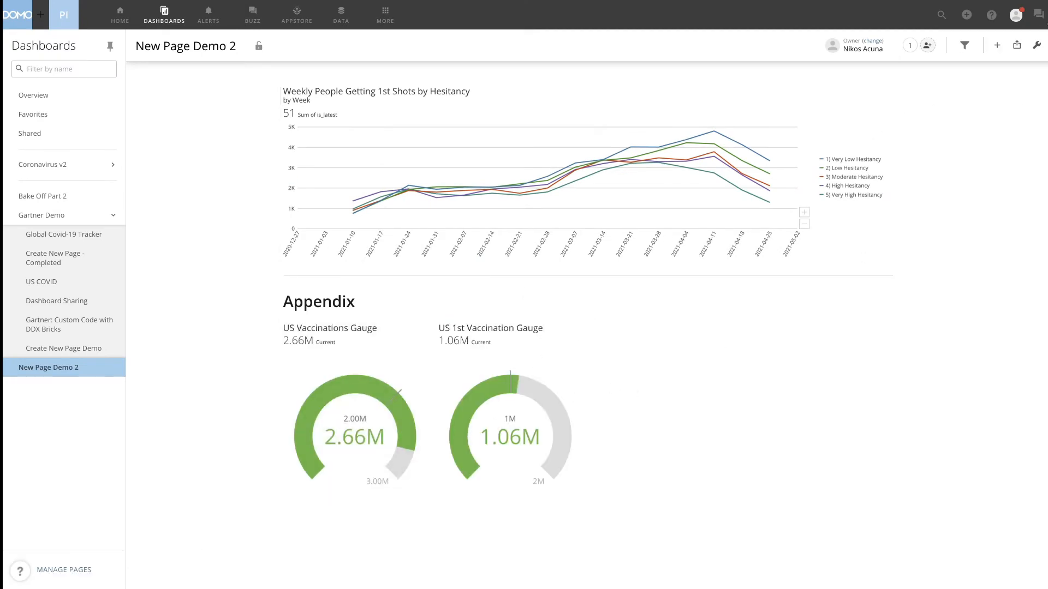
Step: Add the SVI and hesitancy heat map and Estimated Hesitancy by County cards
click(996, 45)
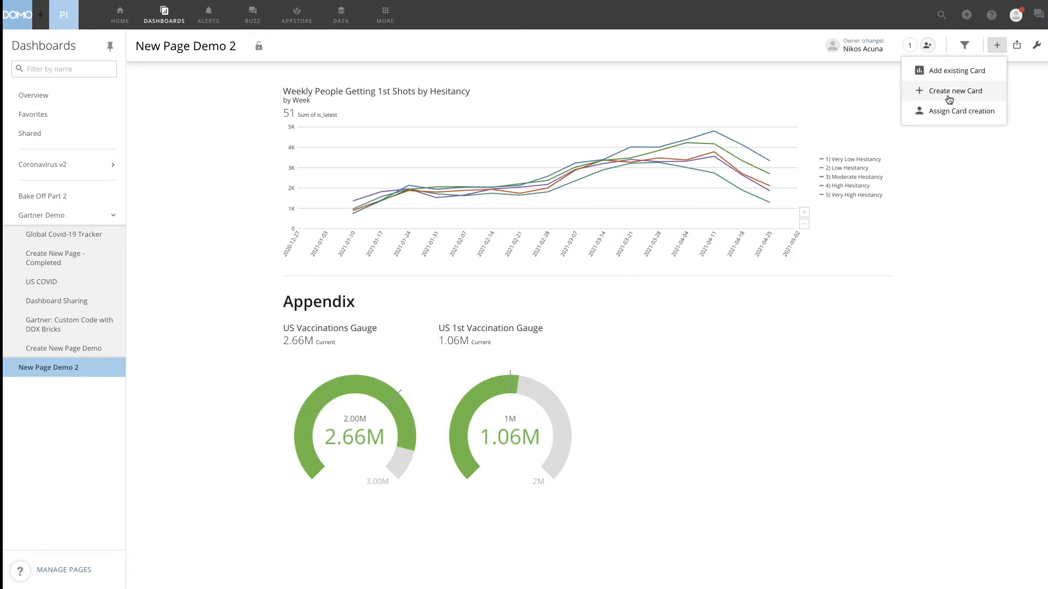
click(958, 70)
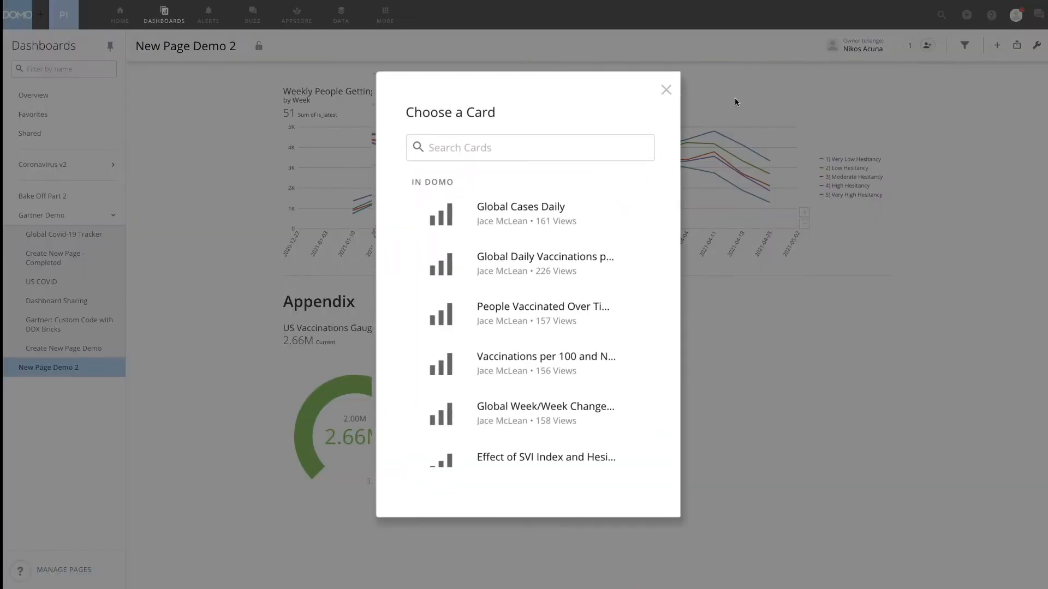
text(effect)
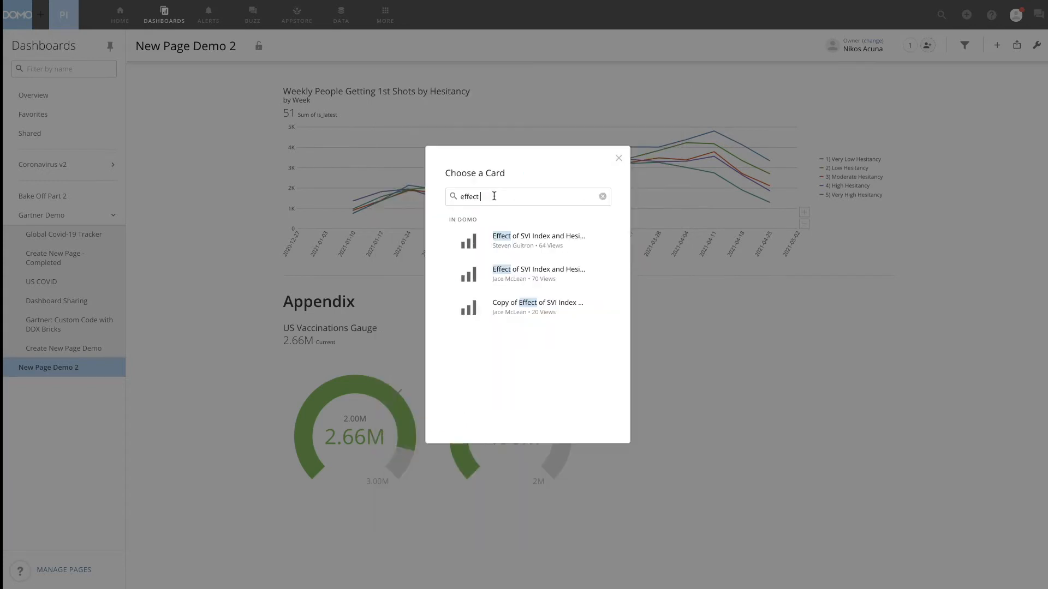
click(538, 273)
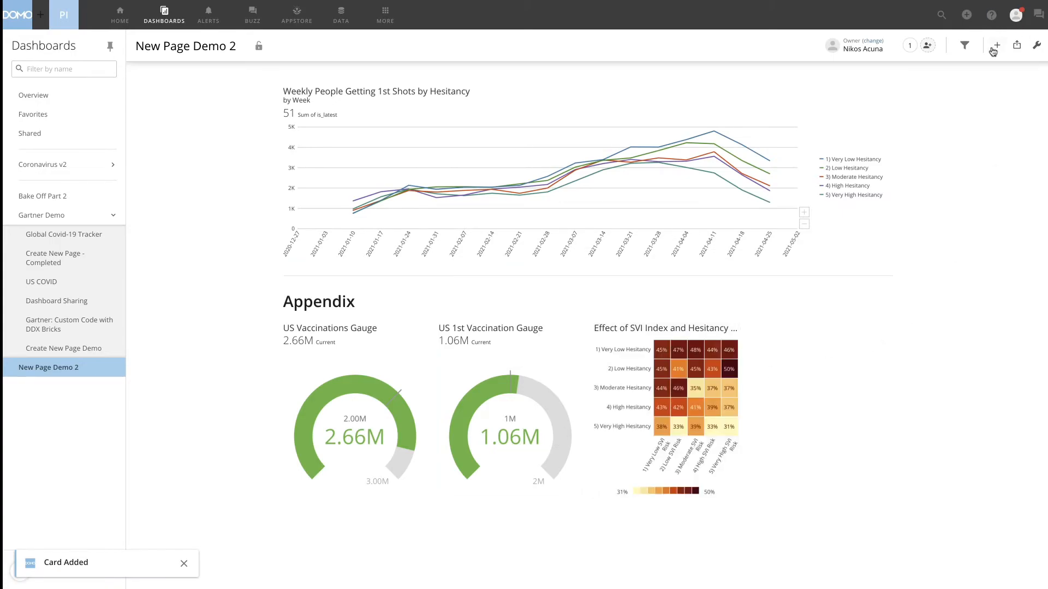
text(estu)
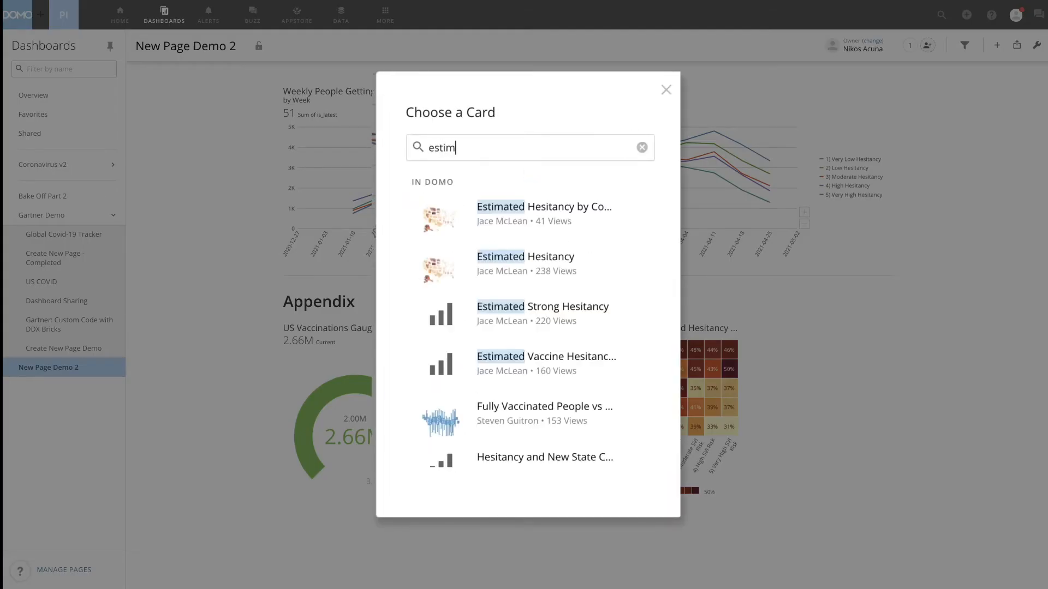
click(665, 89)
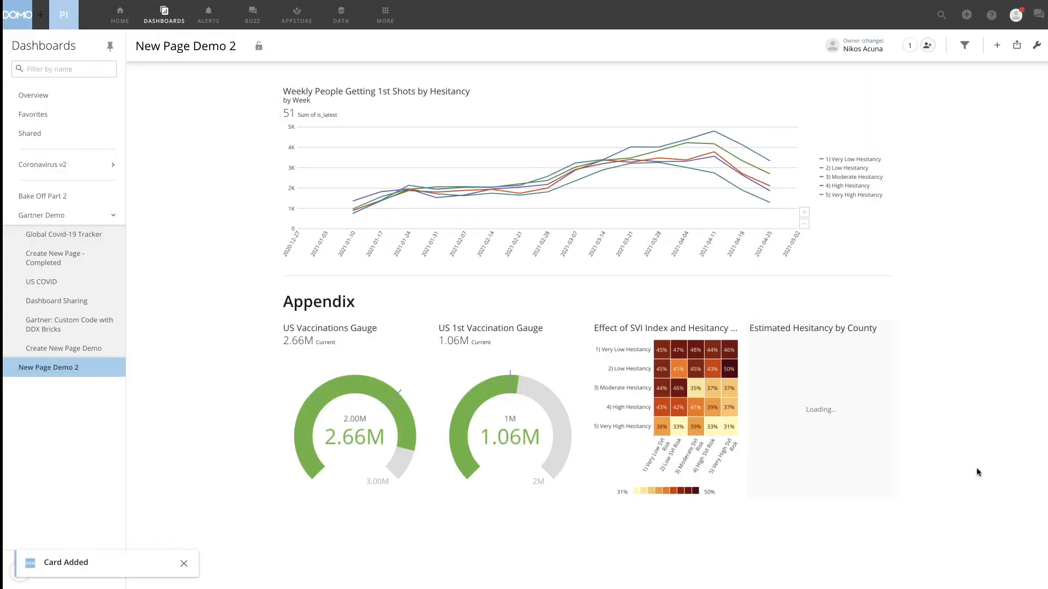
Step: Add the Social Vulnerability Index and Ability to handle a Covid Crisis cards
click(997, 45)
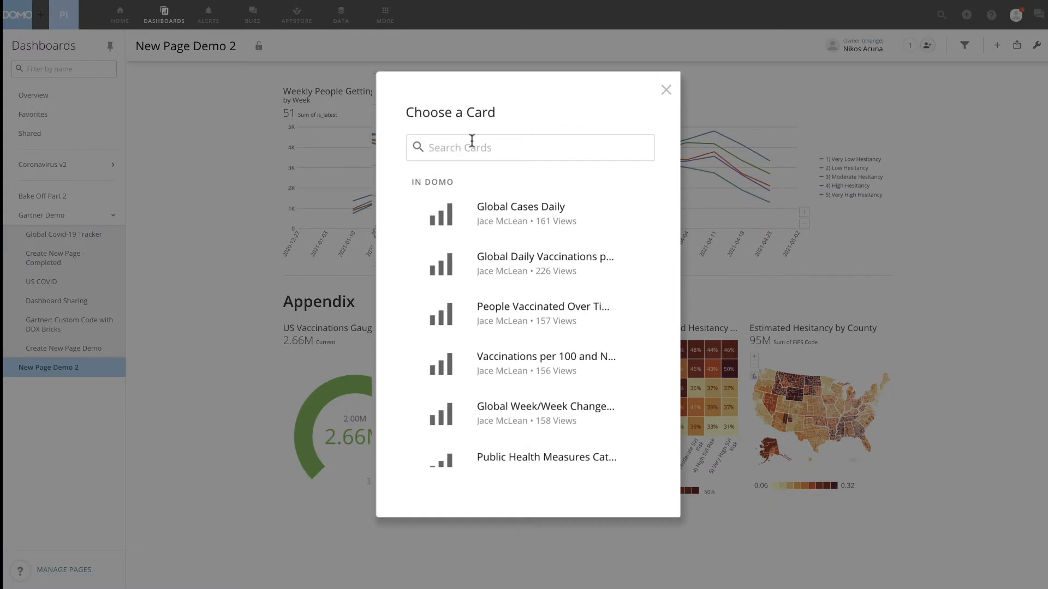
text(social)
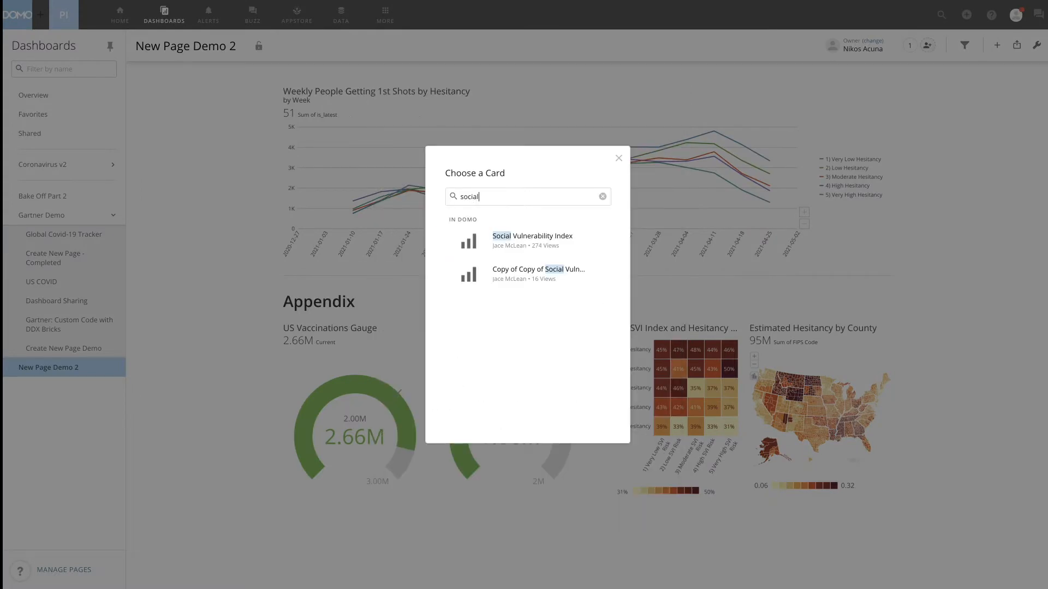
click(533, 240)
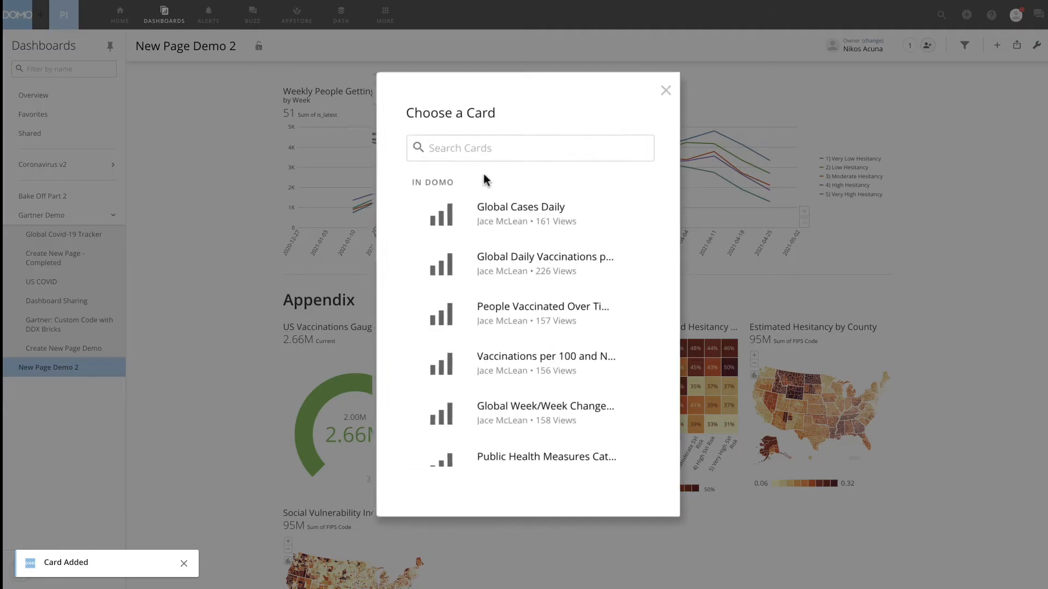
text(abili)
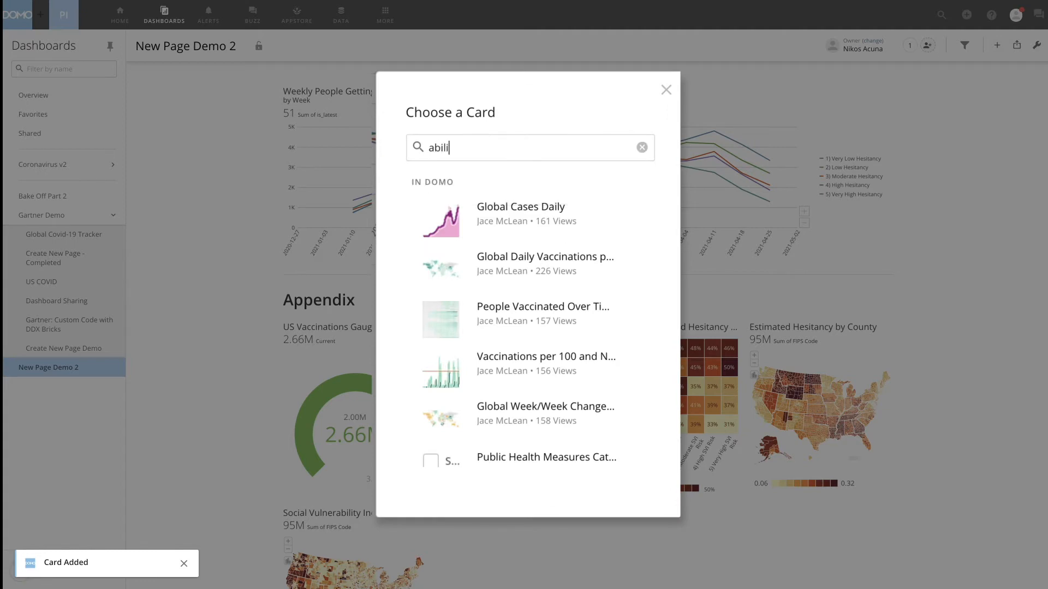
click(666, 90)
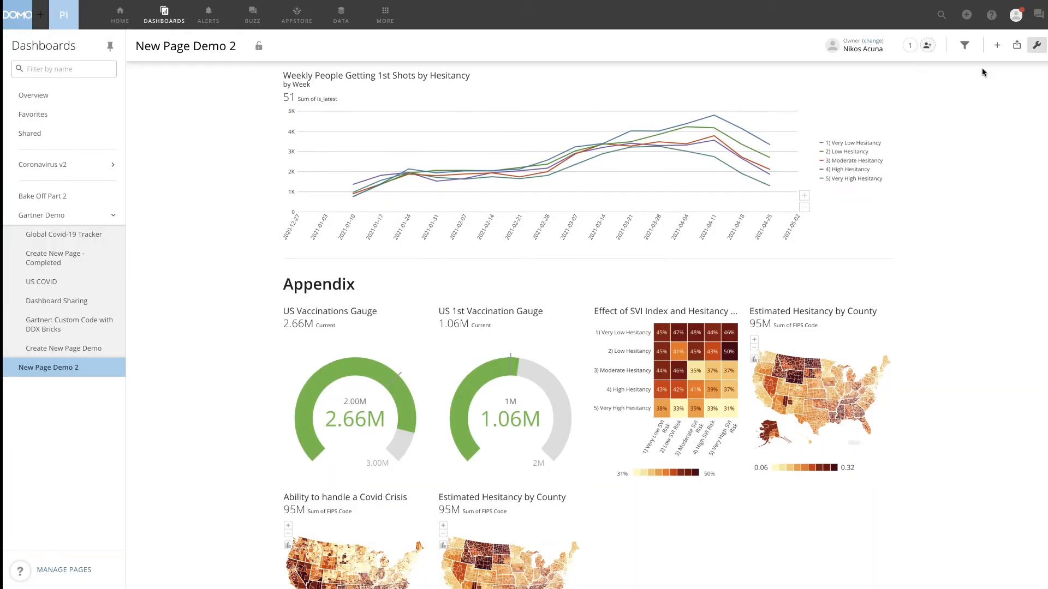
Step: Edit the dashboard layout and move the vaccination gauges beside the weekly hesitancy chart
click(1036, 45)
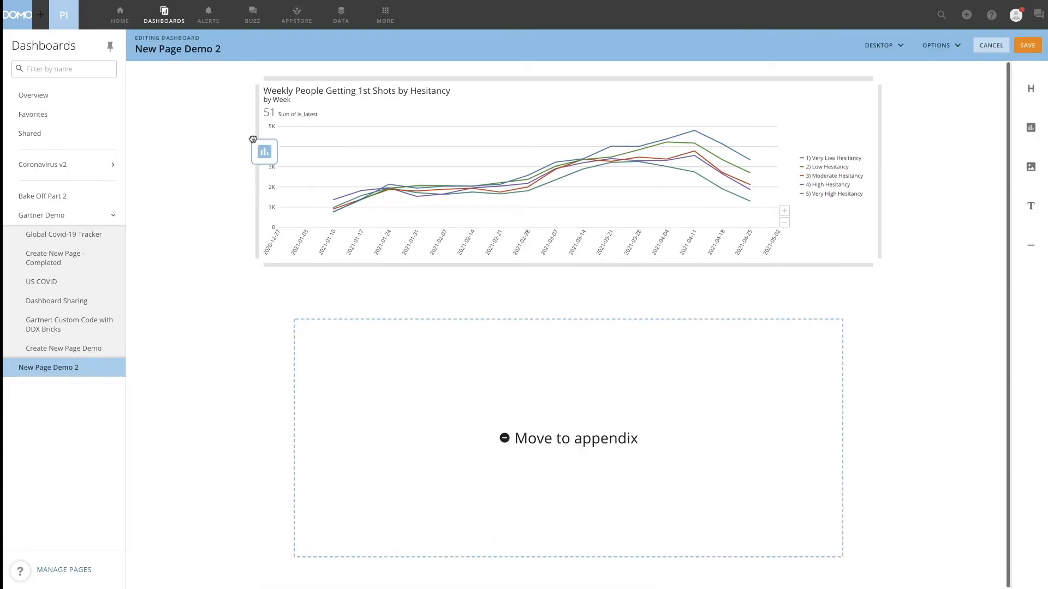
click(568, 438)
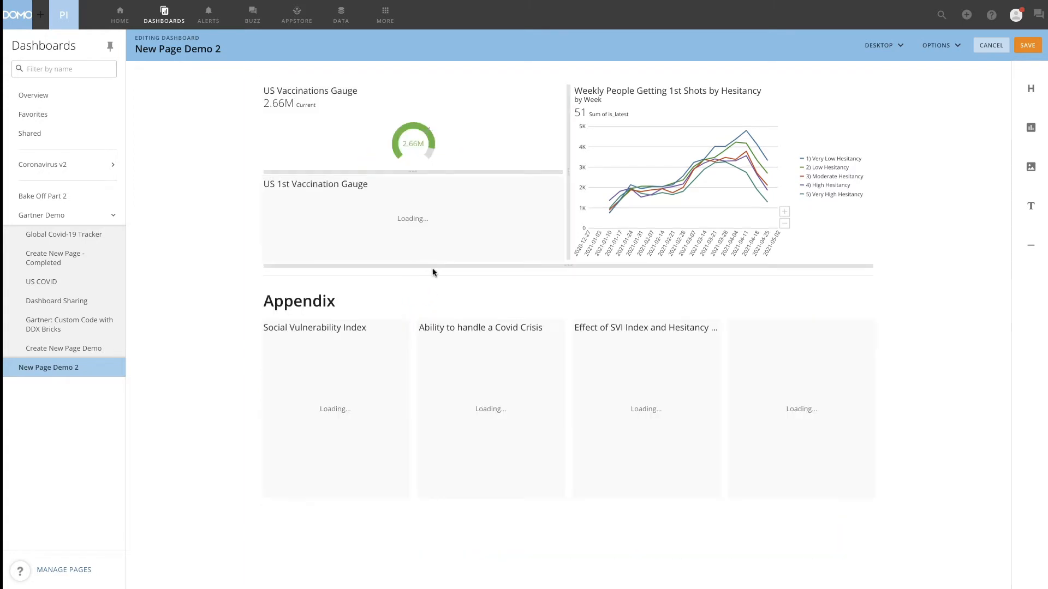
click(64, 348)
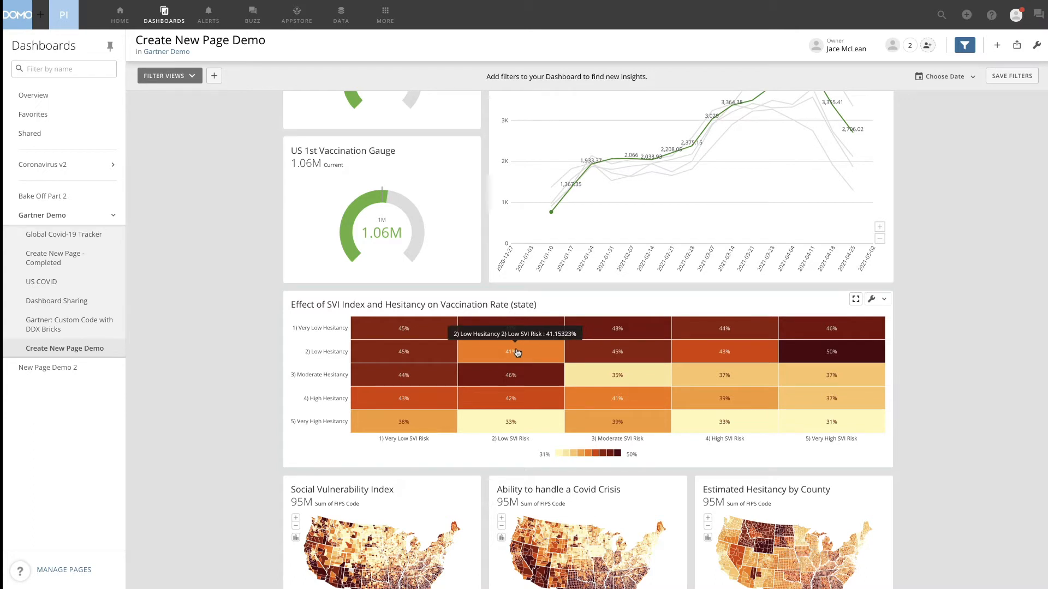
mouse_move(734, 425)
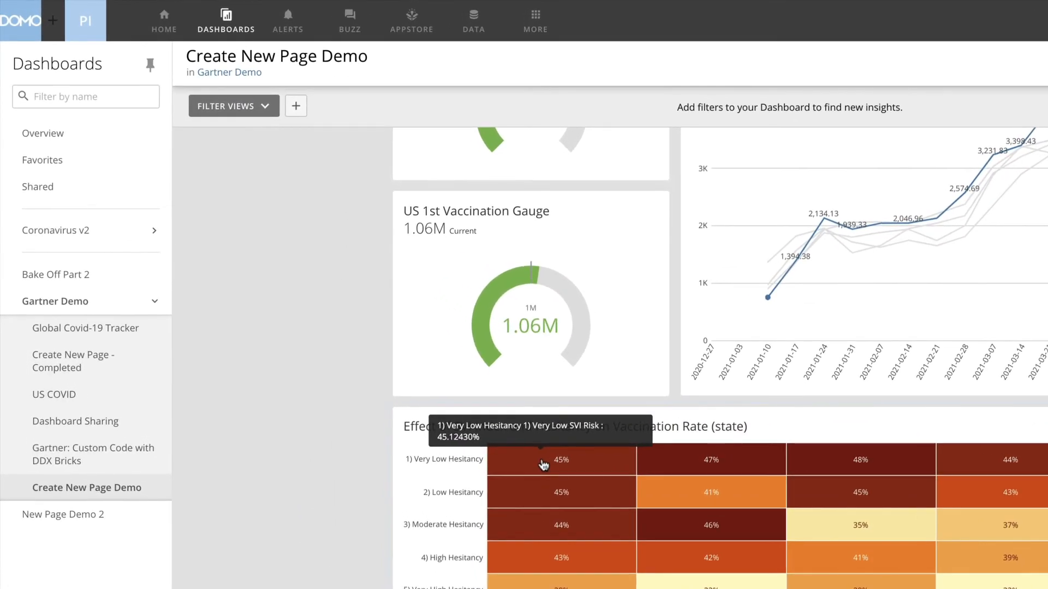
Step: Open 'Create New Page - Completed' under Gartner Demo in the Dashboards sidebar
click(72, 360)
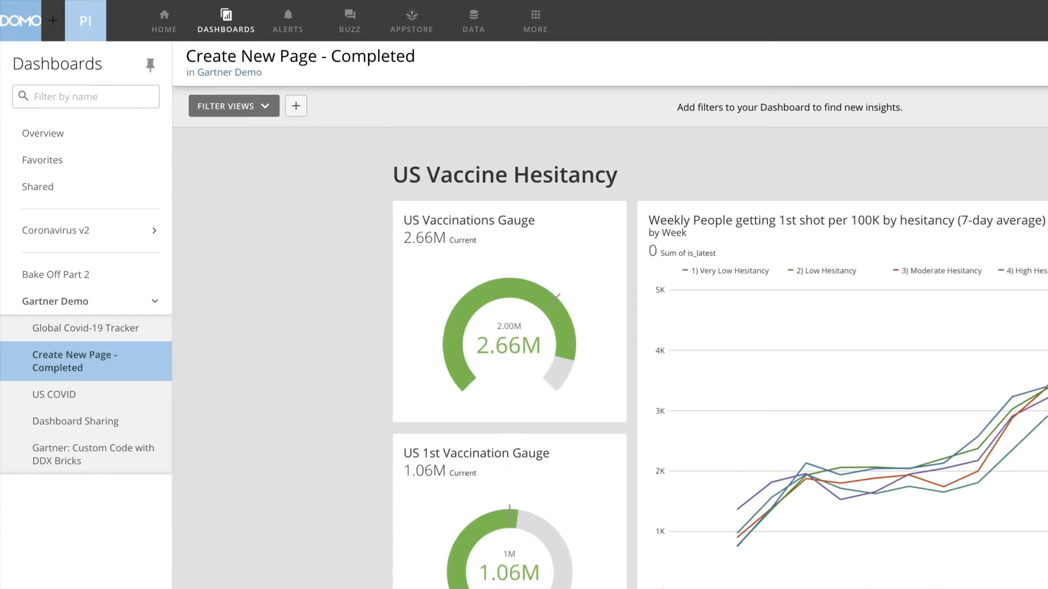
Step: Add a Hesitancy State Ranking Bins page filter keeping only 1) Very Low Hesitancy
click(295, 105)
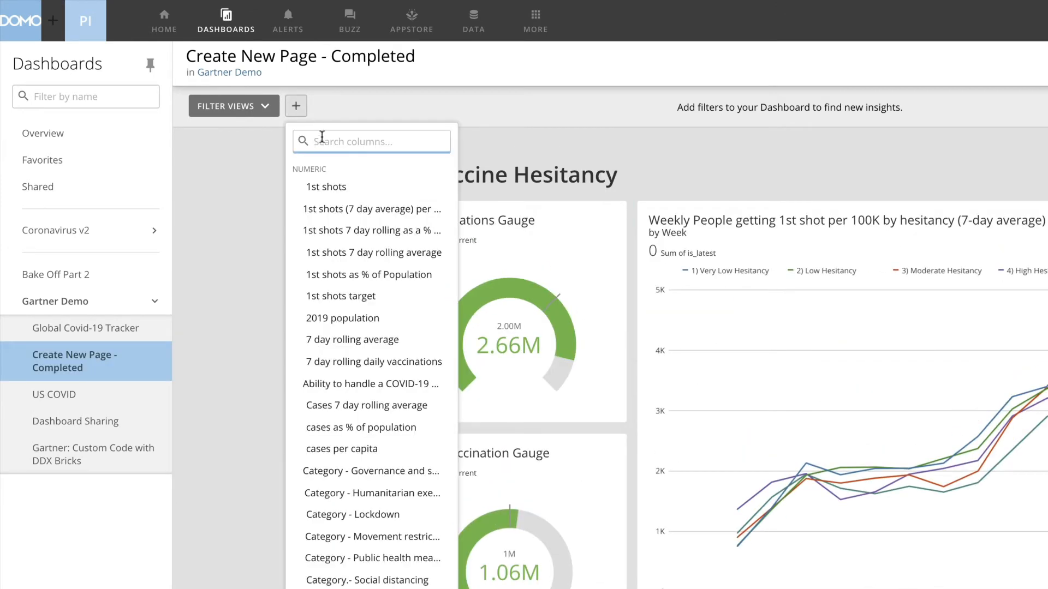
text(hesitanc)
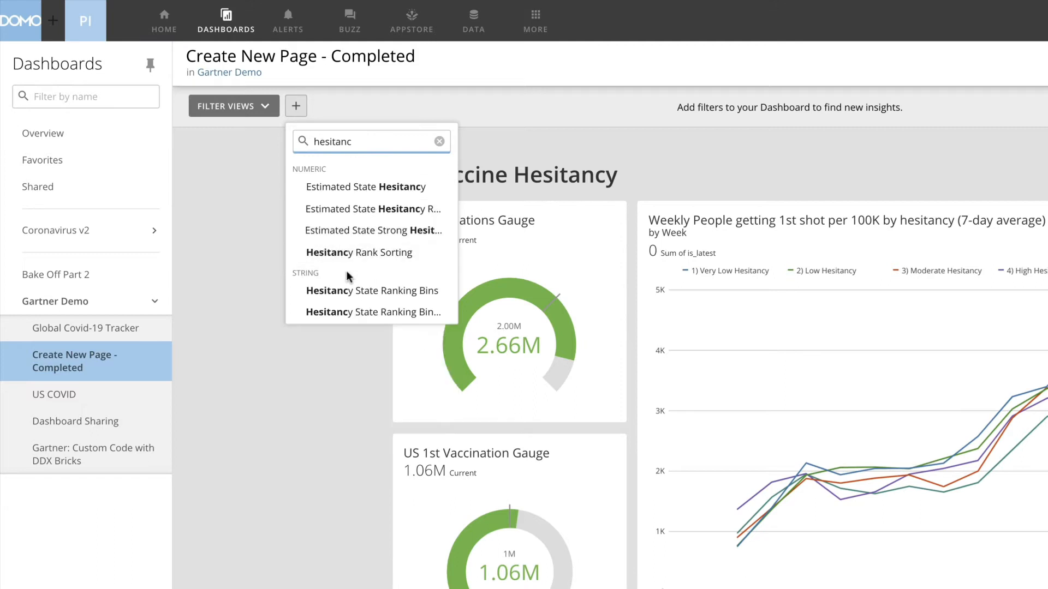
click(372, 289)
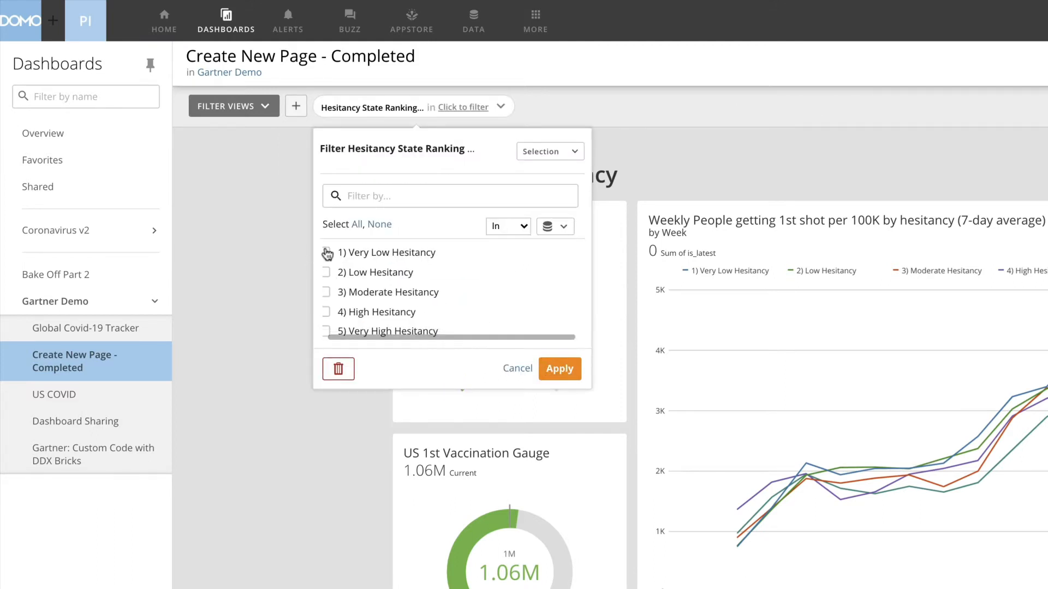
click(326, 252)
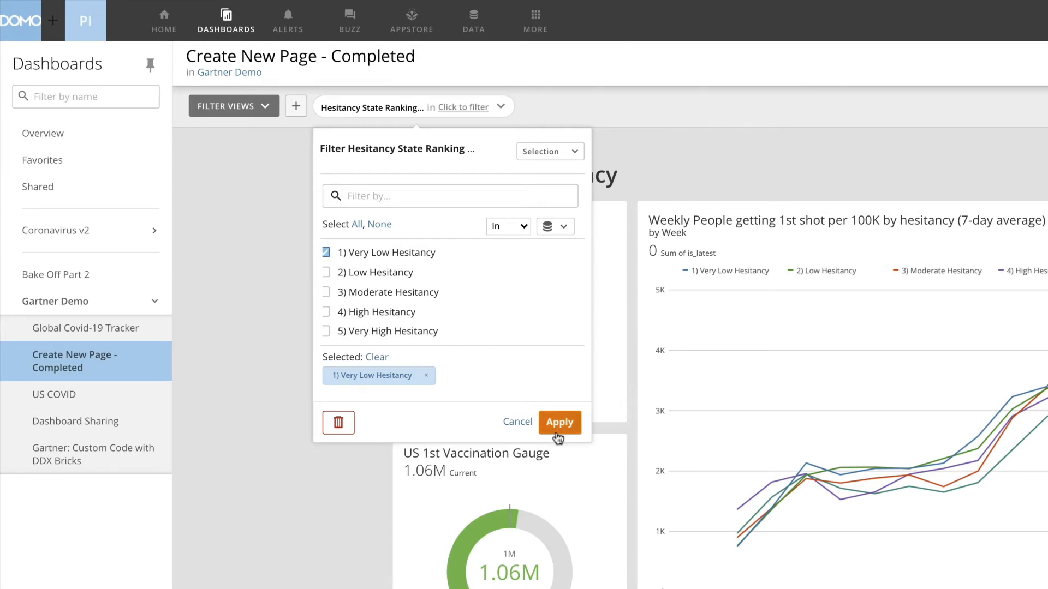
click(559, 422)
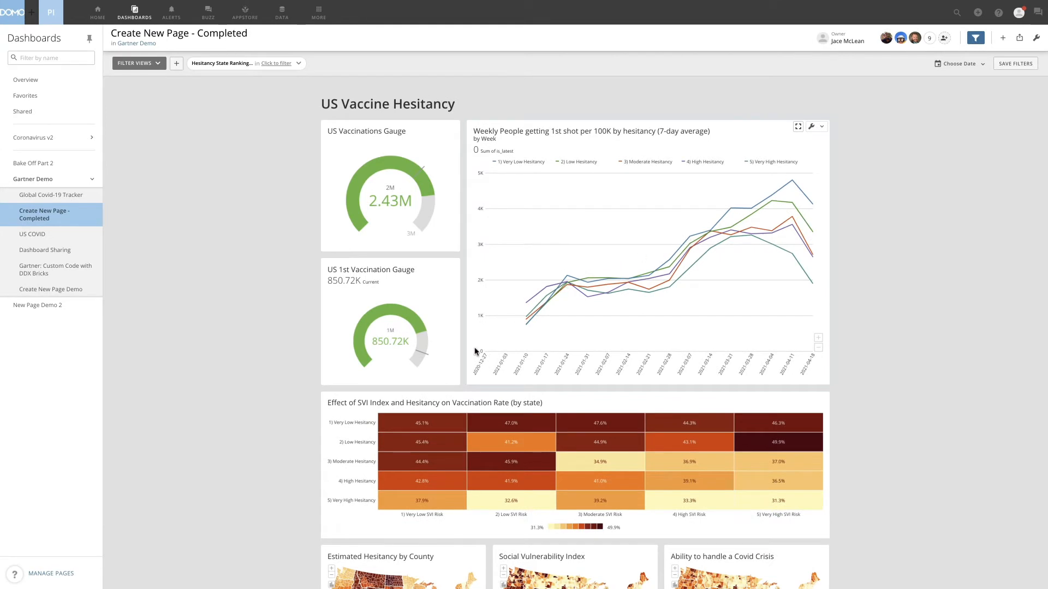
click(420, 423)
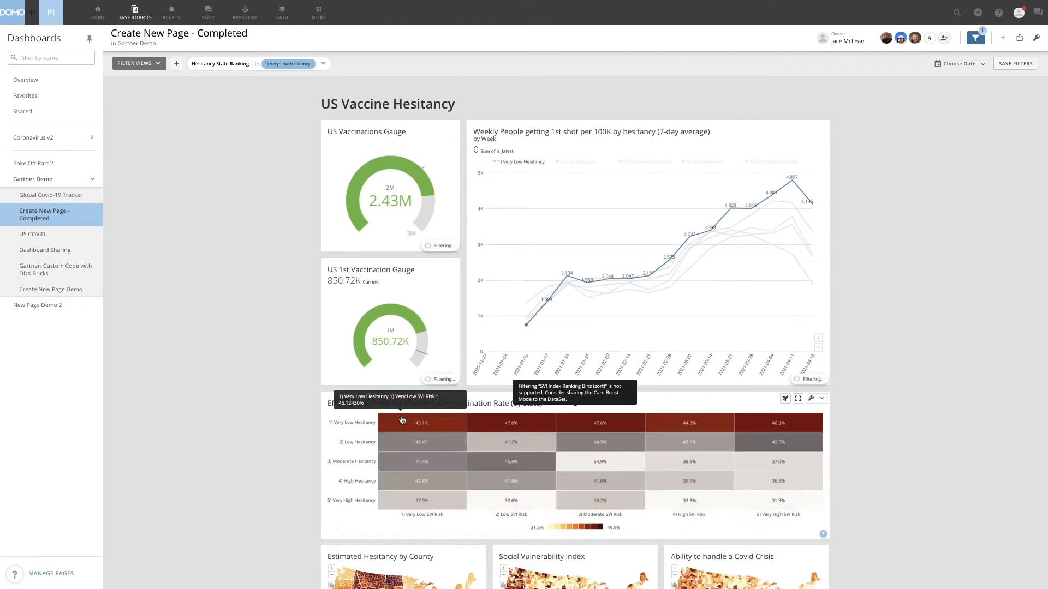
scroll(down, 3)
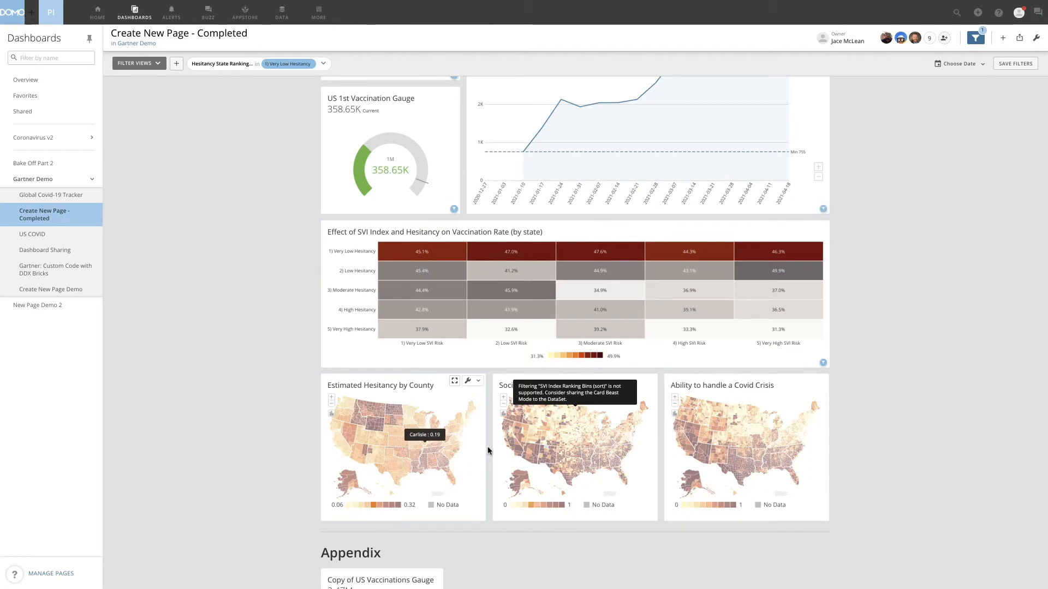
mouse_move(640, 452)
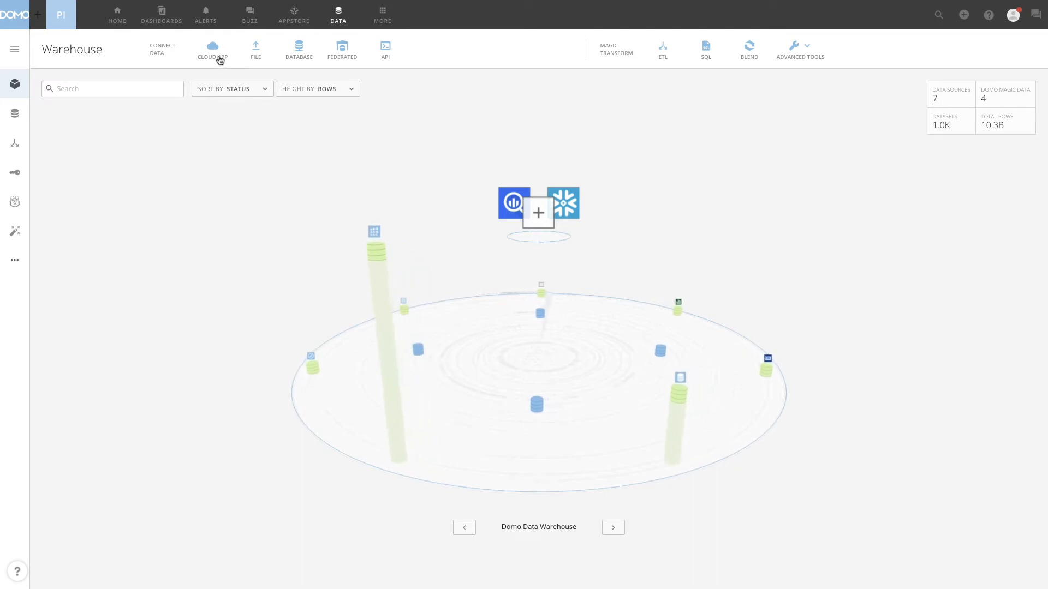
Step: Browse the Cloud App connector tiles and begin searching for a connector
click(212, 48)
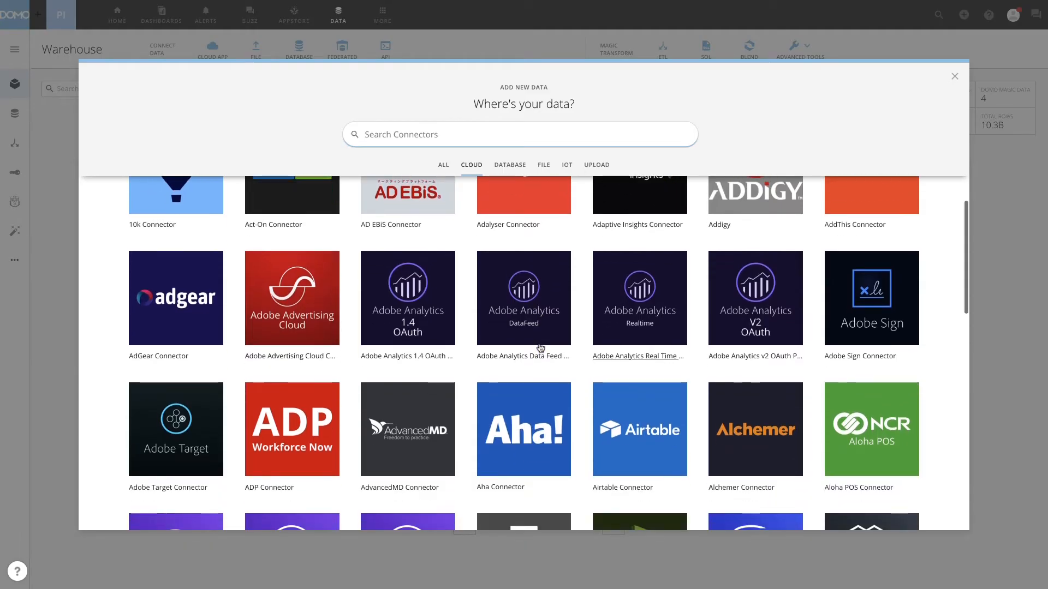
scroll(down, 3)
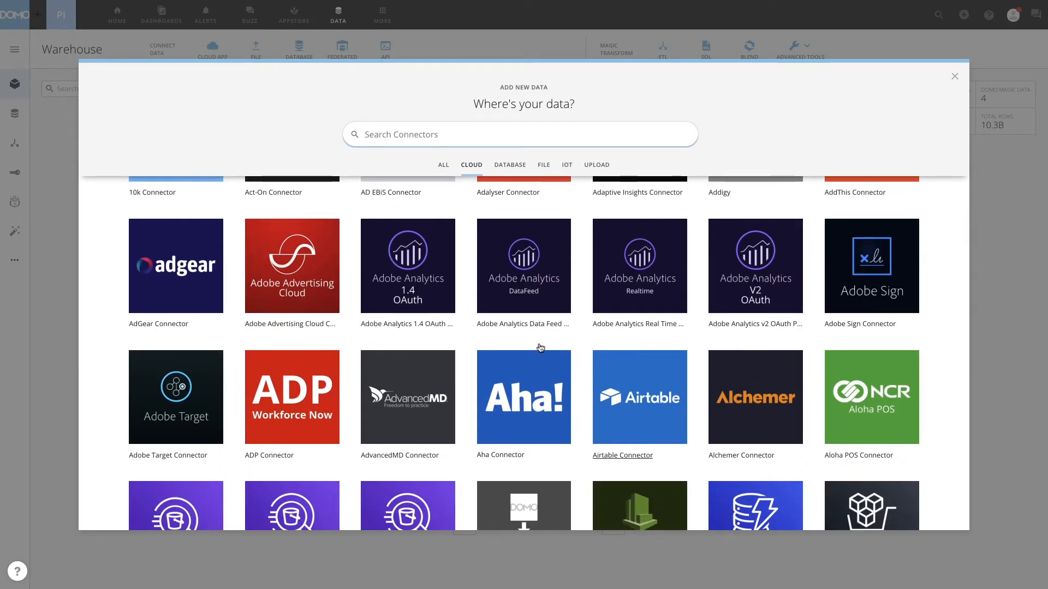
scroll(down, 3)
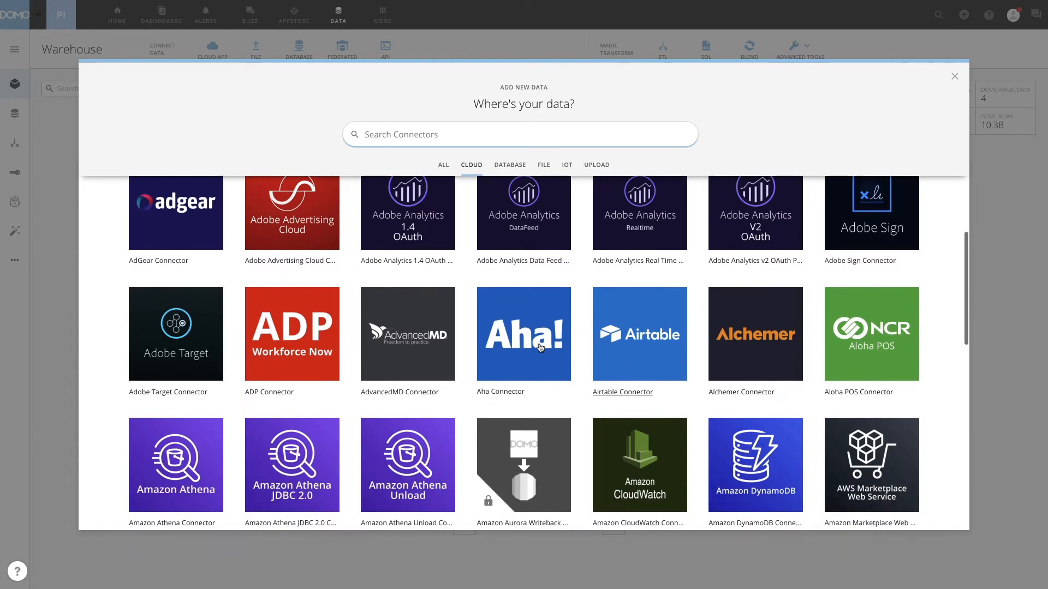
scroll(down, 3)
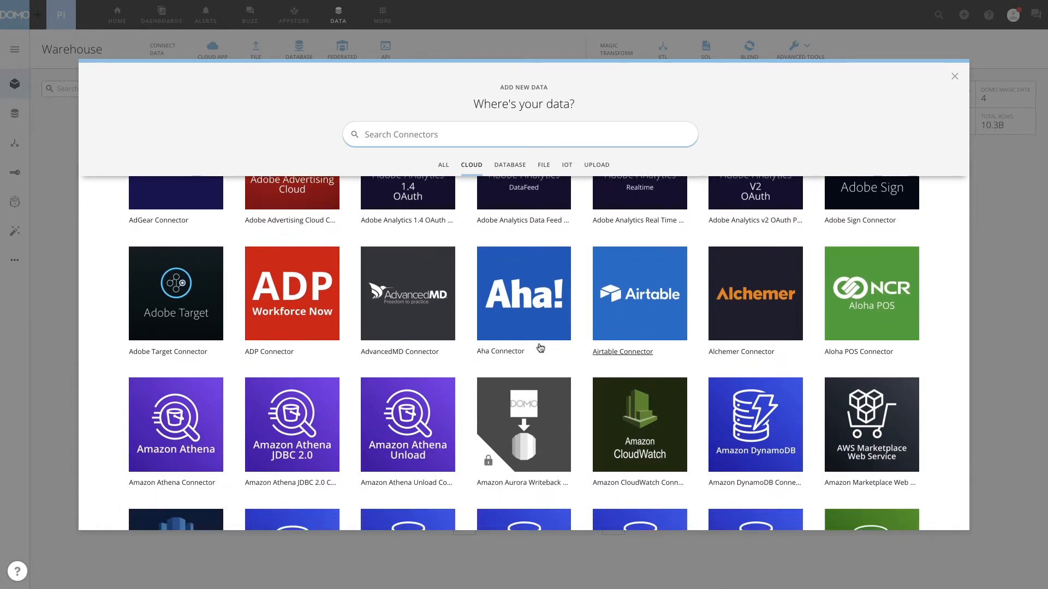
scroll(down, 3)
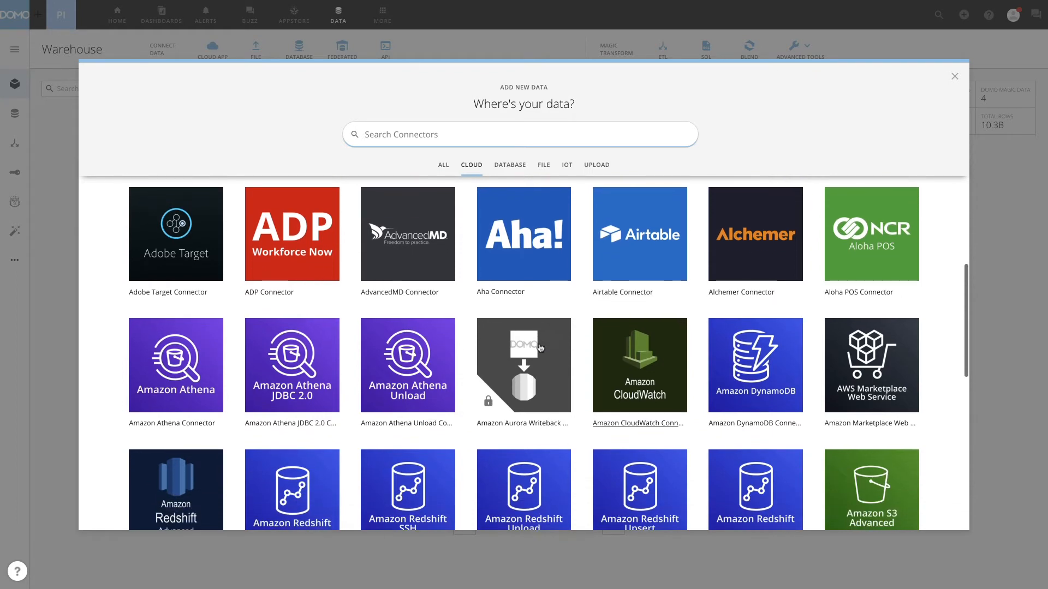
text(ccine)
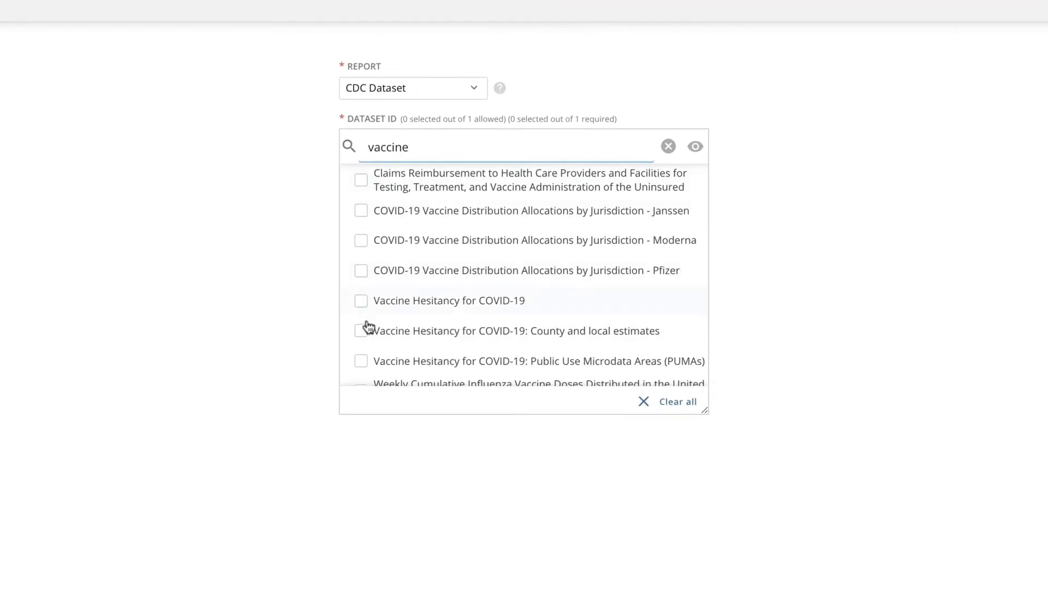
Step: Select the County and local estimates hesitancy dataset and schedule daily updates with a start time
click(361, 331)
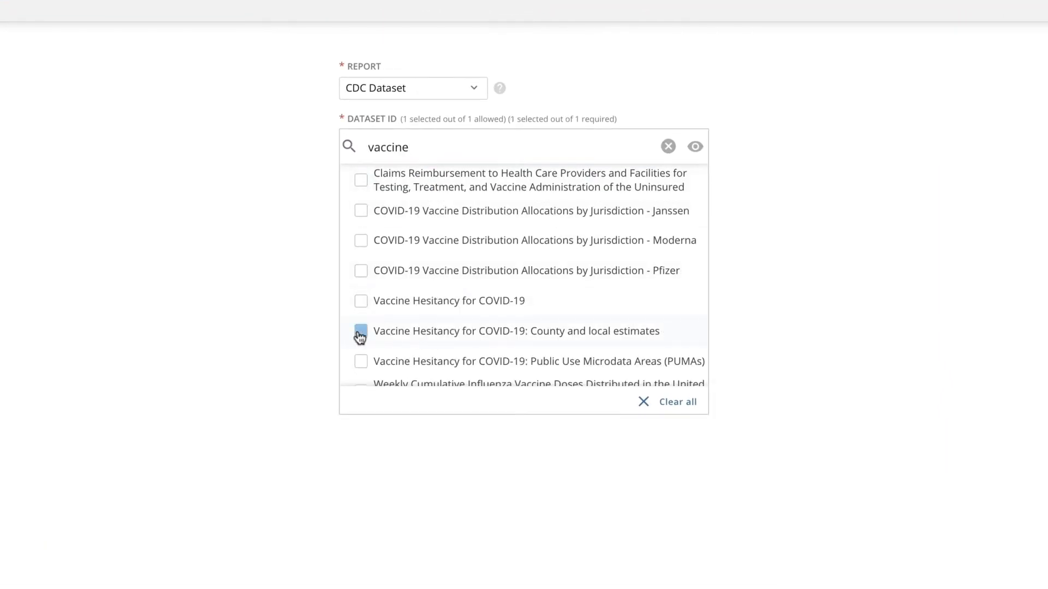
click(360, 330)
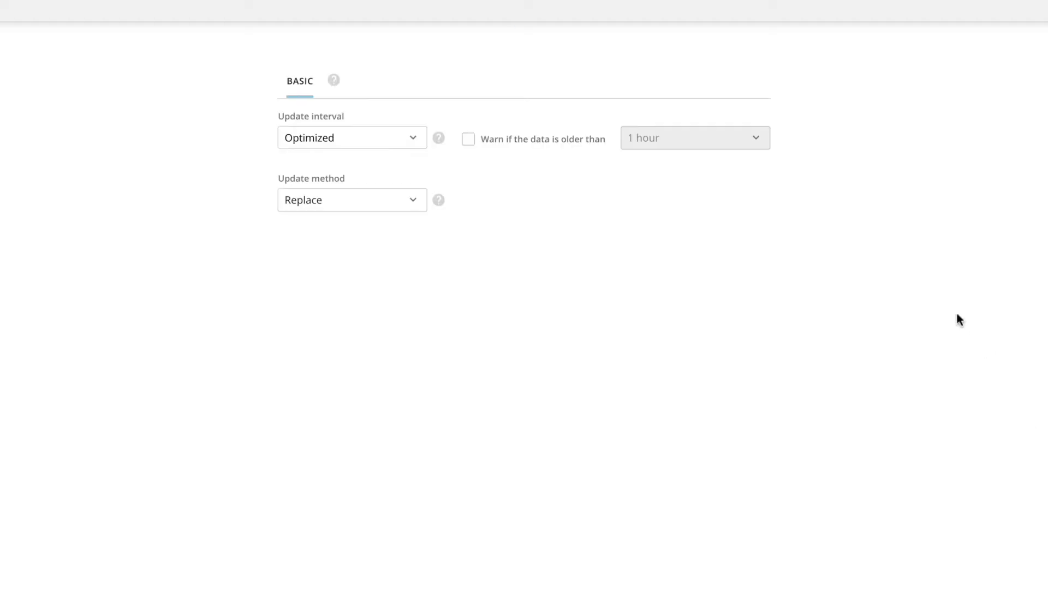
click(351, 137)
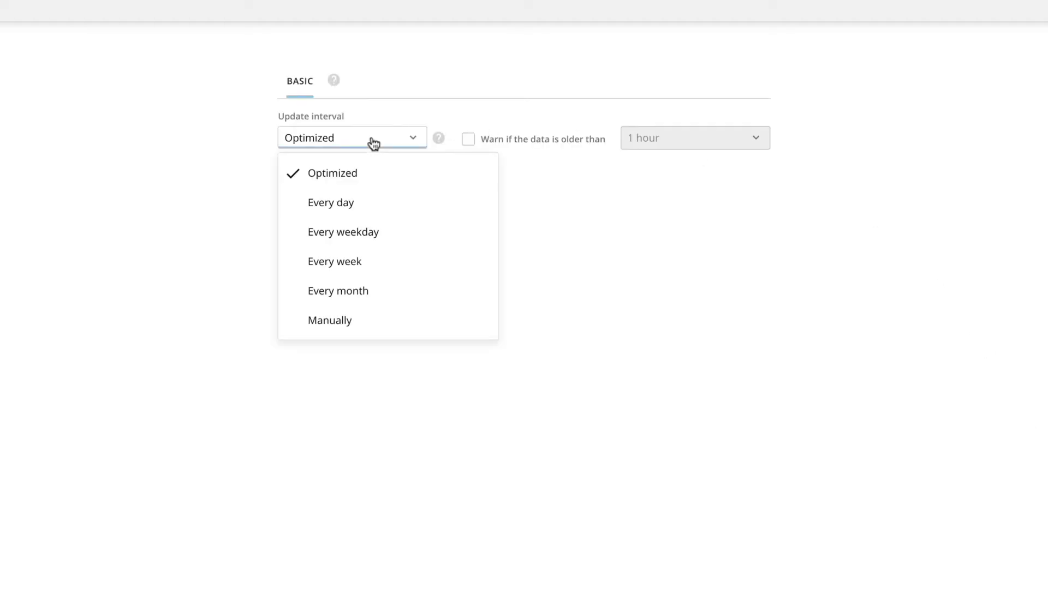
mouse_move(347, 200)
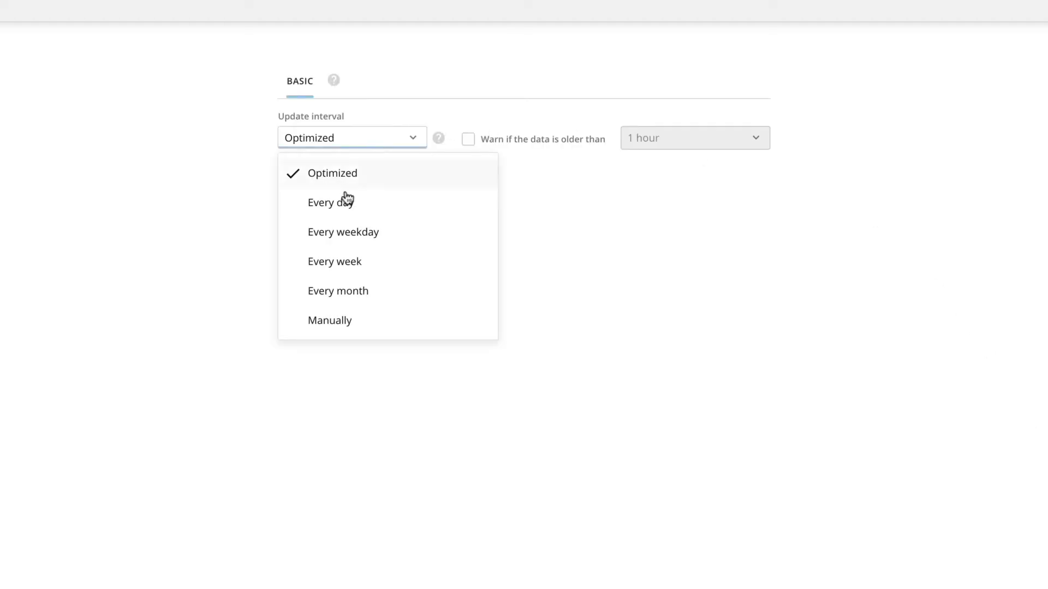
click(330, 203)
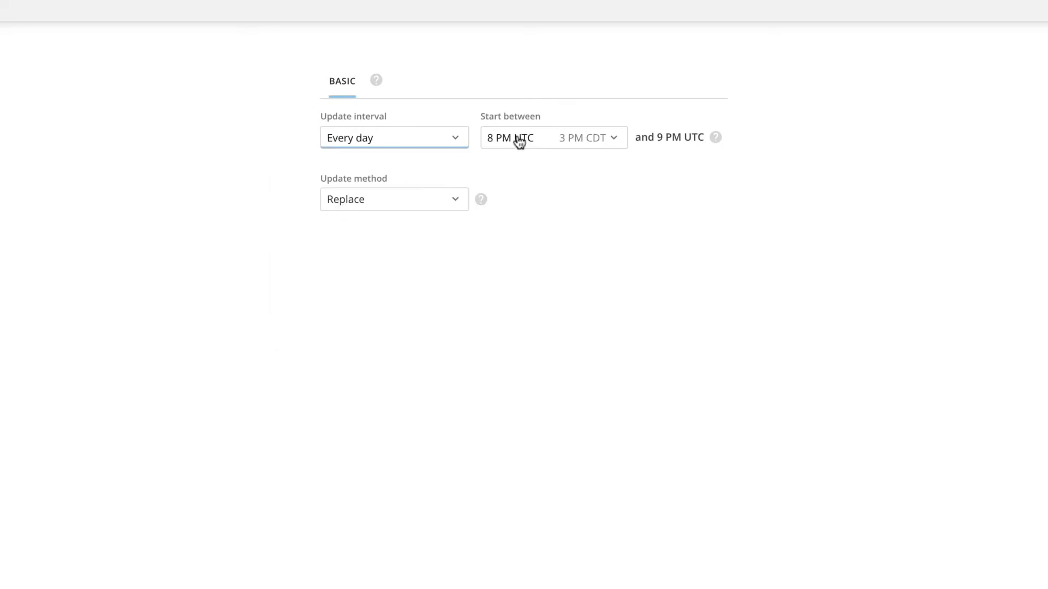
click(552, 137)
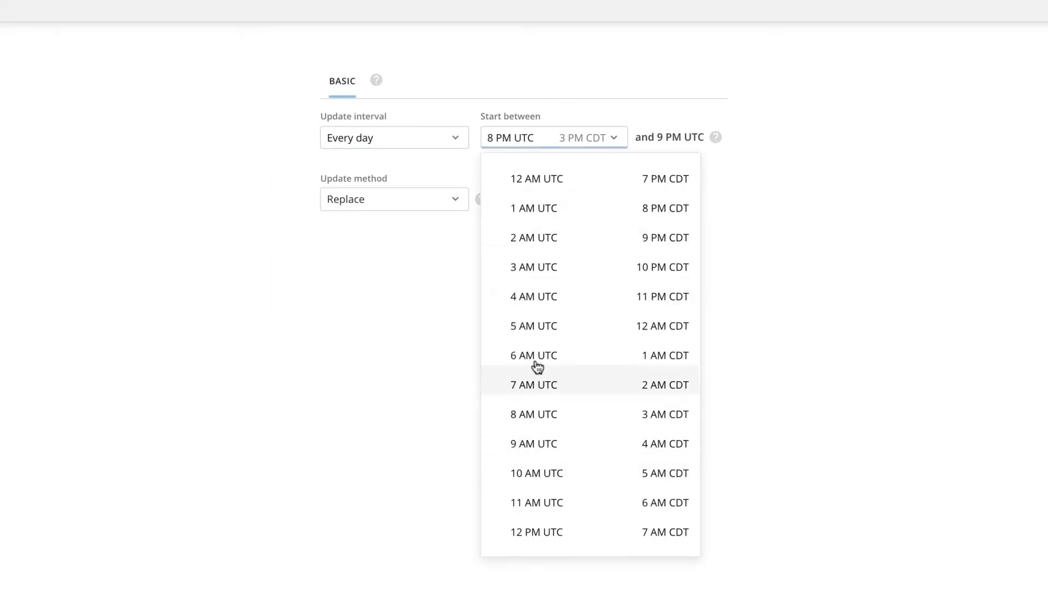
click(533, 355)
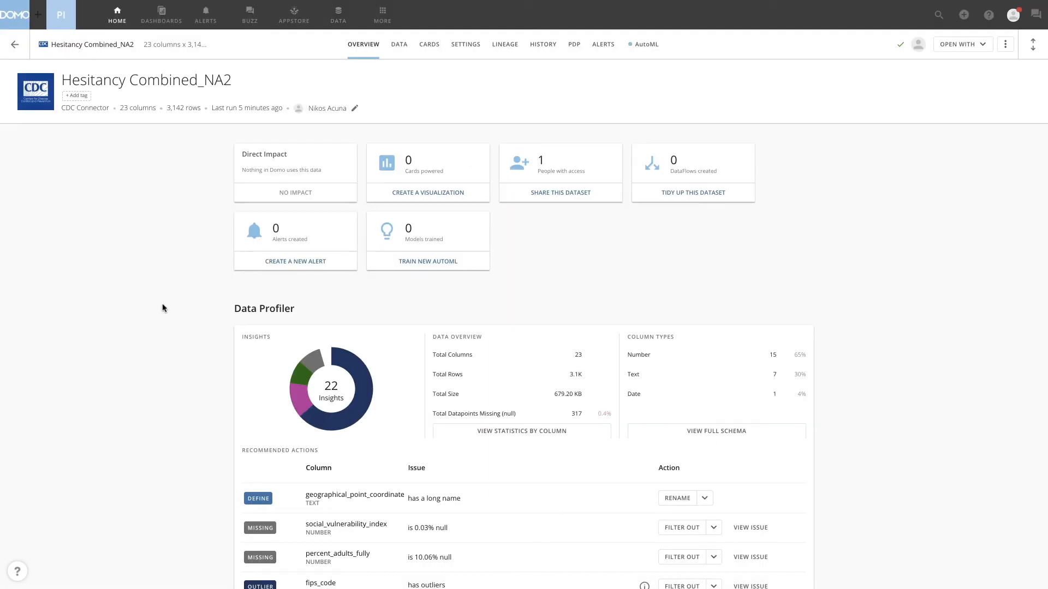
Step: Browse the Hesitancy Combined_NA2 column profiles and open the social_vulnerability_index correlation
click(521, 431)
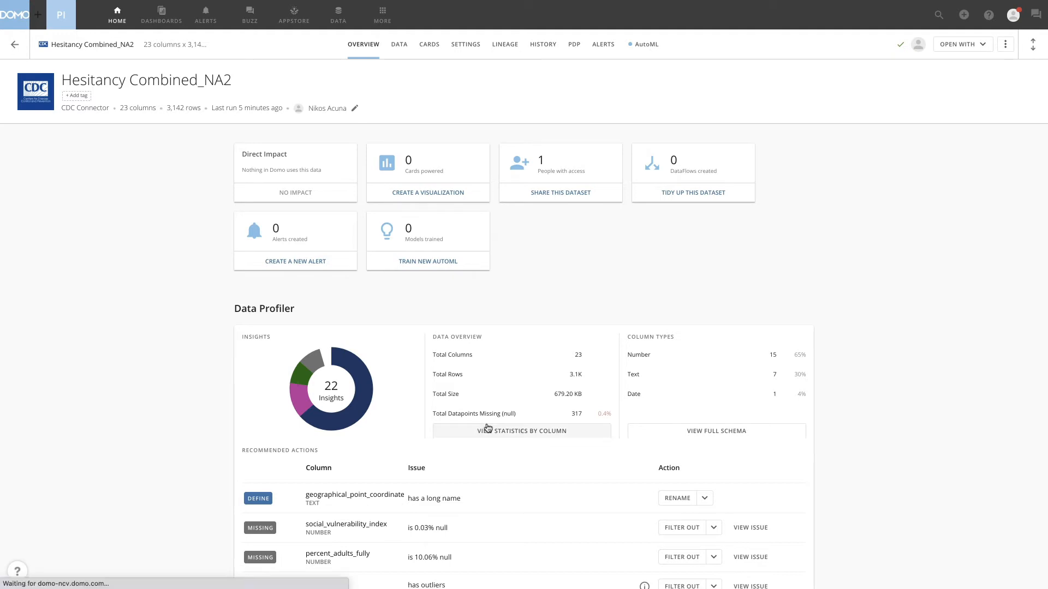
click(398, 44)
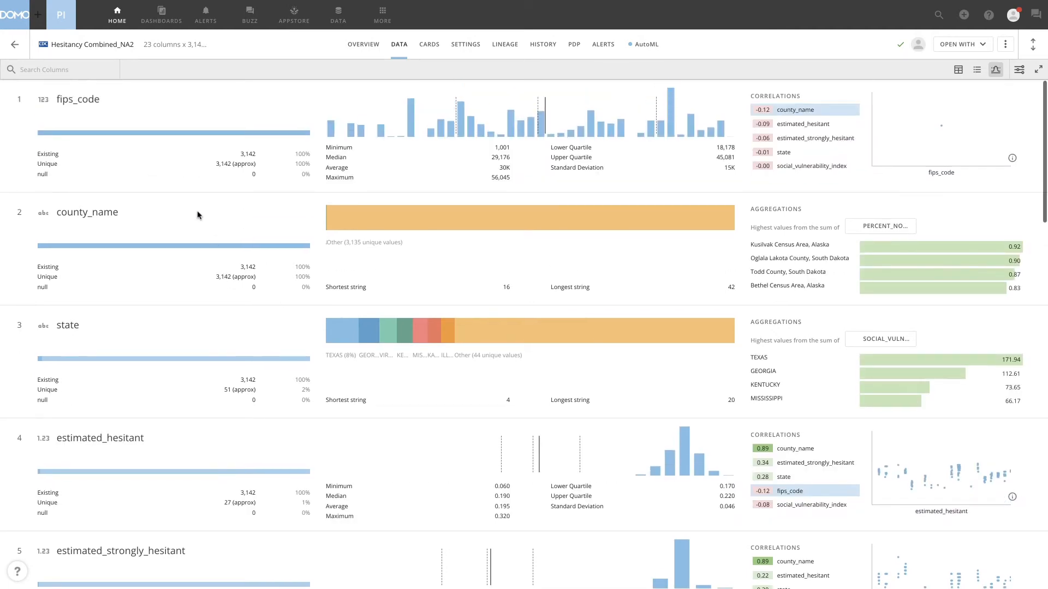
mouse_move(202, 217)
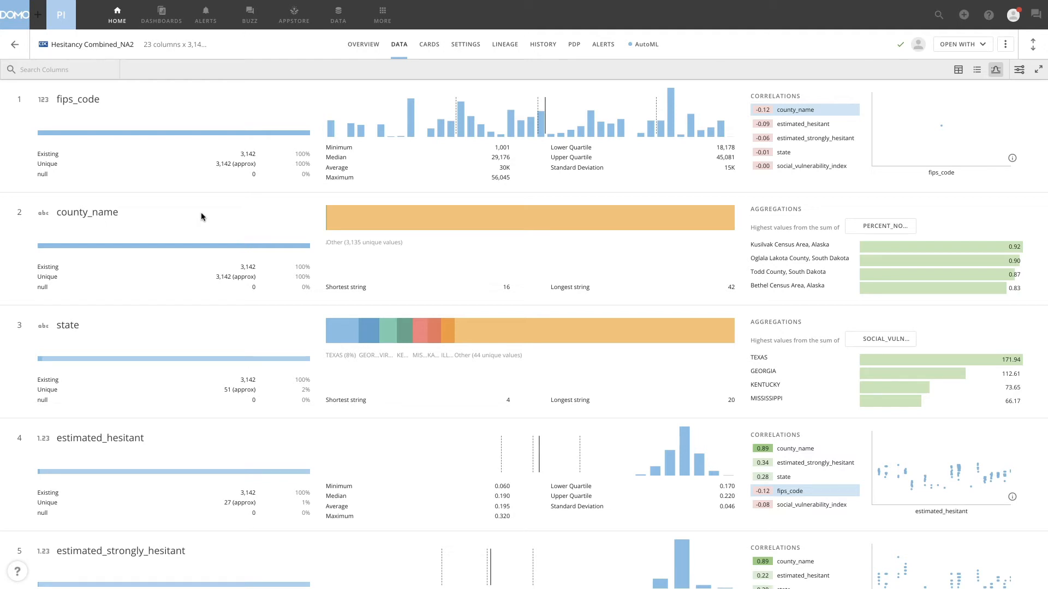
mouse_move(261, 363)
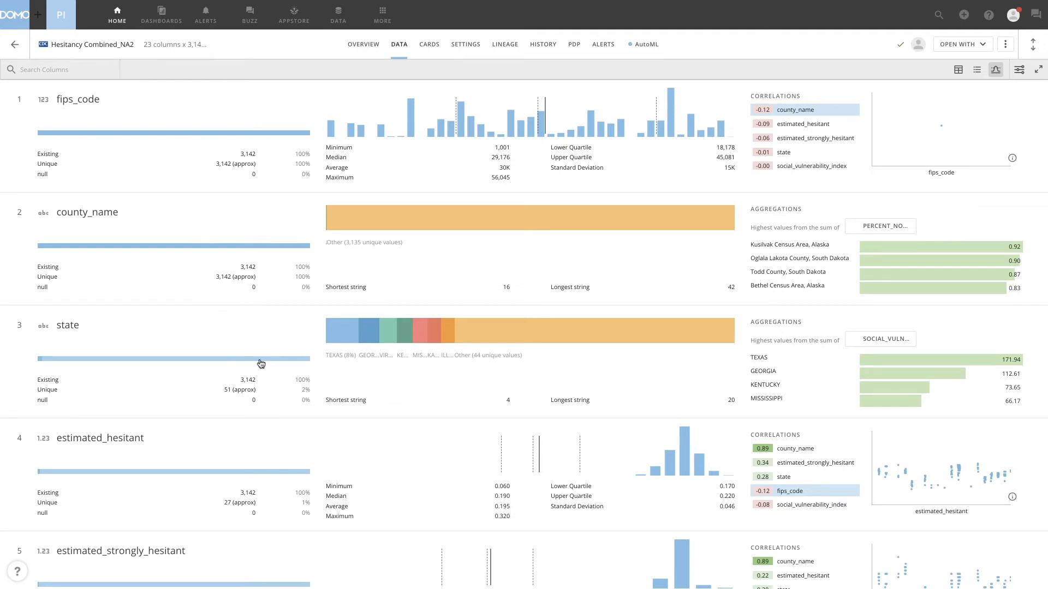
scroll(down, 3)
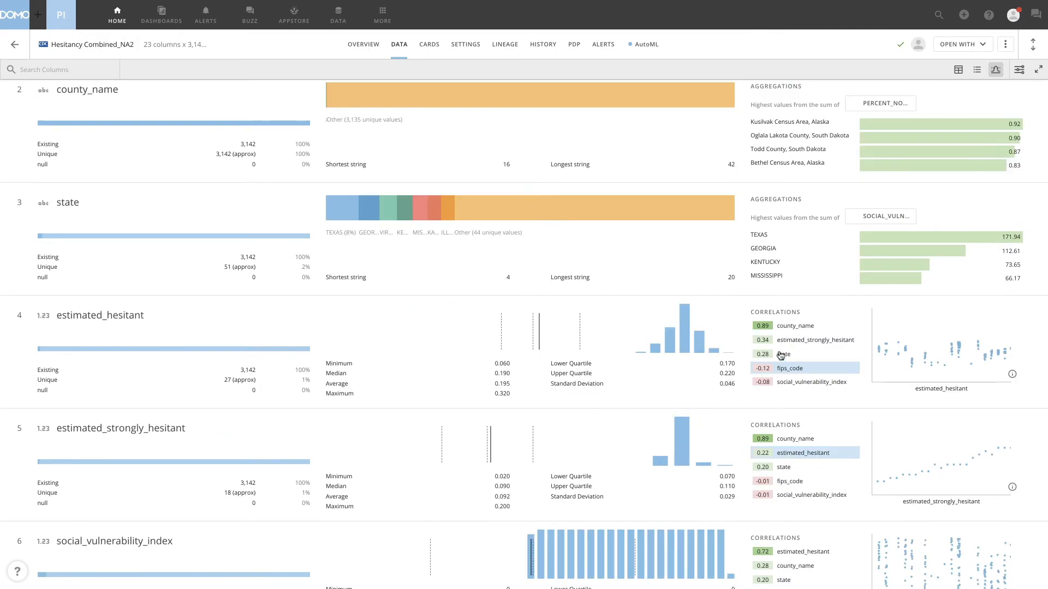
mouse_move(804, 340)
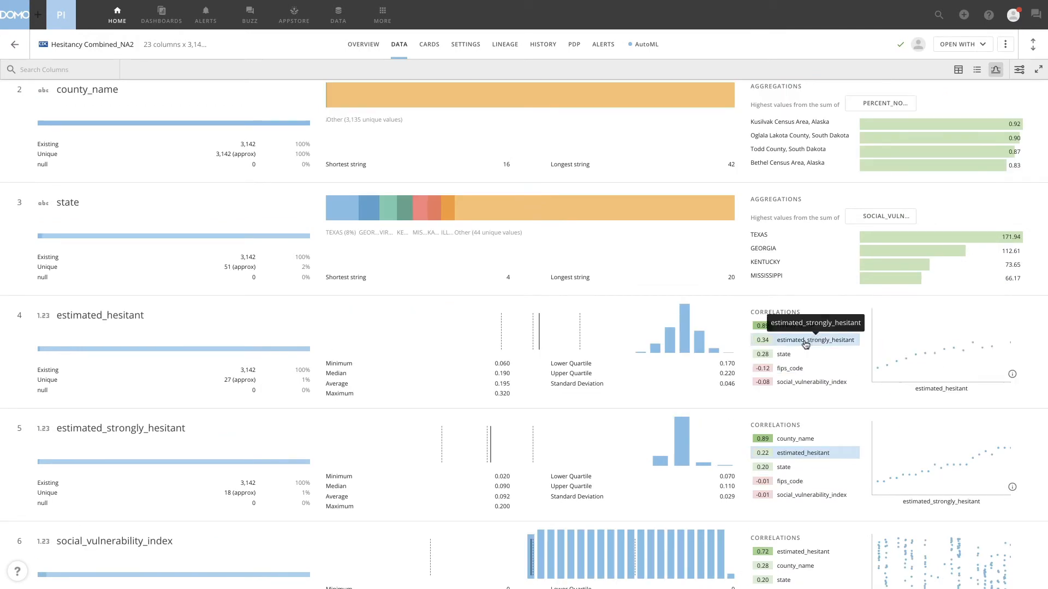
mouse_move(801, 452)
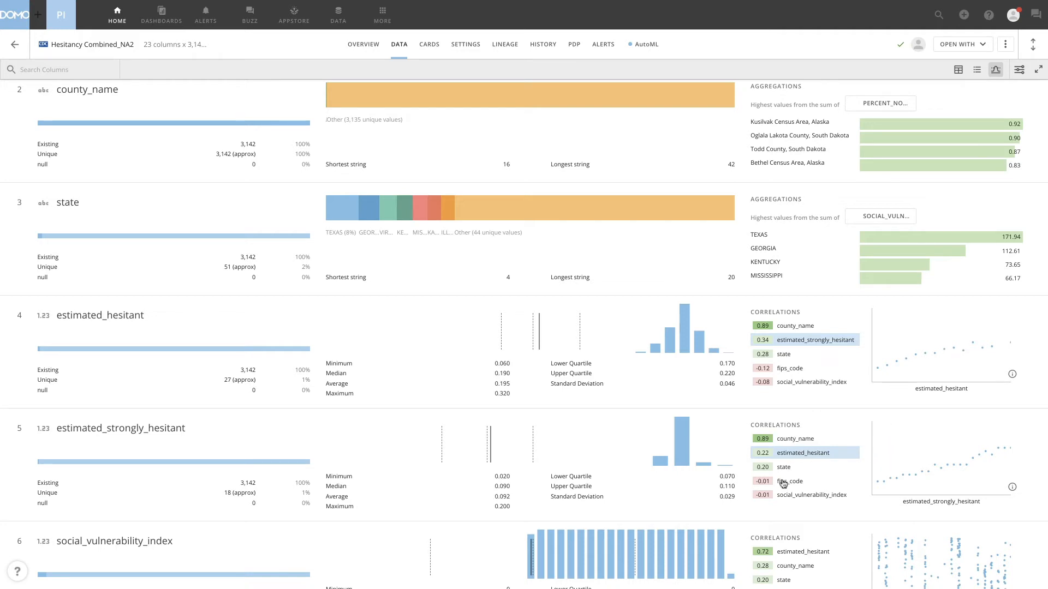
click(811, 494)
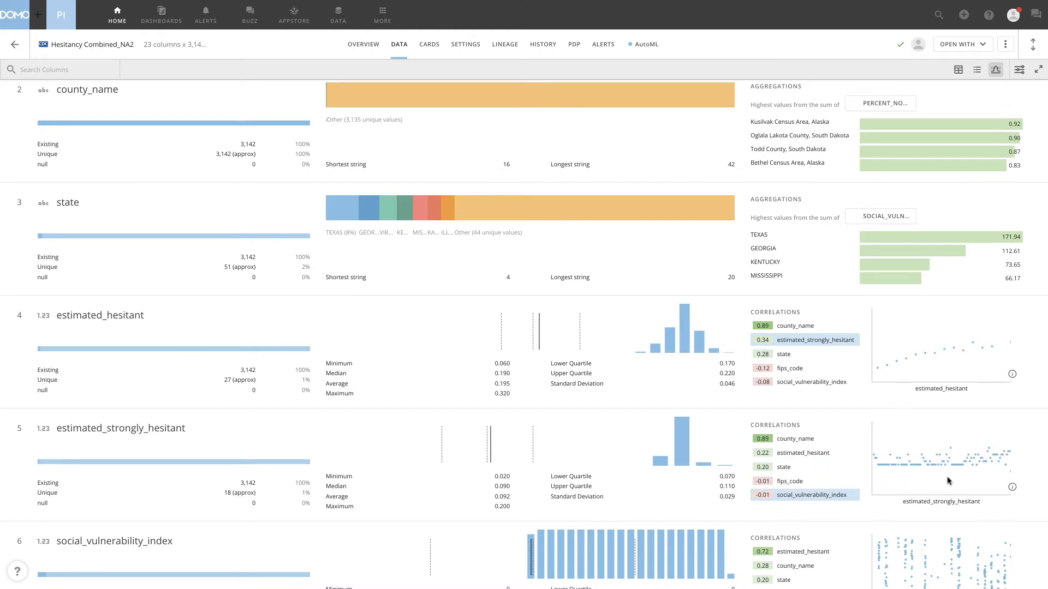
scroll(down, 3)
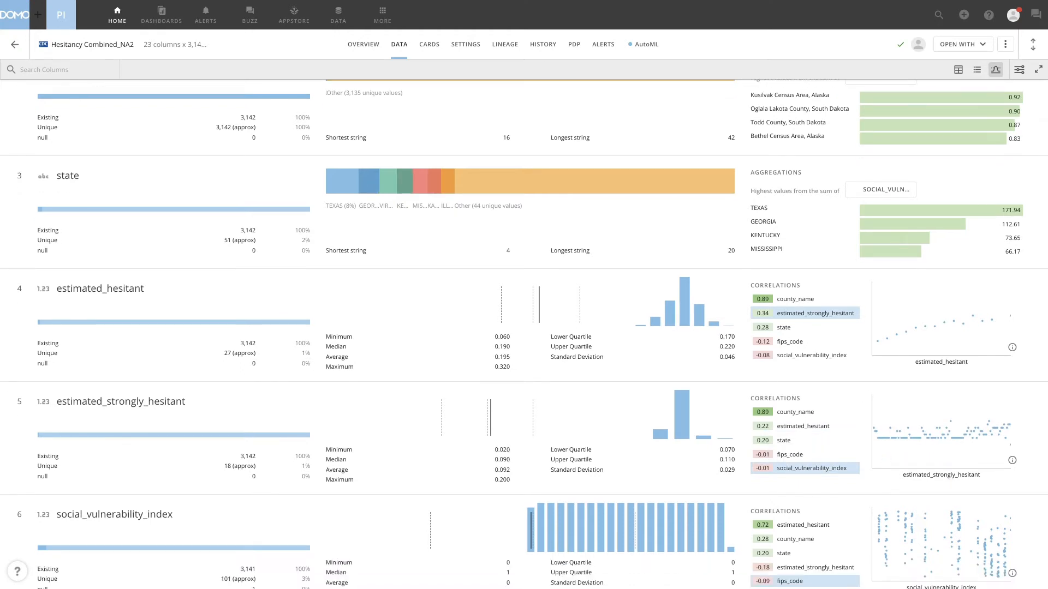
mouse_move(780, 483)
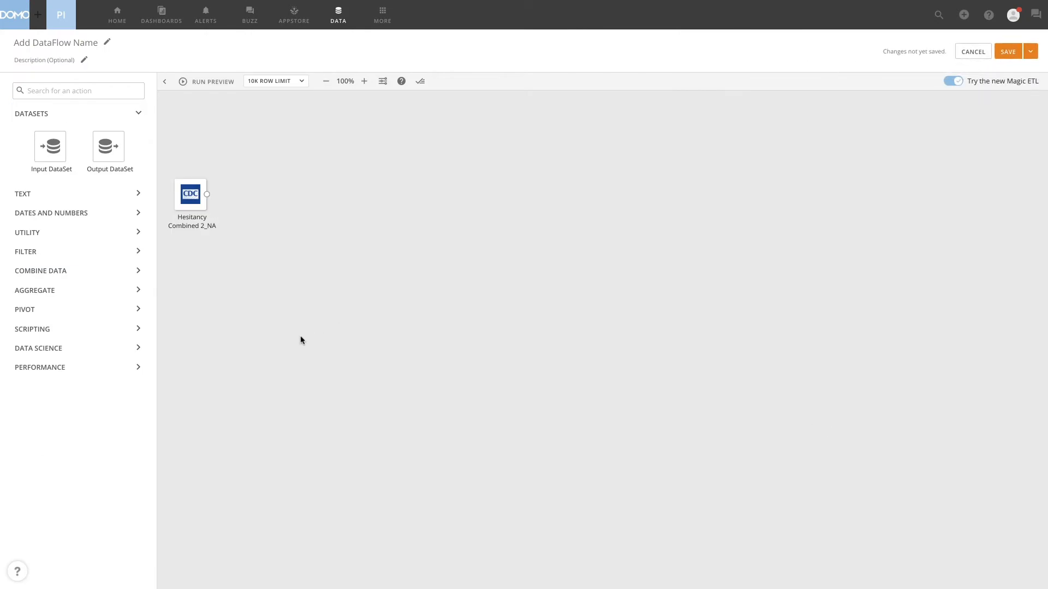
mouse_move(51, 146)
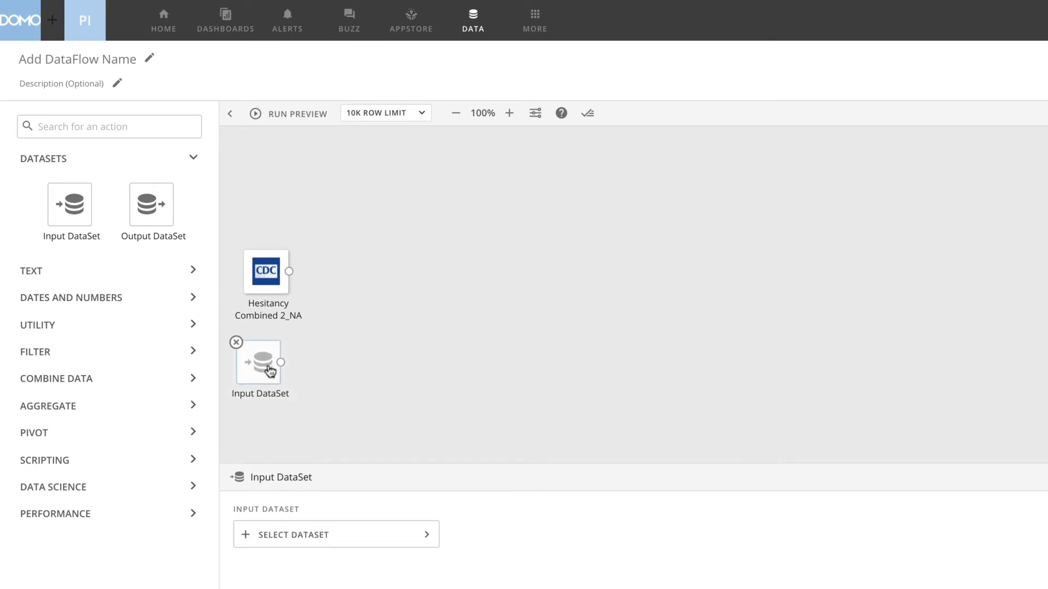
Step: Add Gartner Demo - County Demo Data as a second input dataset in Magic ETL
drag(257, 362, 275, 363)
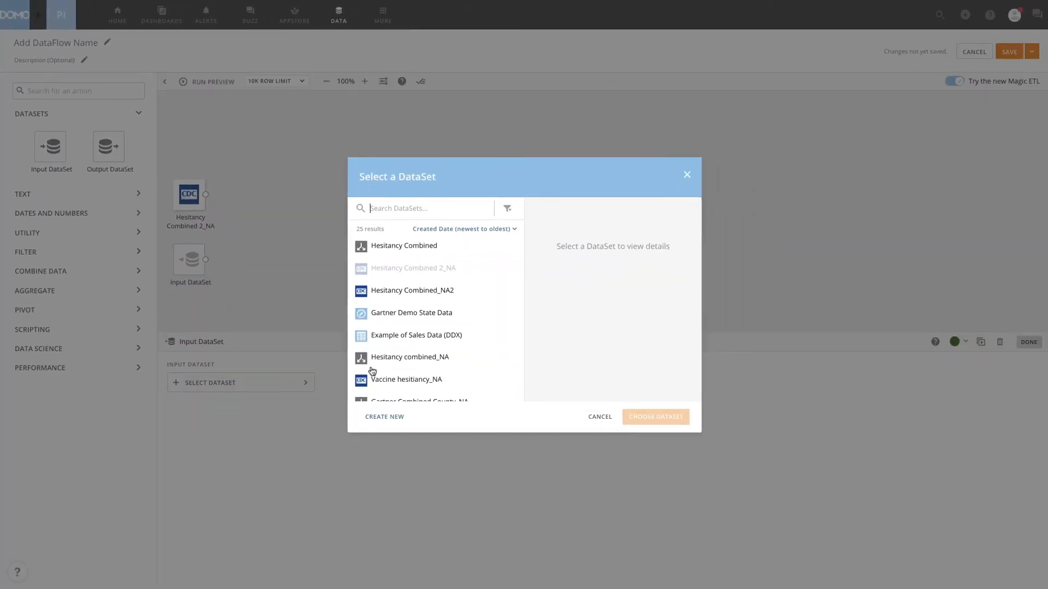
scroll(down, 3)
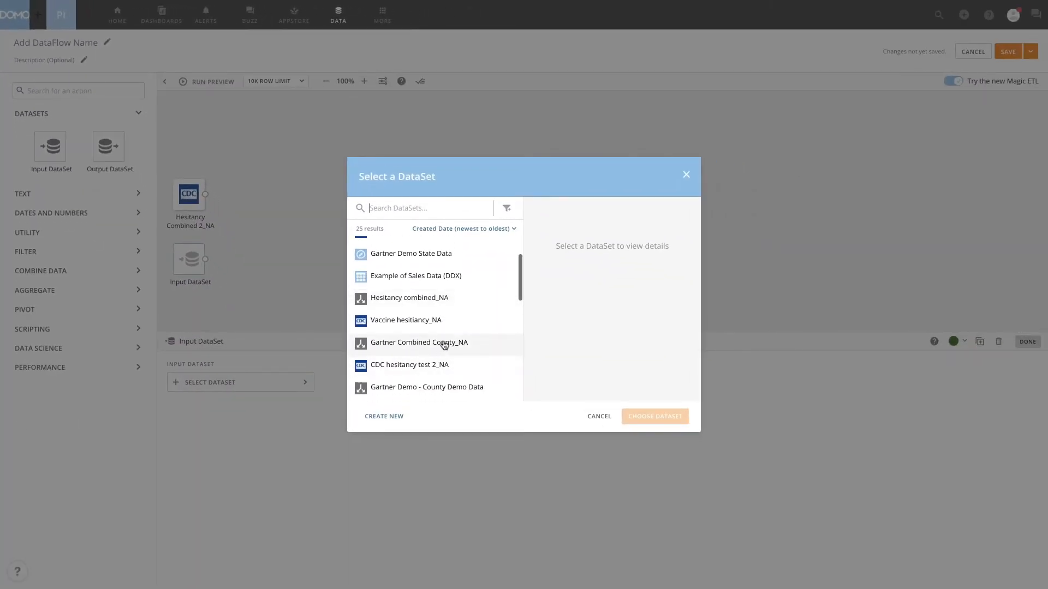
click(426, 354)
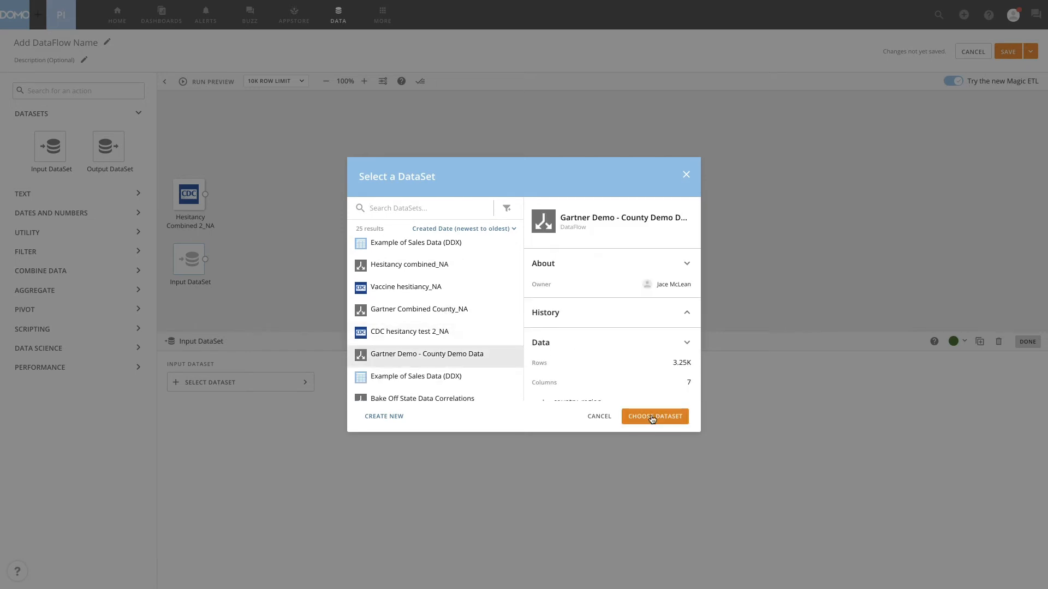
click(654, 416)
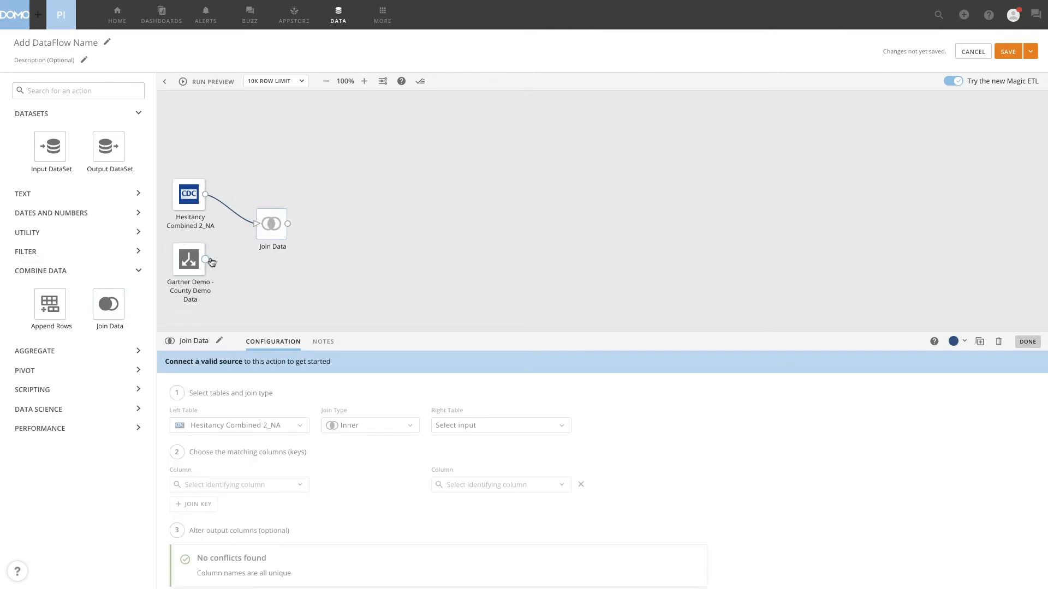
Step: Connect the Gartner input to the join and match fips_code to FIPS
drag(207, 262, 288, 223)
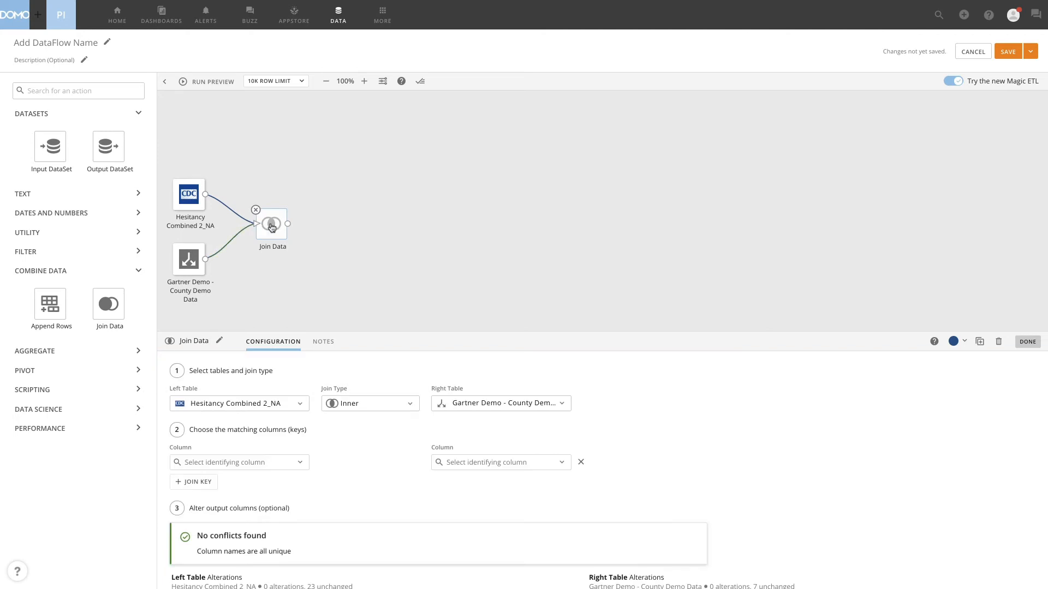
click(239, 462)
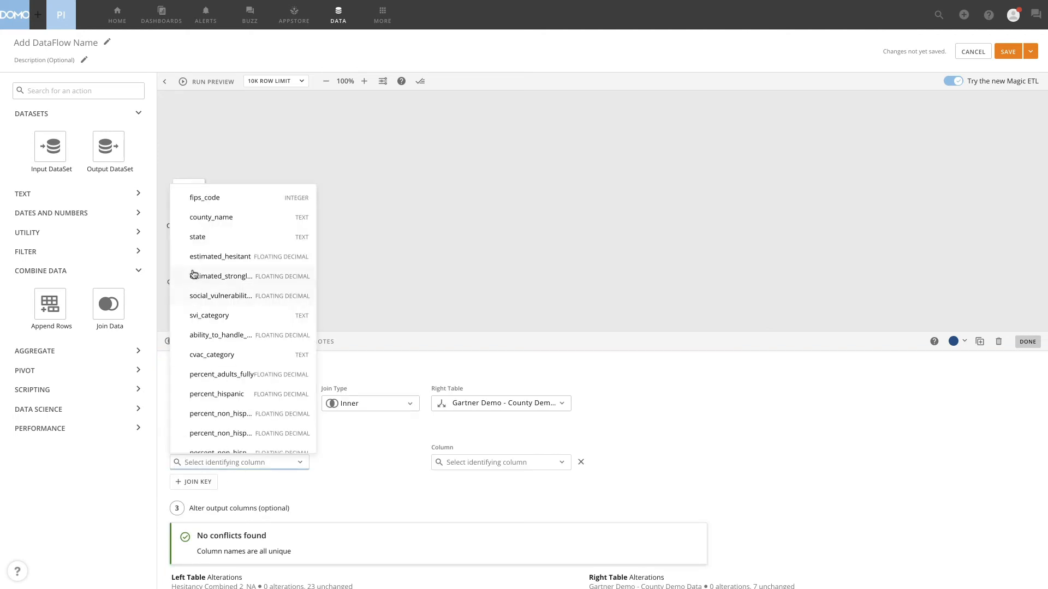
click(499, 462)
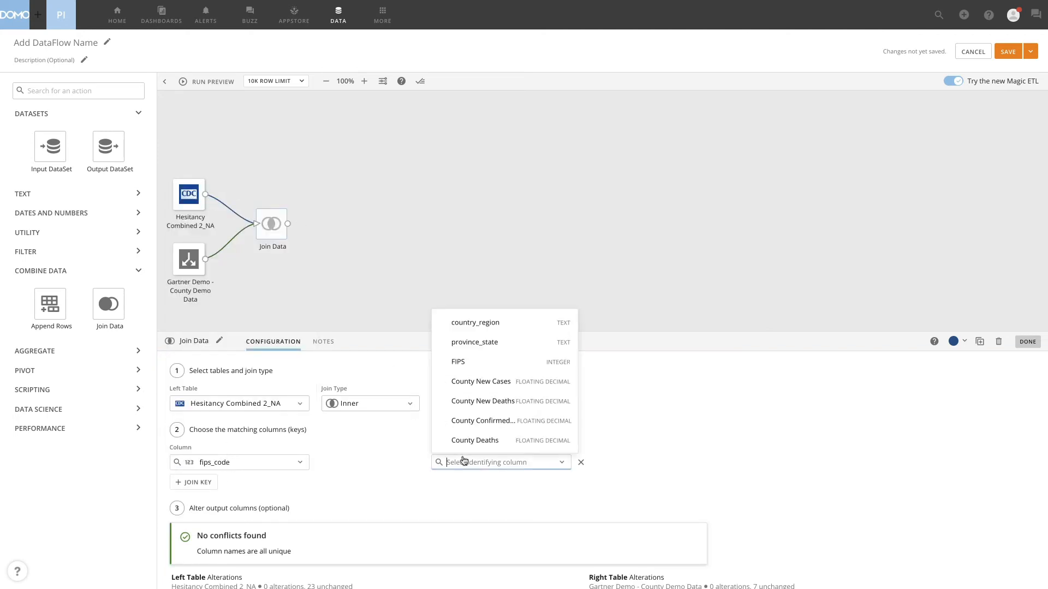
click(458, 361)
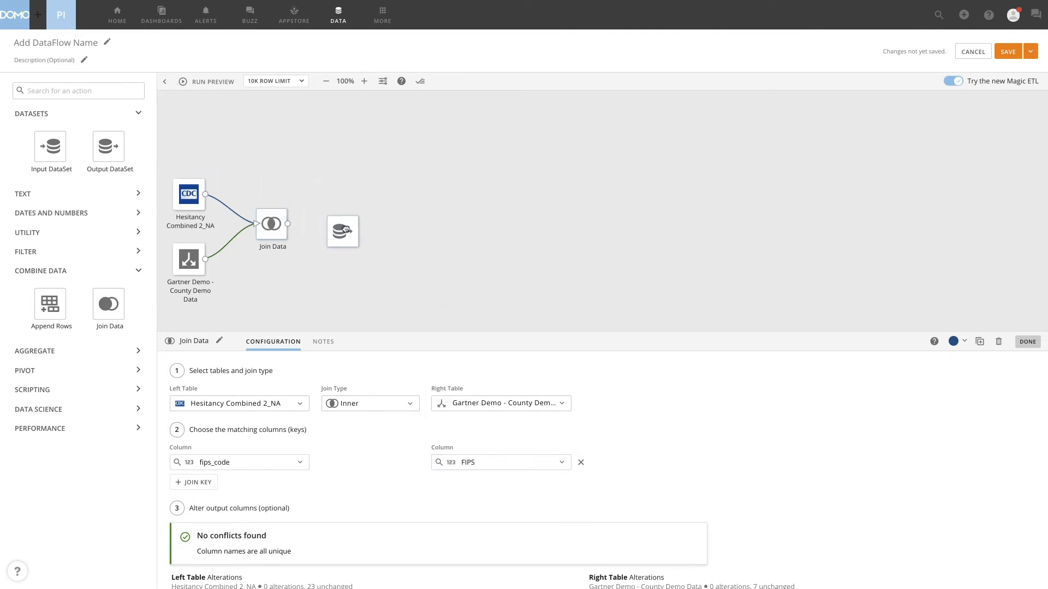
Step: Add an output dataset named Hesitancy Combined_NA3 and save the dataflow
click(342, 232)
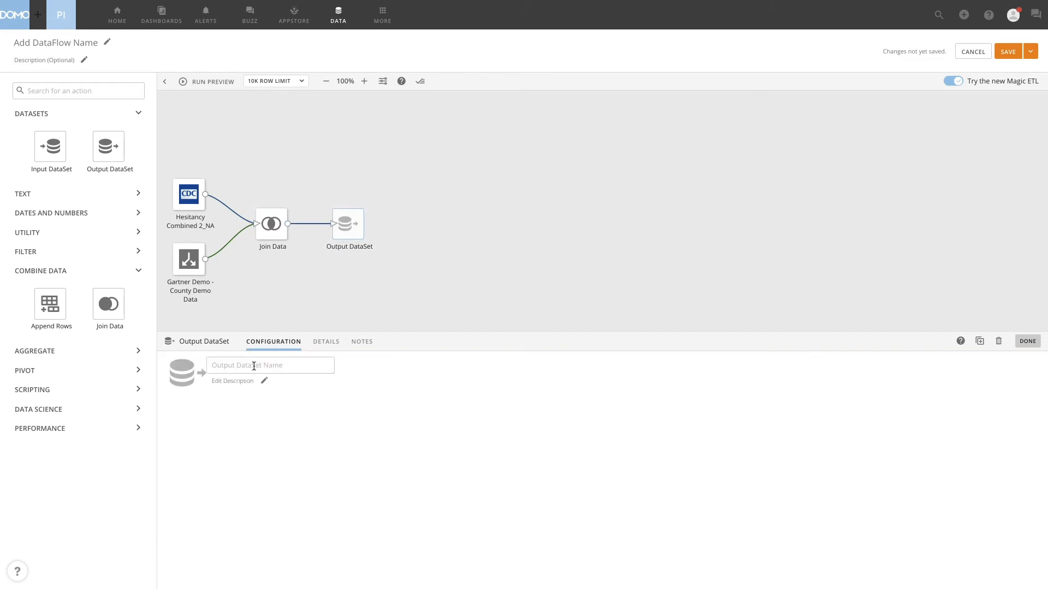
text(Hes)
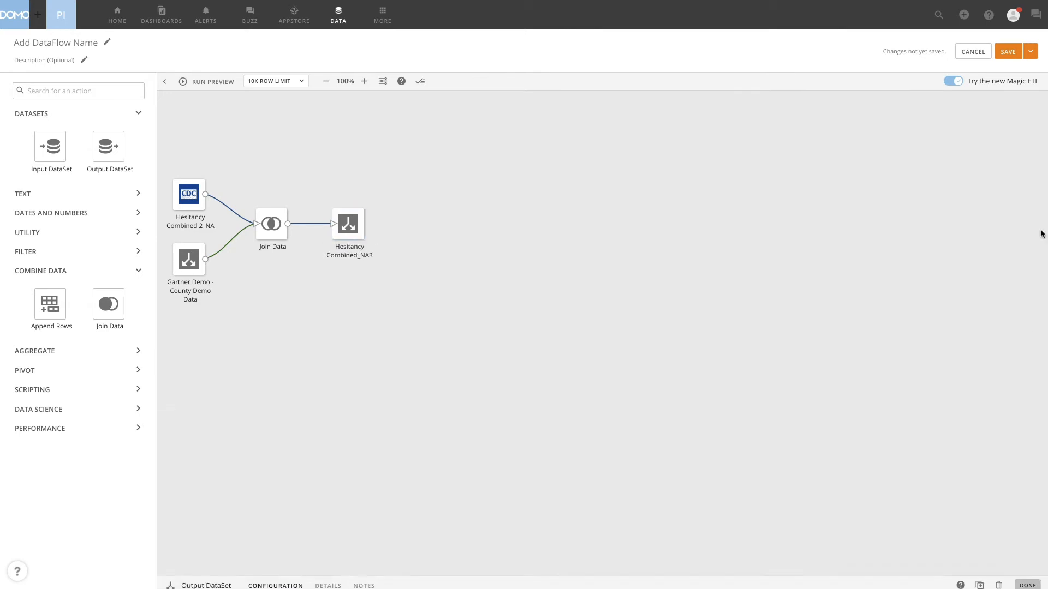
click(1006, 50)
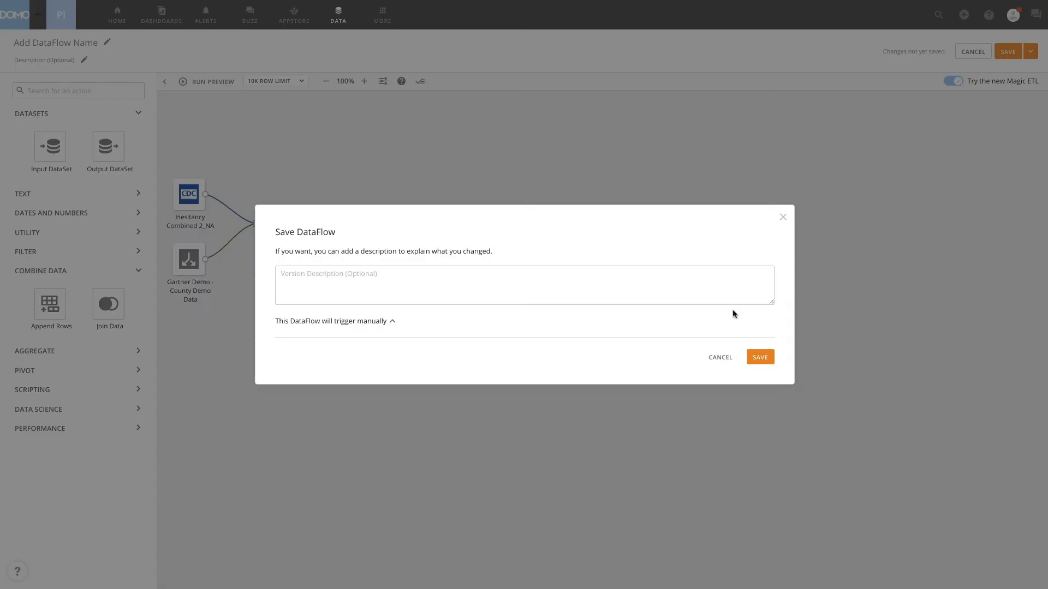
Step: Confirm the dataflow save and start a visualization from Hesitancy Combined_NA3
click(759, 356)
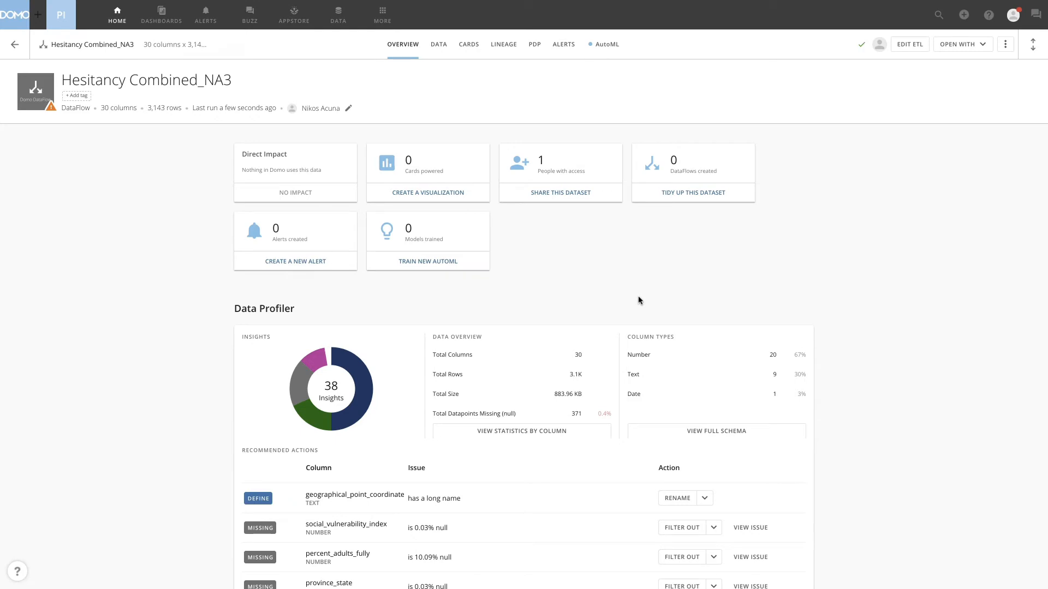
click(427, 193)
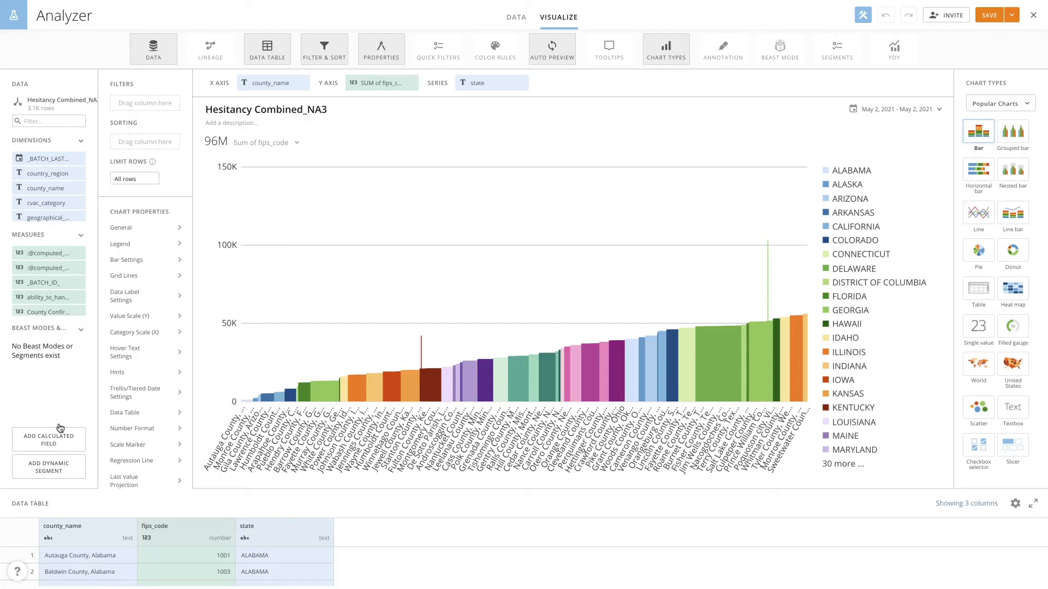
Step: Create calculated field 'hesitancy' (high if estimated hesitant > 0.25, else low) and put it on the X axis
click(48, 434)
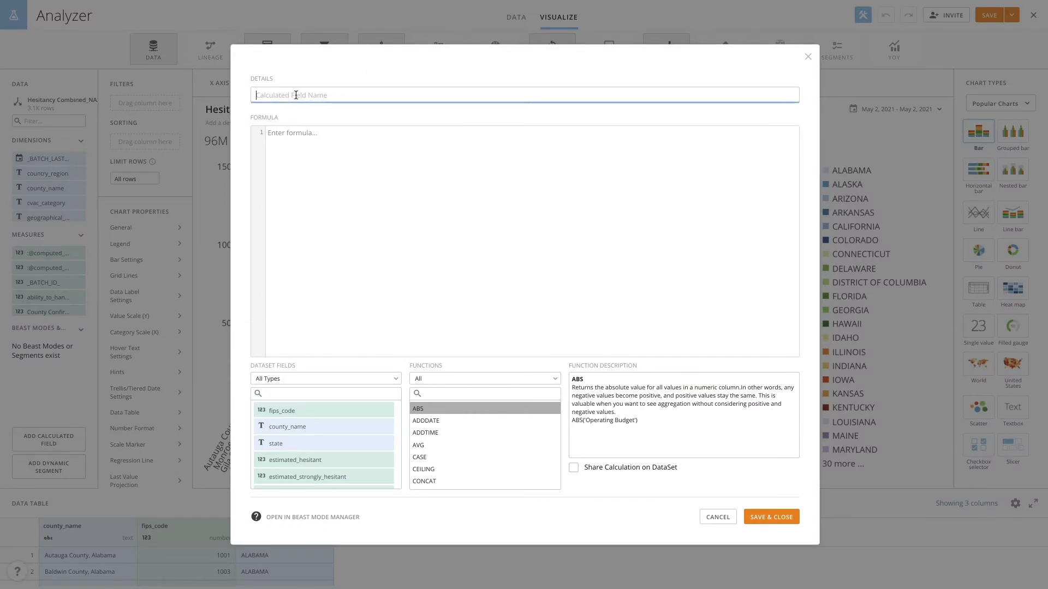
text(hesitancy)
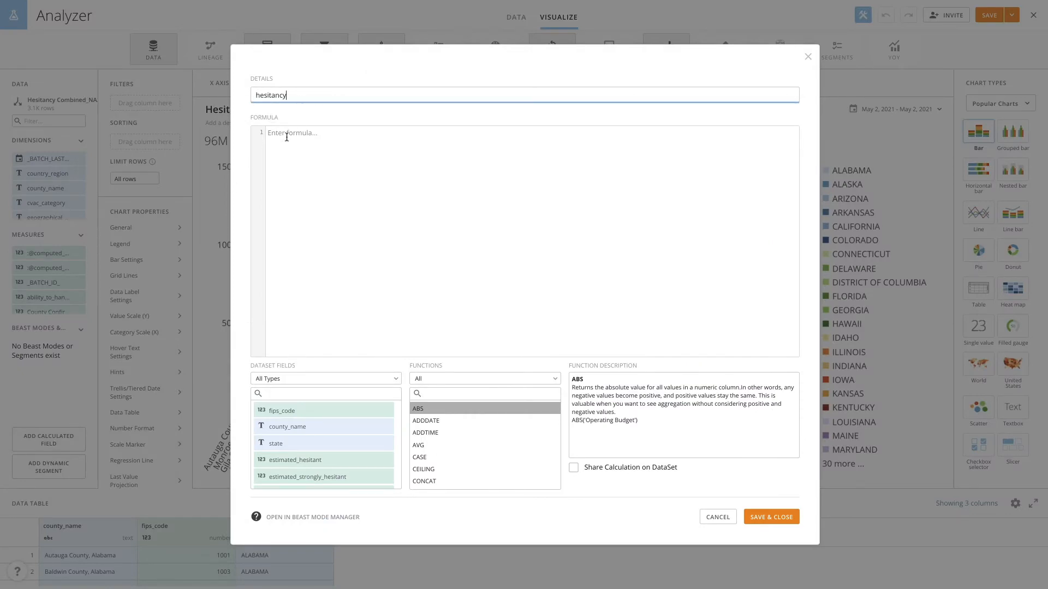
text(case when 'estimated hesitant' > 0.25 then 'high' else 'low' end)
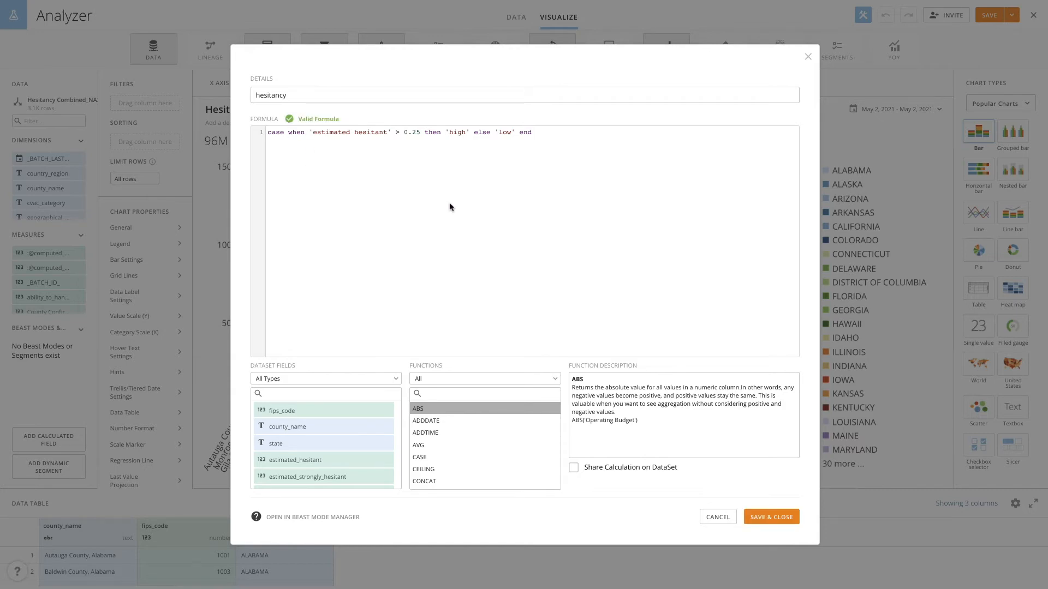
click(769, 516)
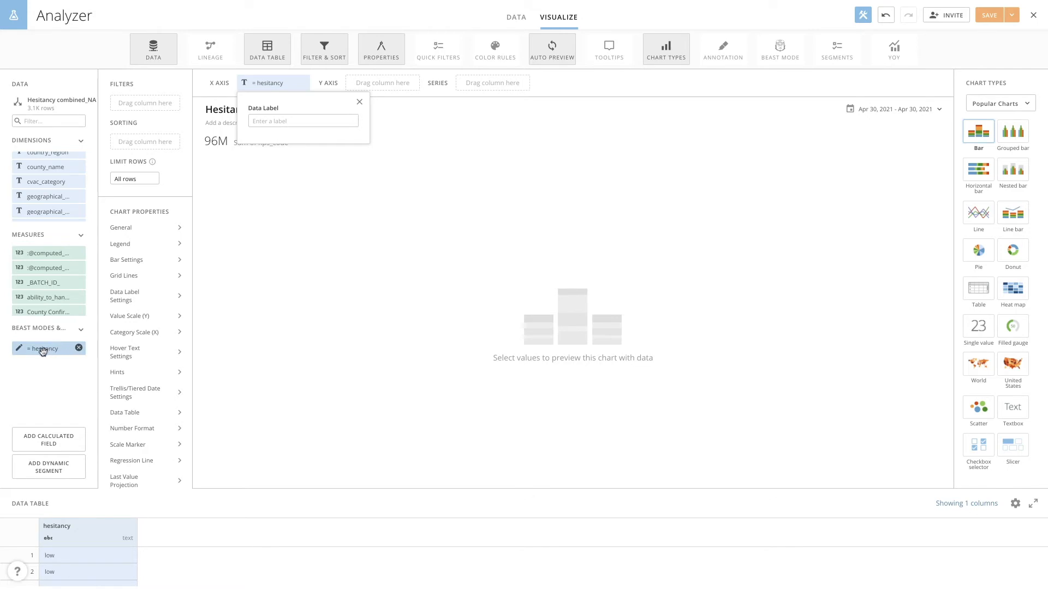
drag(43, 348, 492, 82)
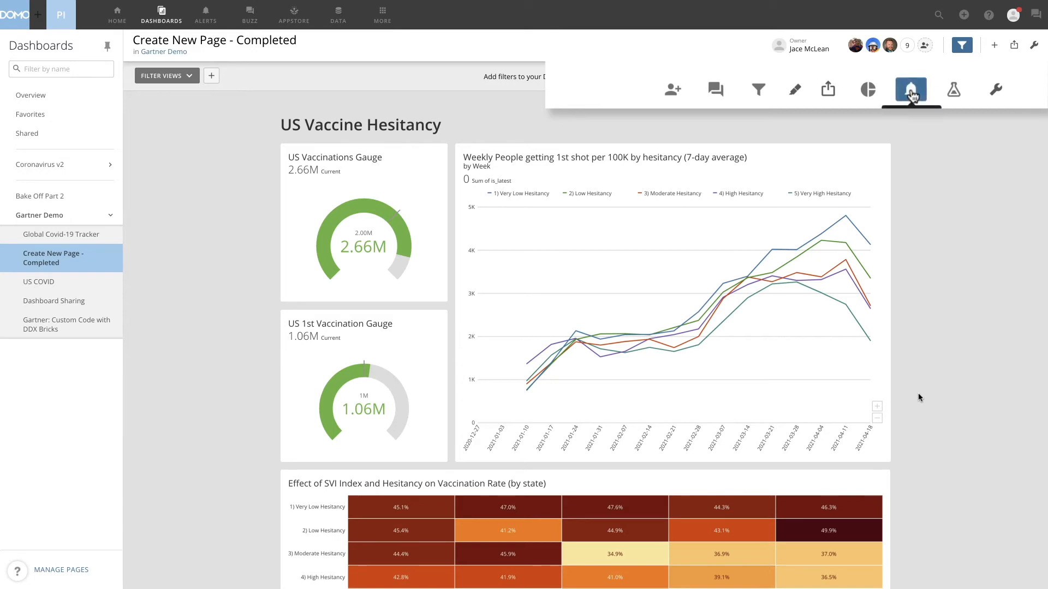
Step: Open the US 1st Vaccination Gauge card's alerts and start a new alert
click(909, 89)
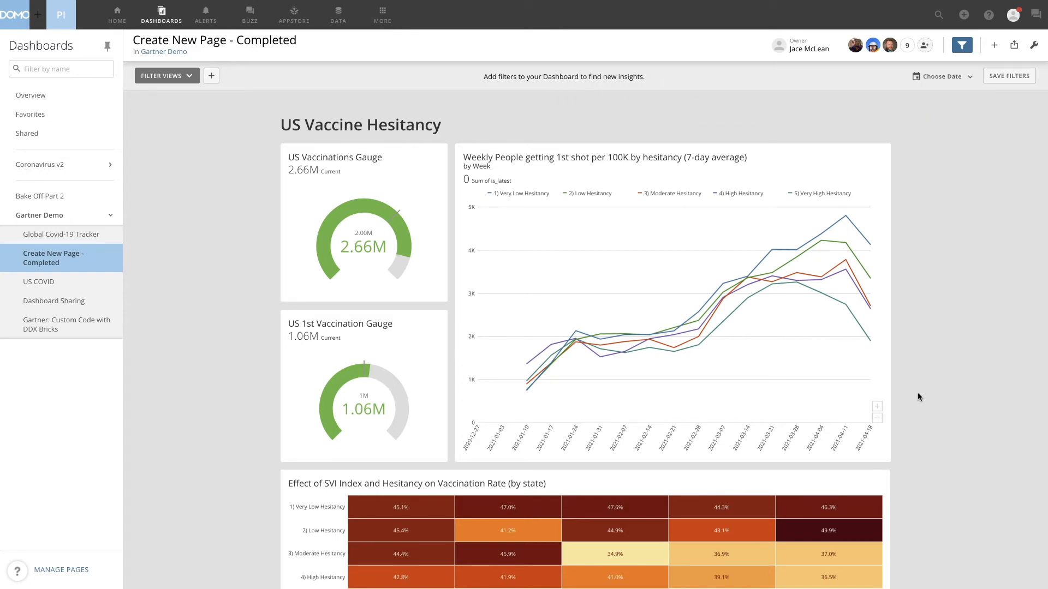
mouse_move(319, 335)
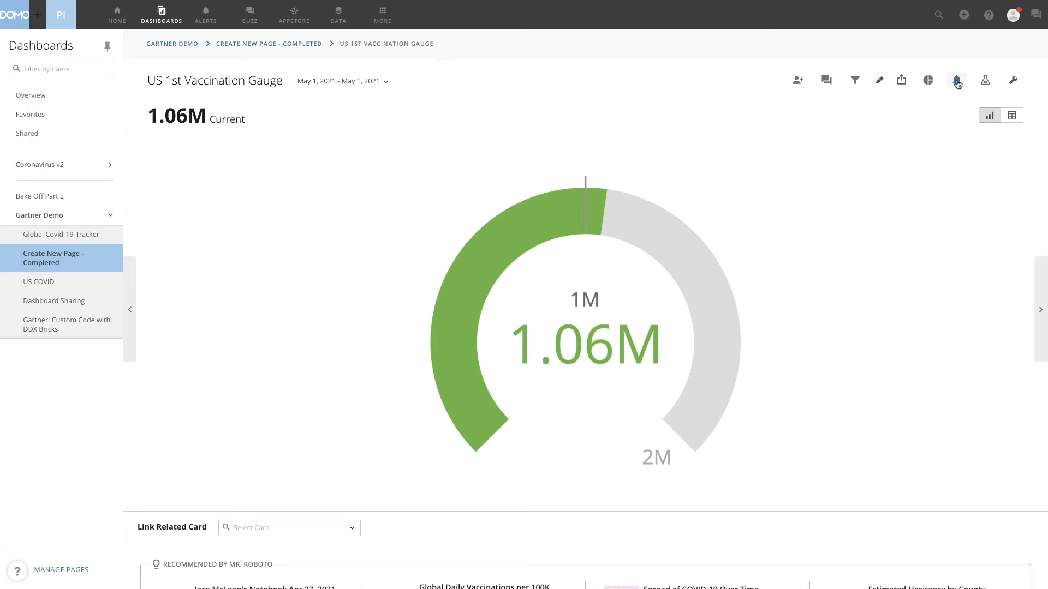
click(956, 80)
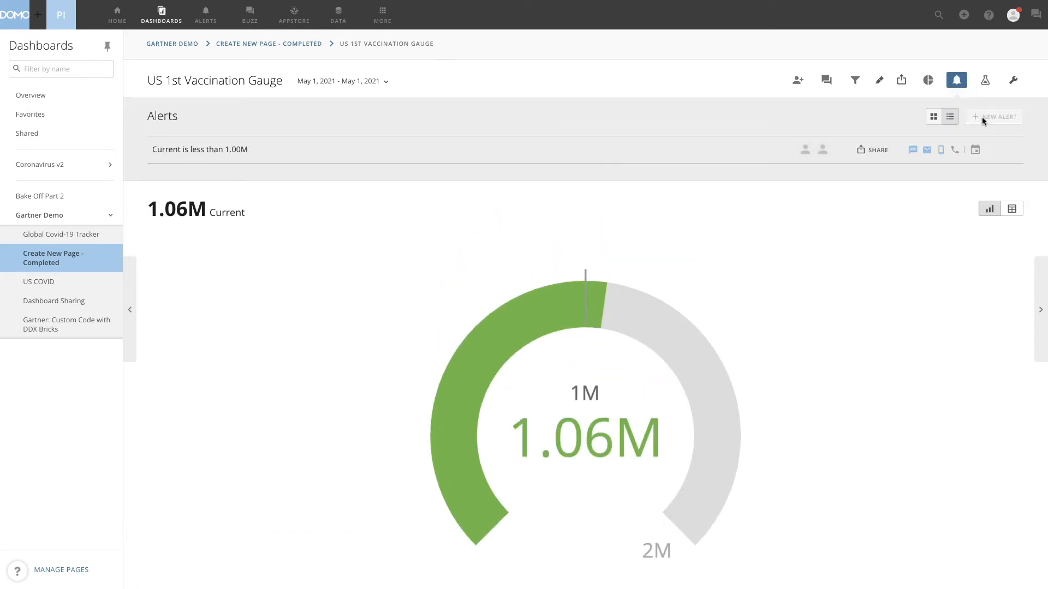
click(996, 117)
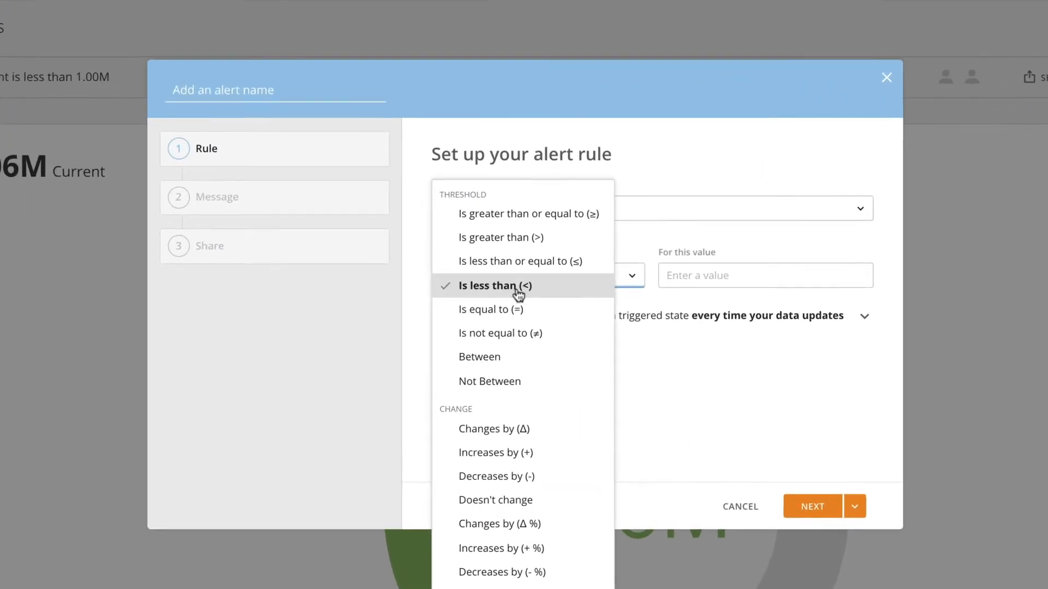
Step: Set the alert condition to 'Is less than' 1,000,000 and continue to the message
click(491, 285)
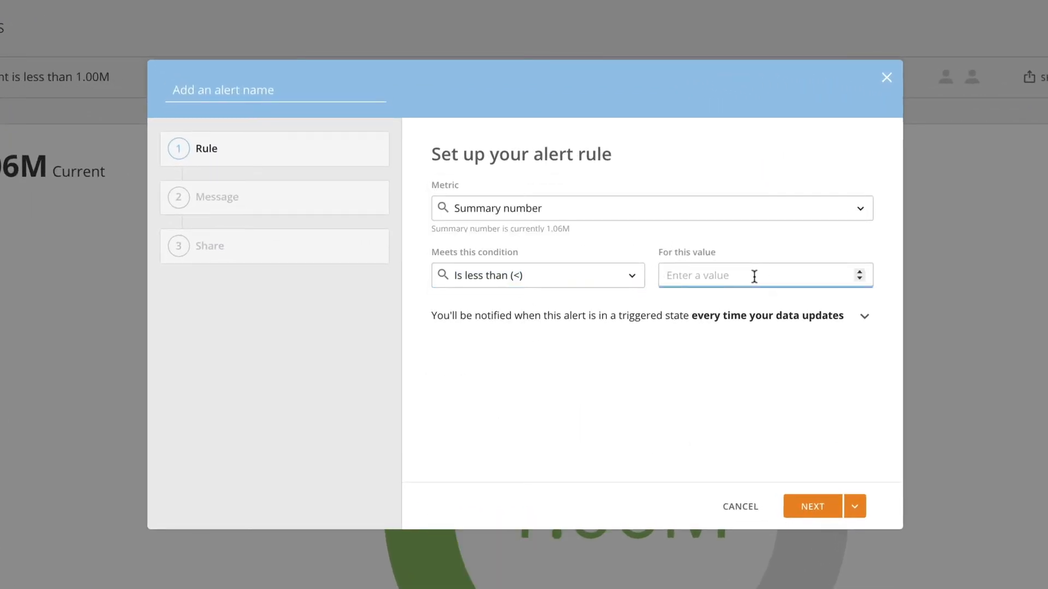
click(536, 274)
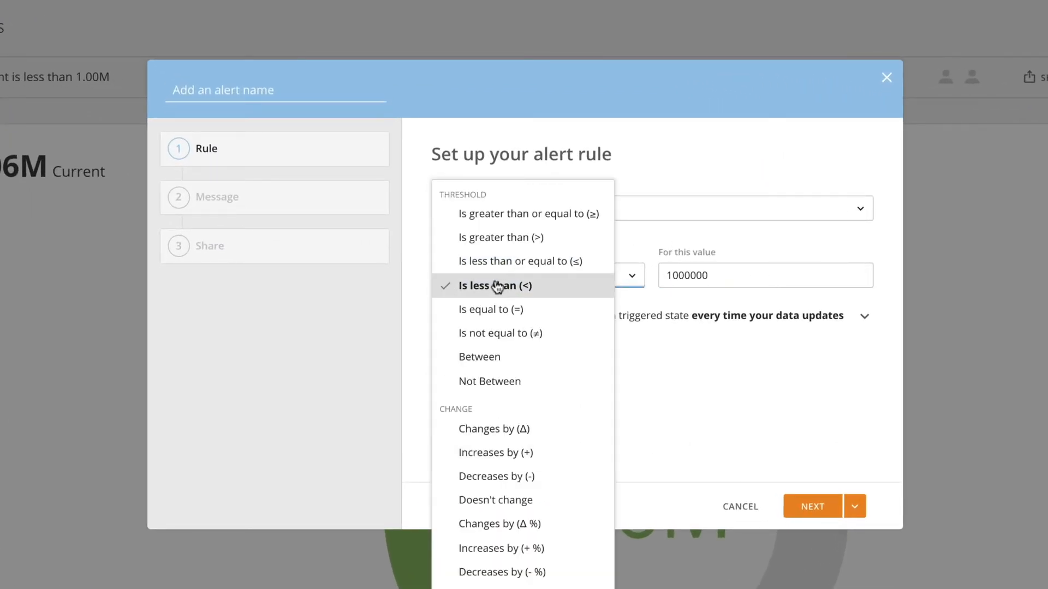
mouse_move(480, 356)
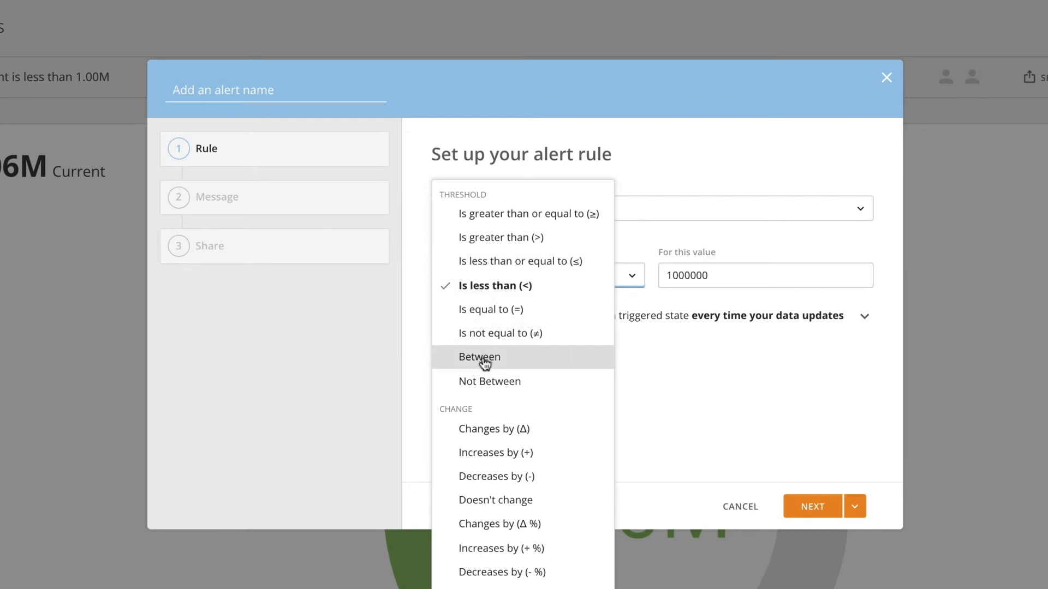
mouse_move(473, 524)
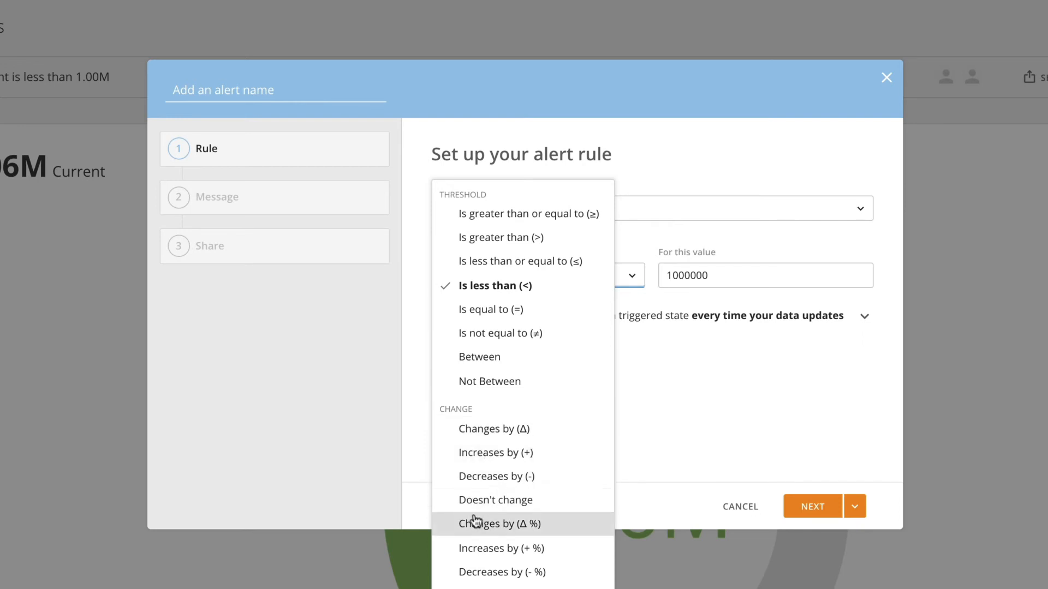
mouse_move(491, 476)
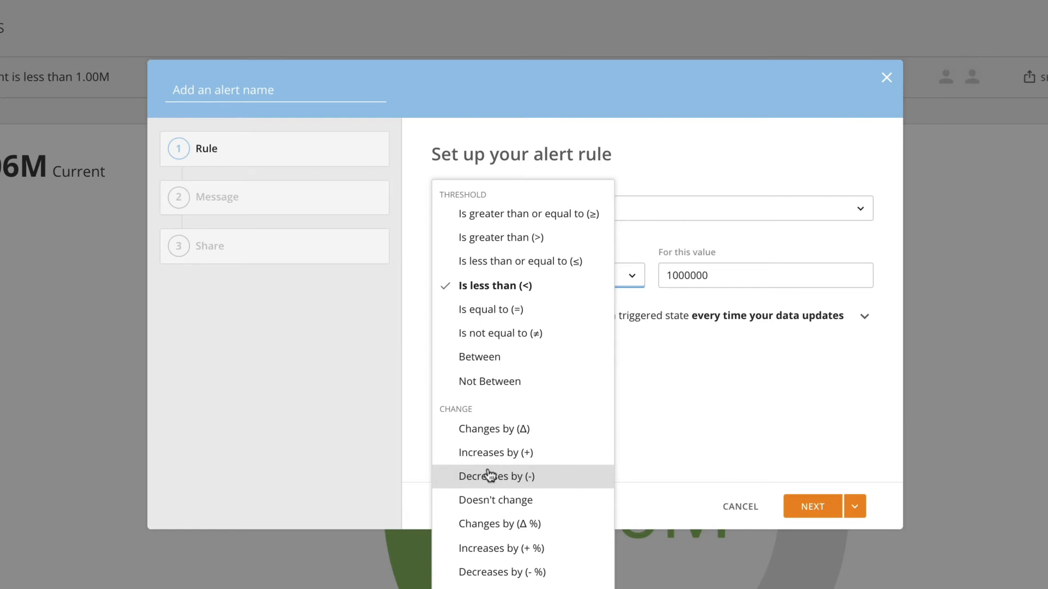
click(493, 285)
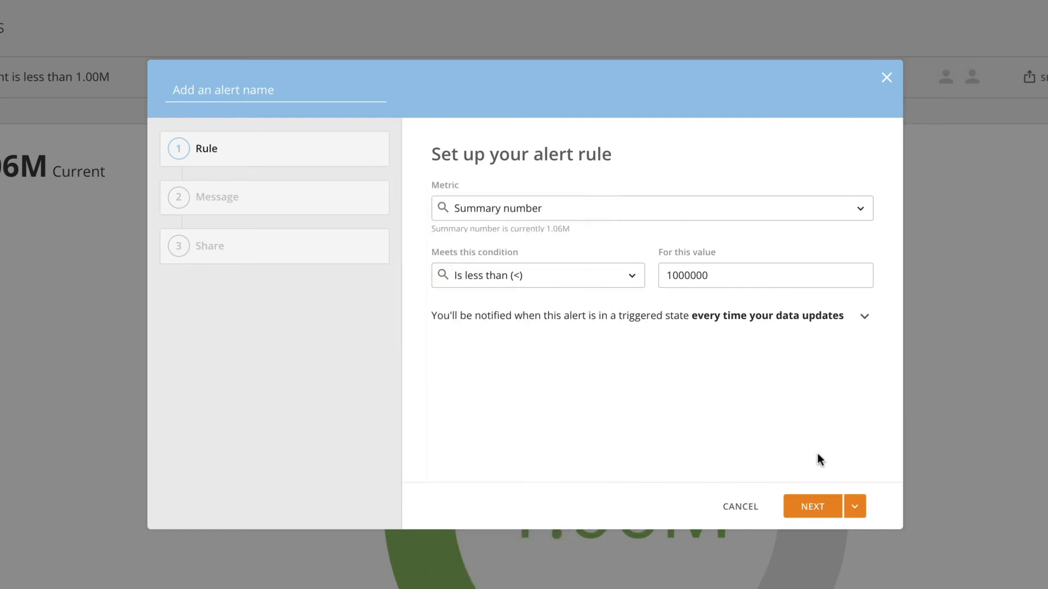
click(811, 505)
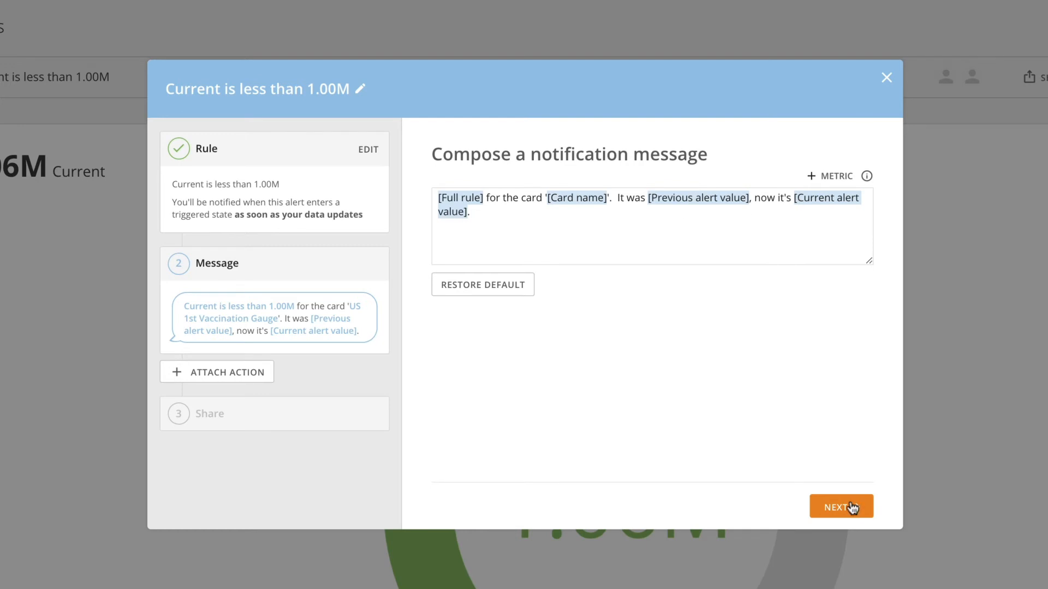
Step: Share the alert with user jace, save it, and close the alert details
click(840, 507)
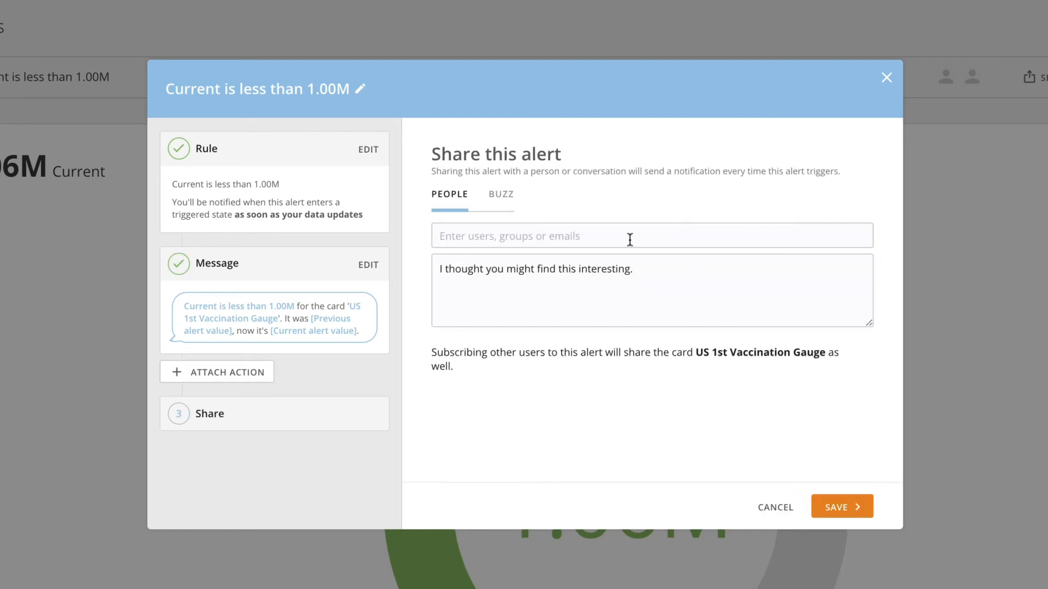
text(jace)
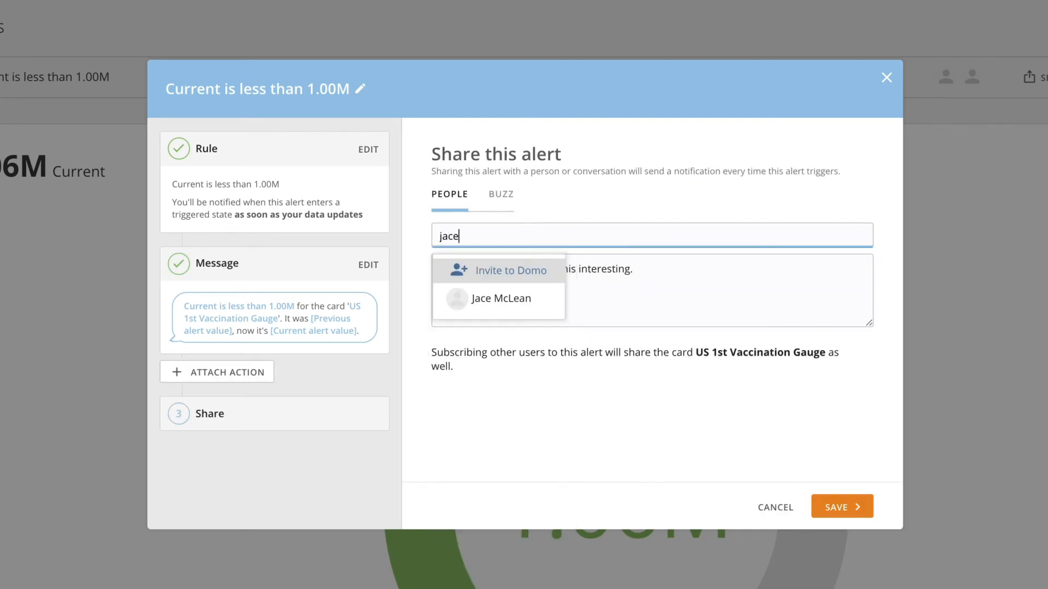
click(492, 298)
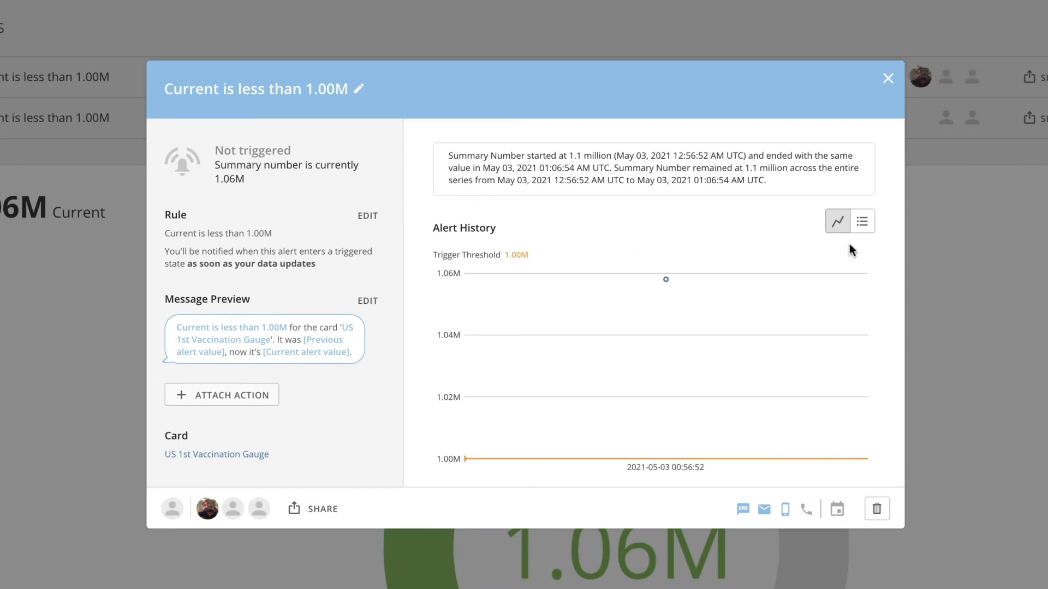
click(887, 78)
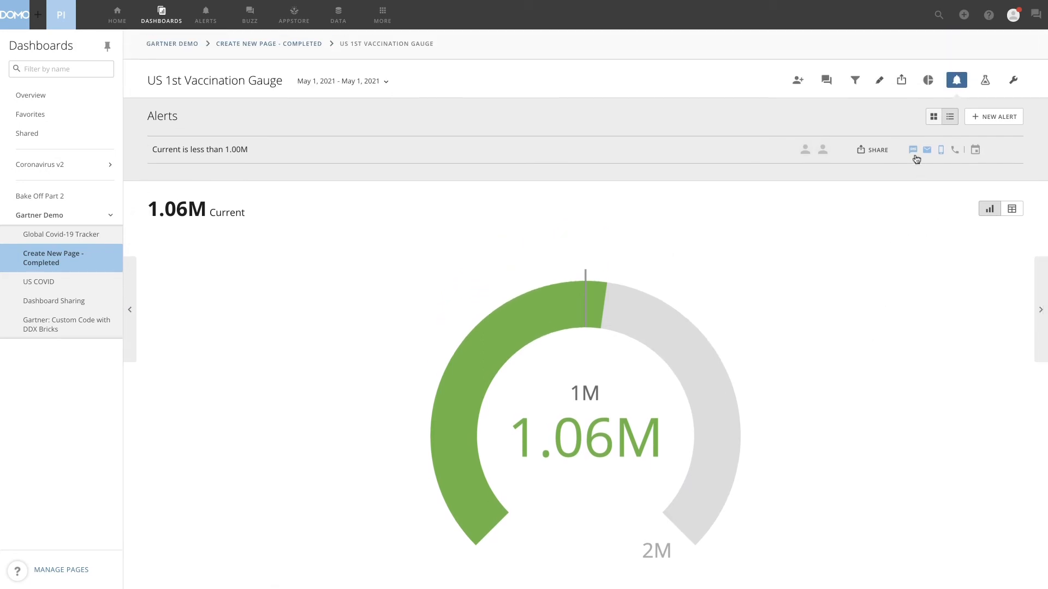
mouse_move(913, 150)
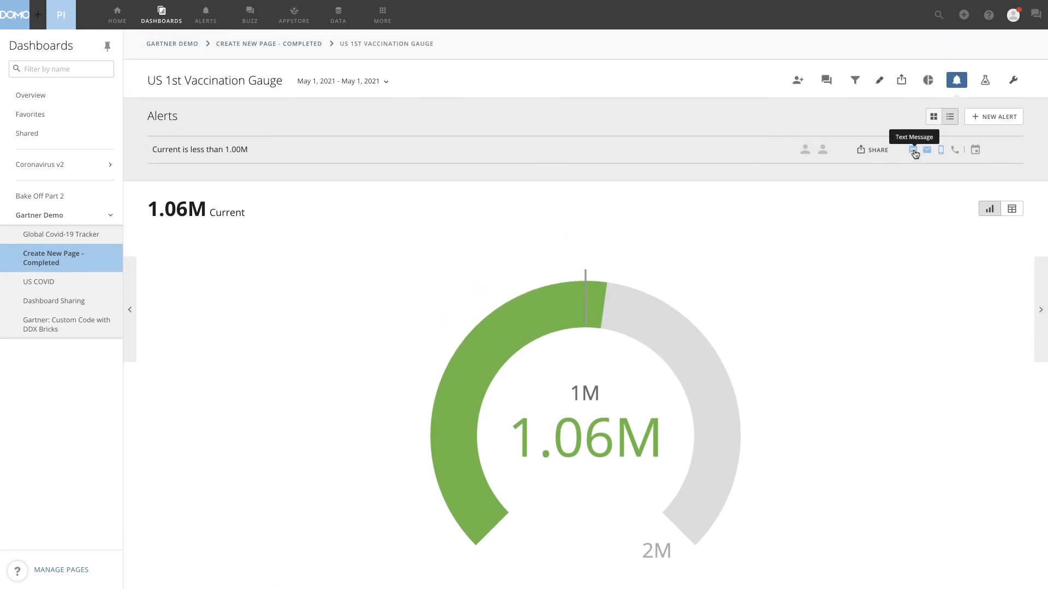
mouse_move(928, 161)
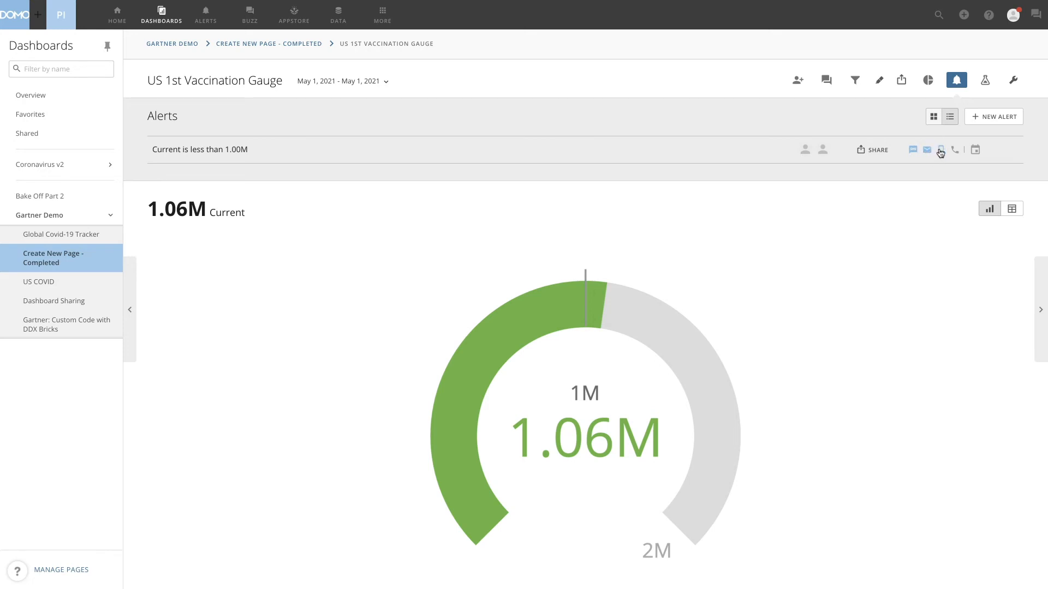
mouse_move(941, 150)
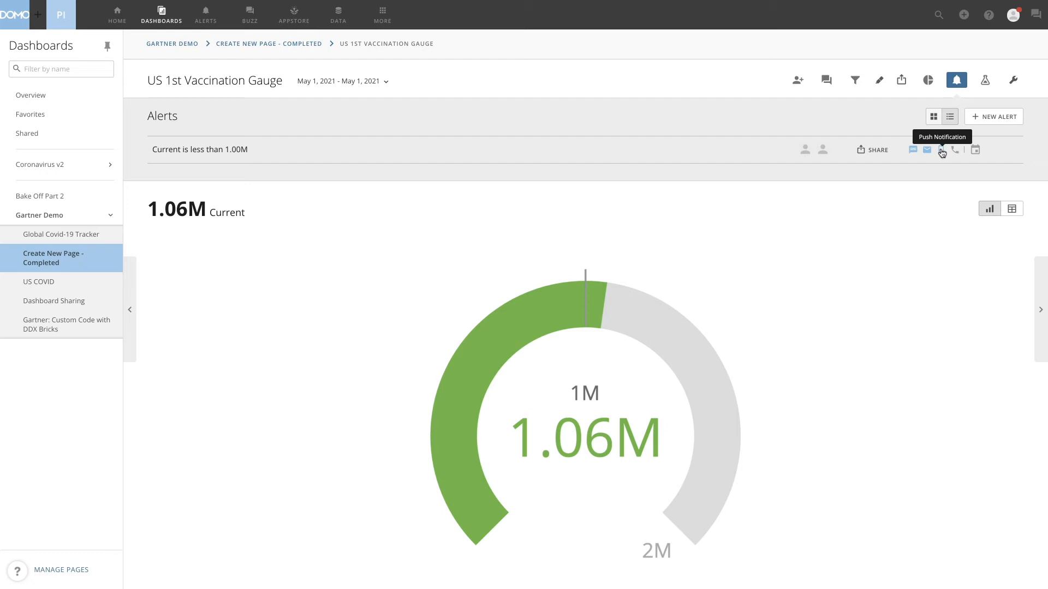
mouse_move(615, 345)
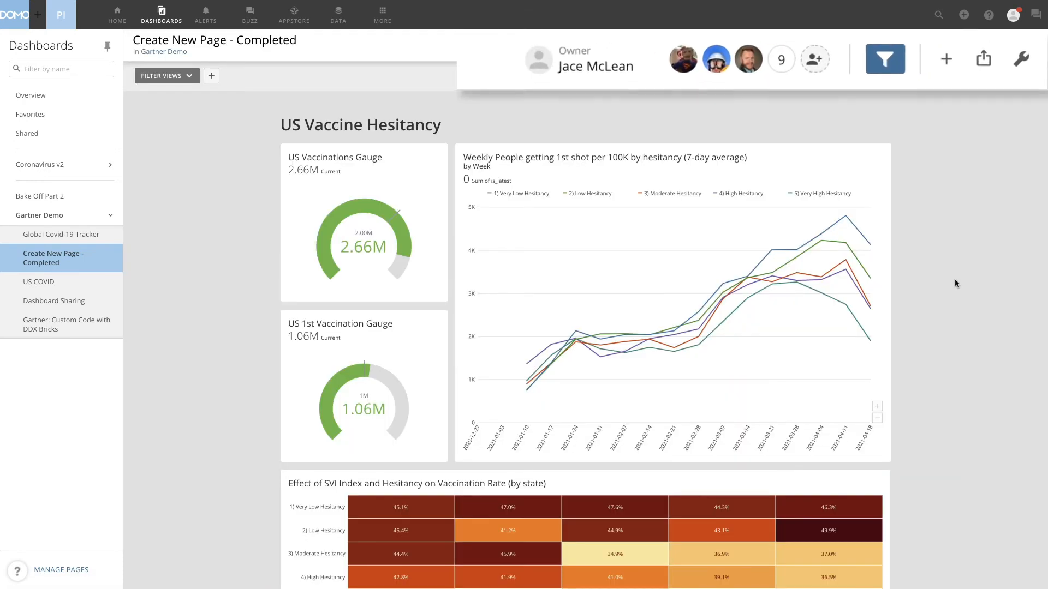
Step: Schedule the dashboard as a weekly Monday 08:15 PM report for one recipient
click(983, 59)
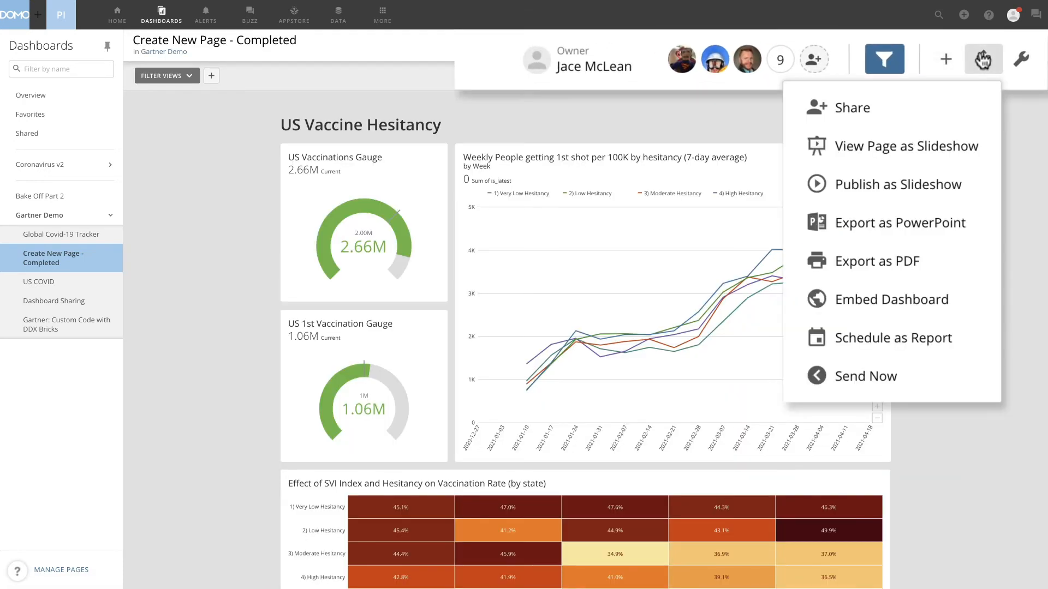
mouse_move(885, 223)
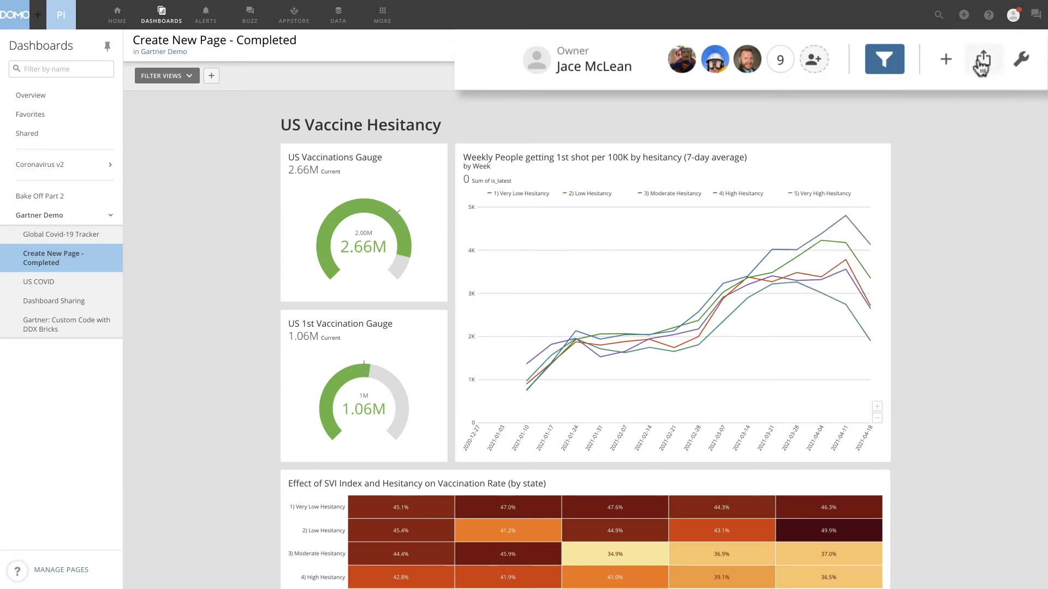
click(982, 59)
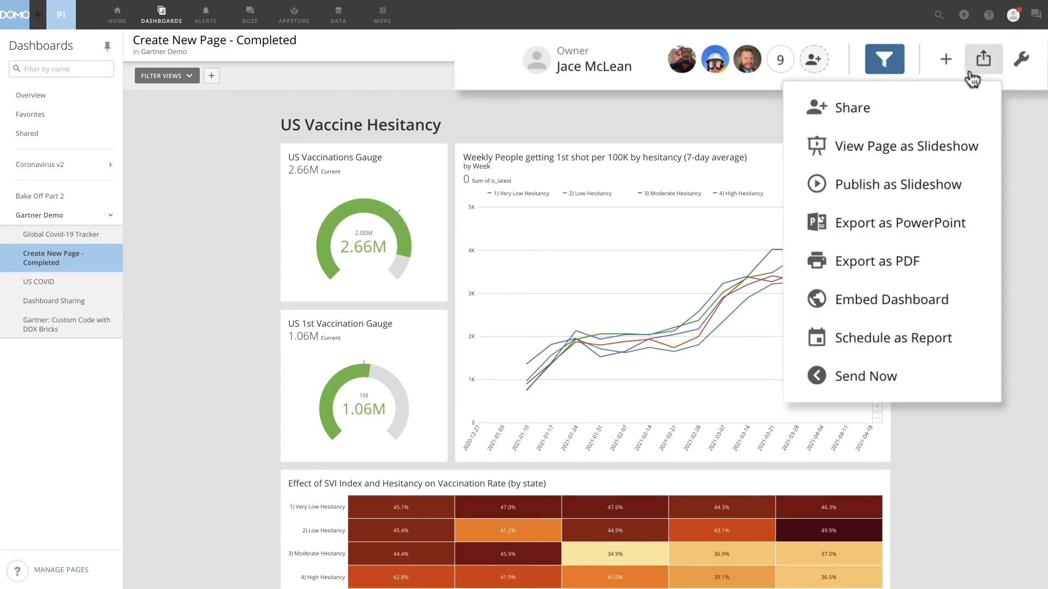
mouse_move(895, 222)
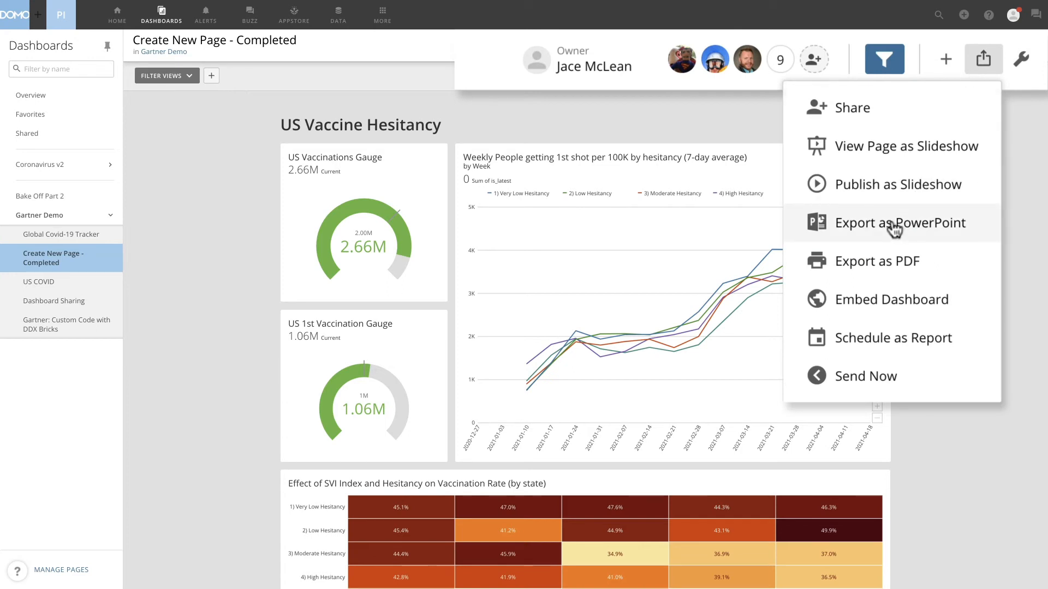
mouse_move(890, 276)
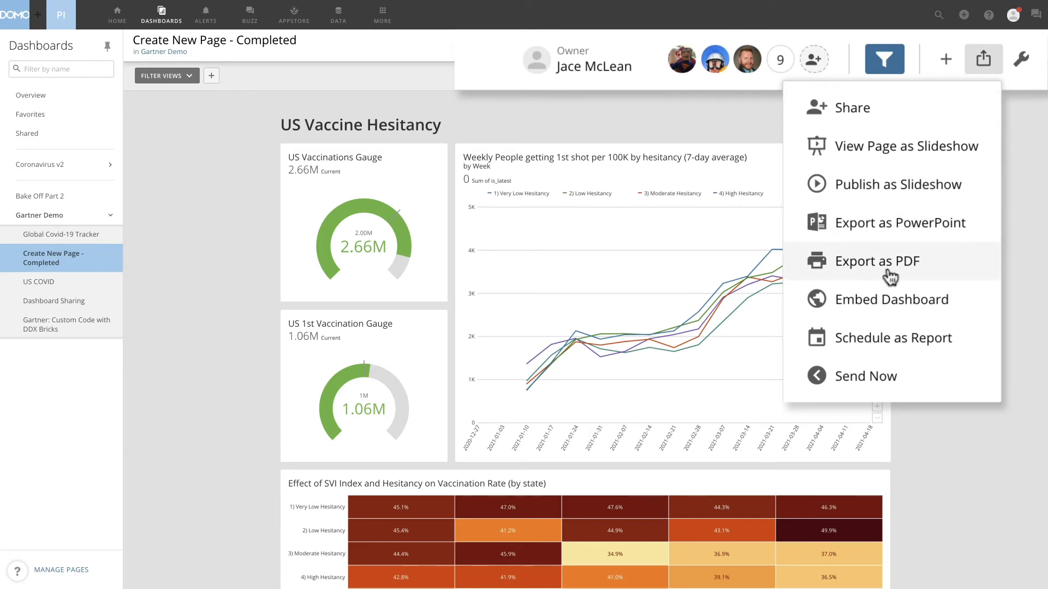
click(892, 337)
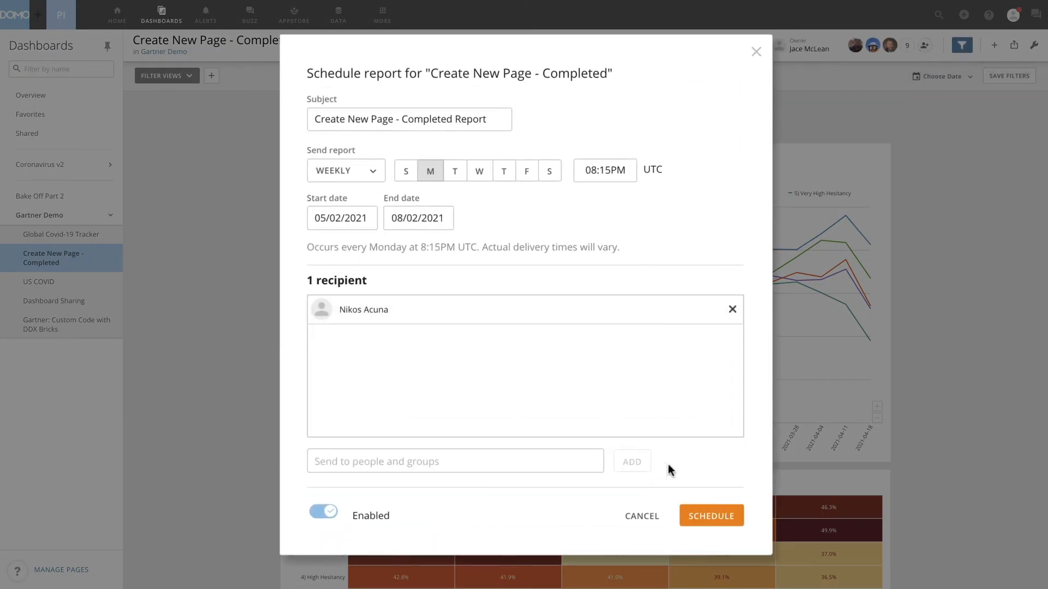
mouse_move(423, 239)
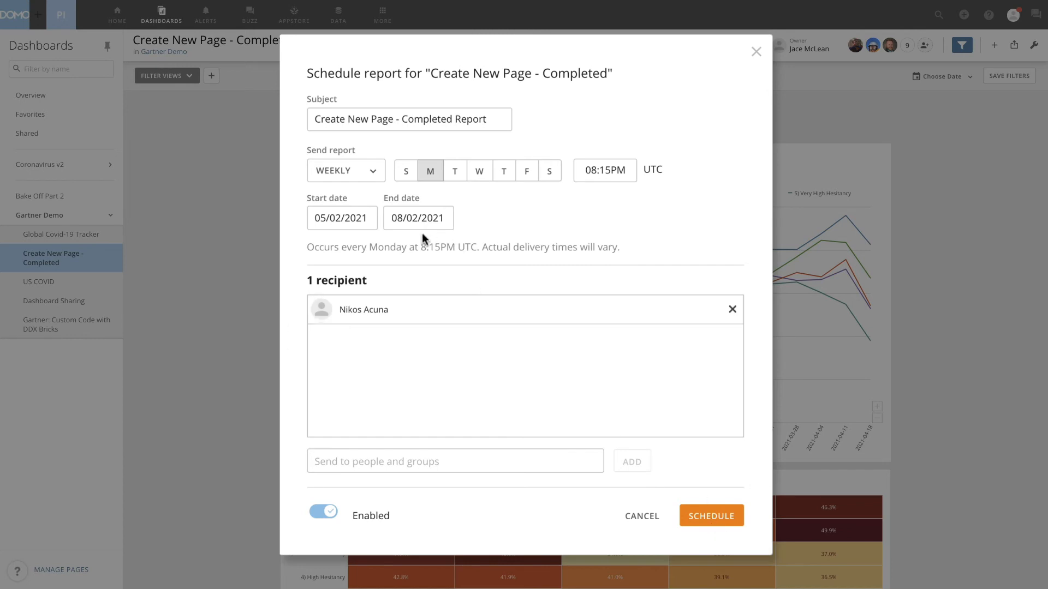
mouse_move(524, 188)
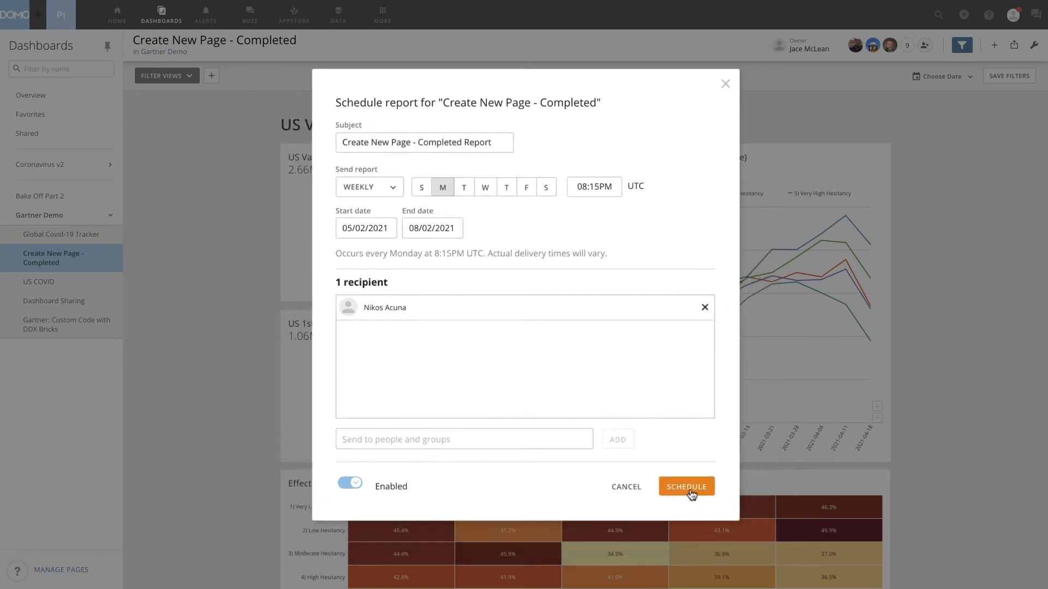
click(685, 486)
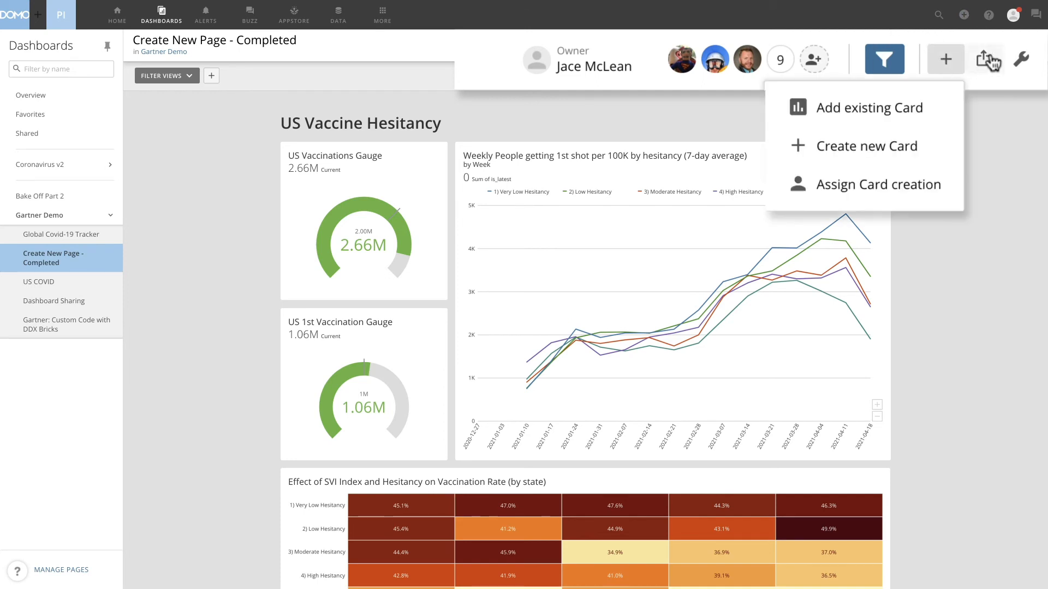
Step: Embed the dashboard with interactions, filter bar and export enabled
click(982, 59)
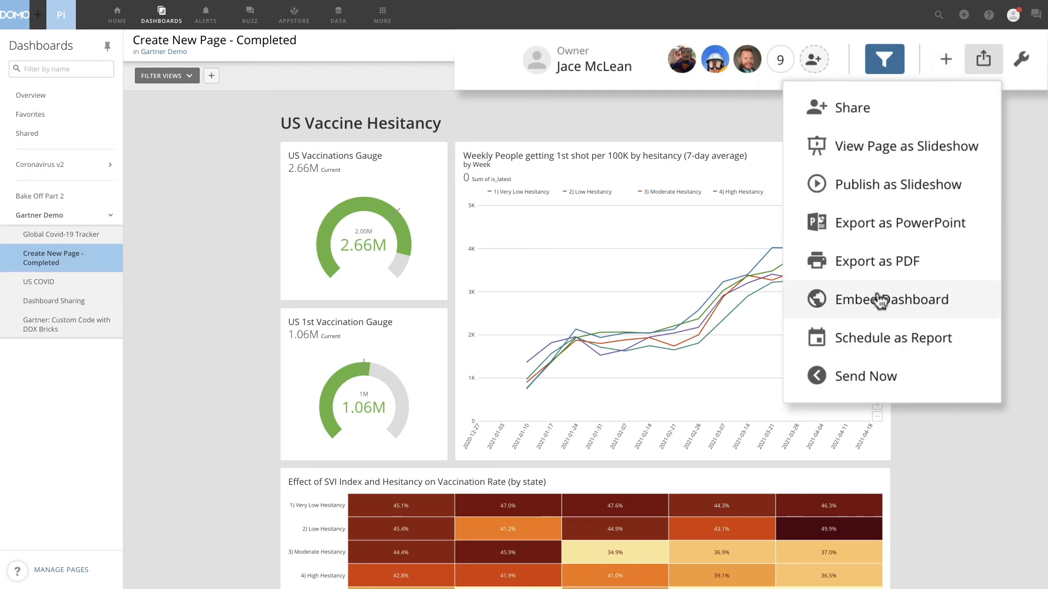
click(891, 299)
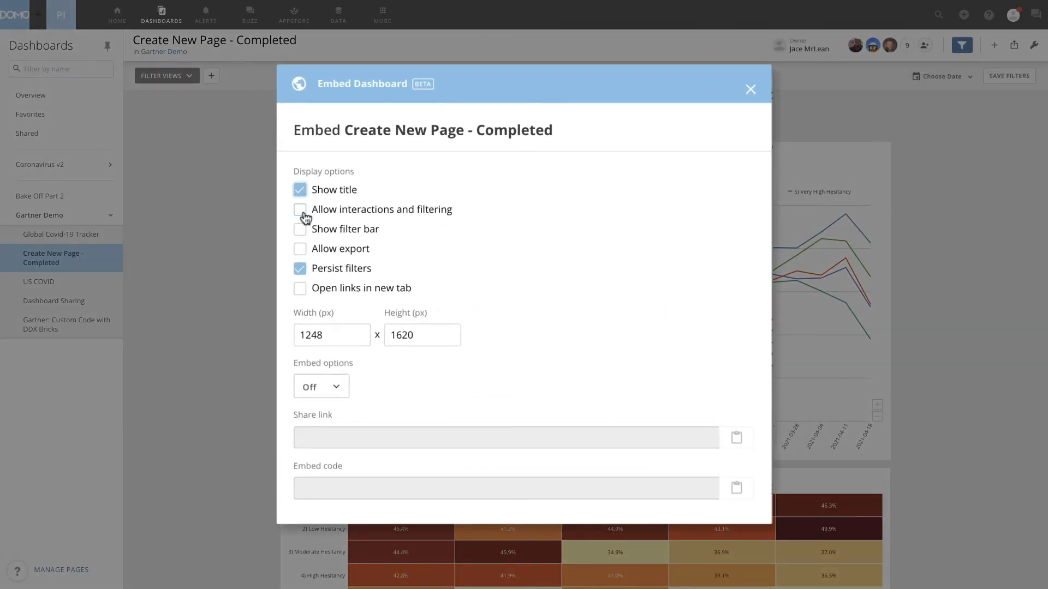
click(300, 209)
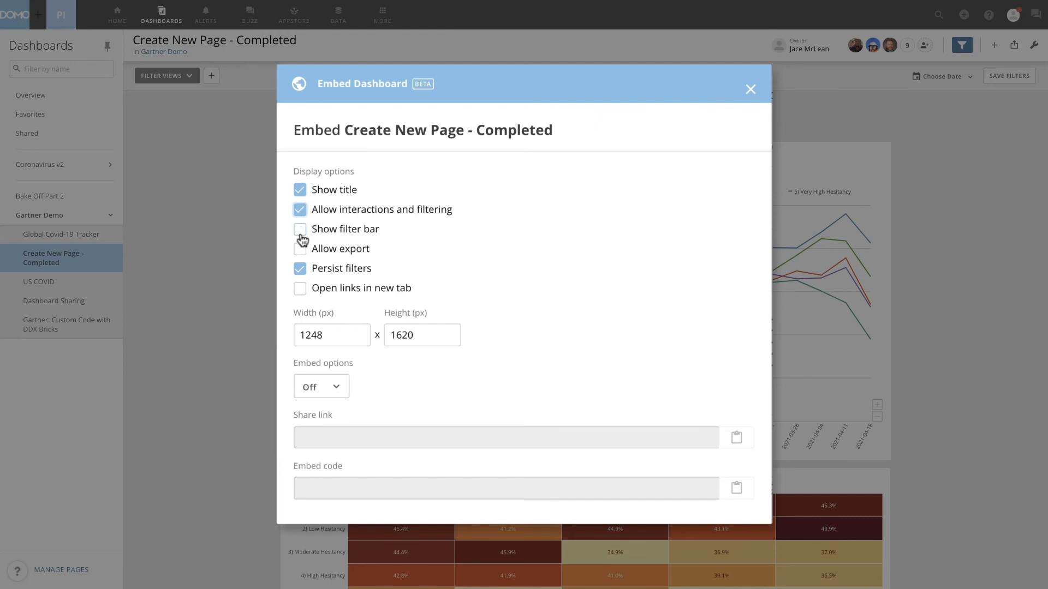
click(300, 229)
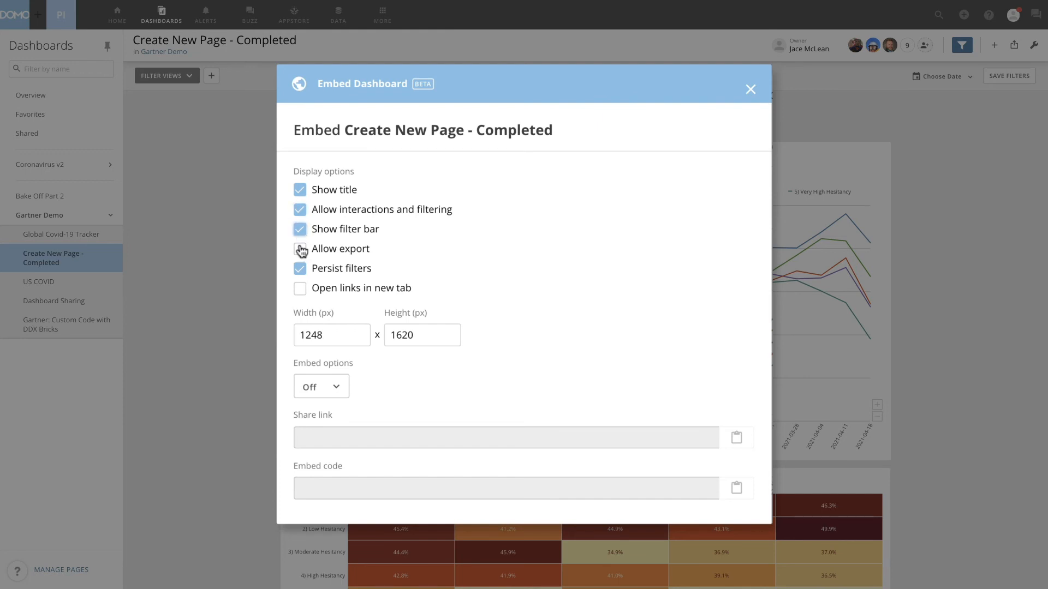
click(299, 249)
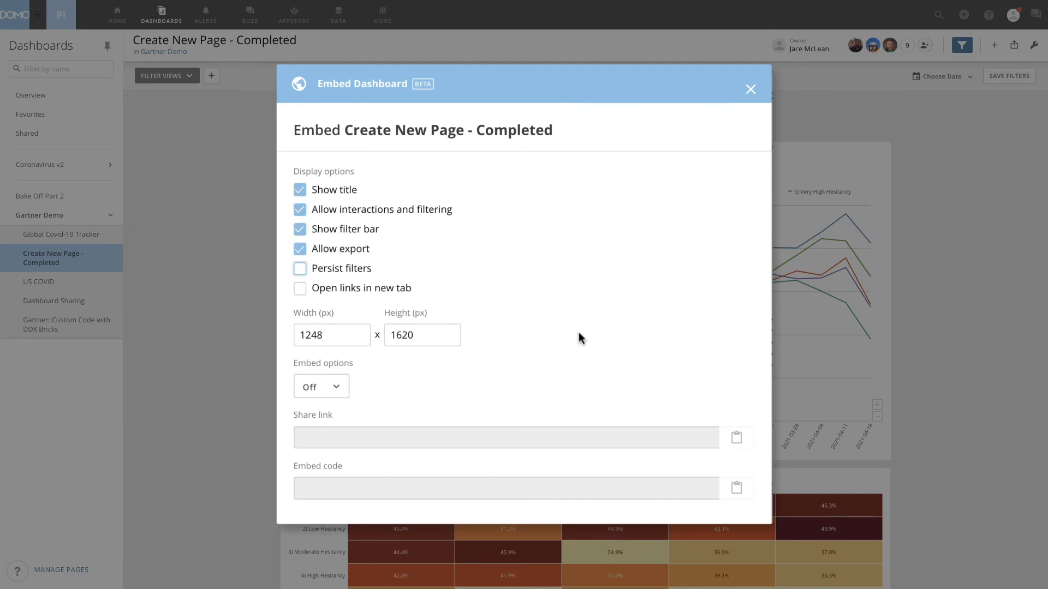
Step: Set the embed access to Public and dismiss the public embedding notice
click(320, 387)
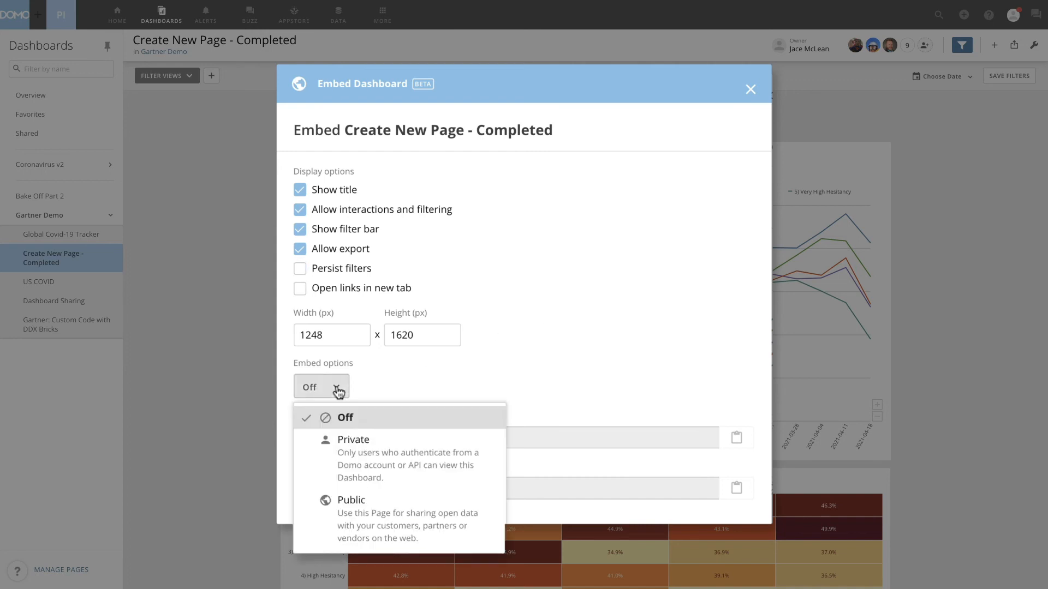
click(353, 439)
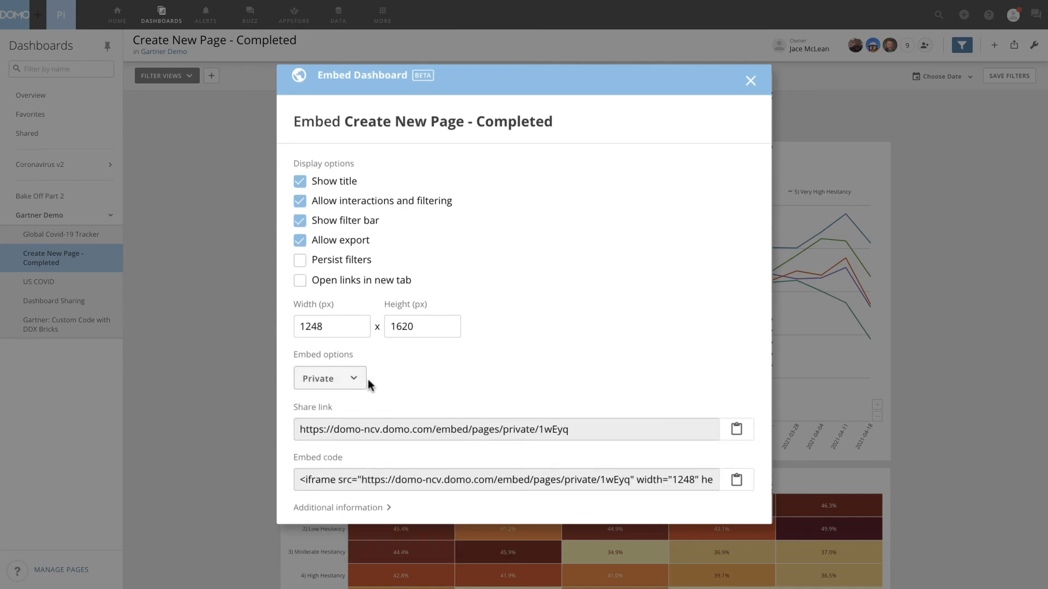
mouse_move(332, 498)
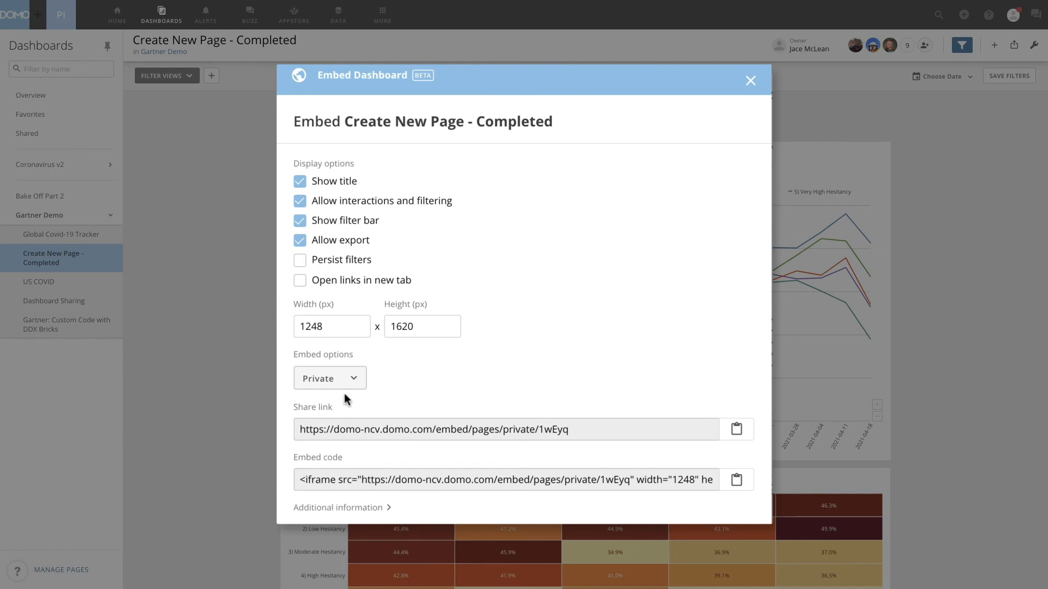
click(330, 378)
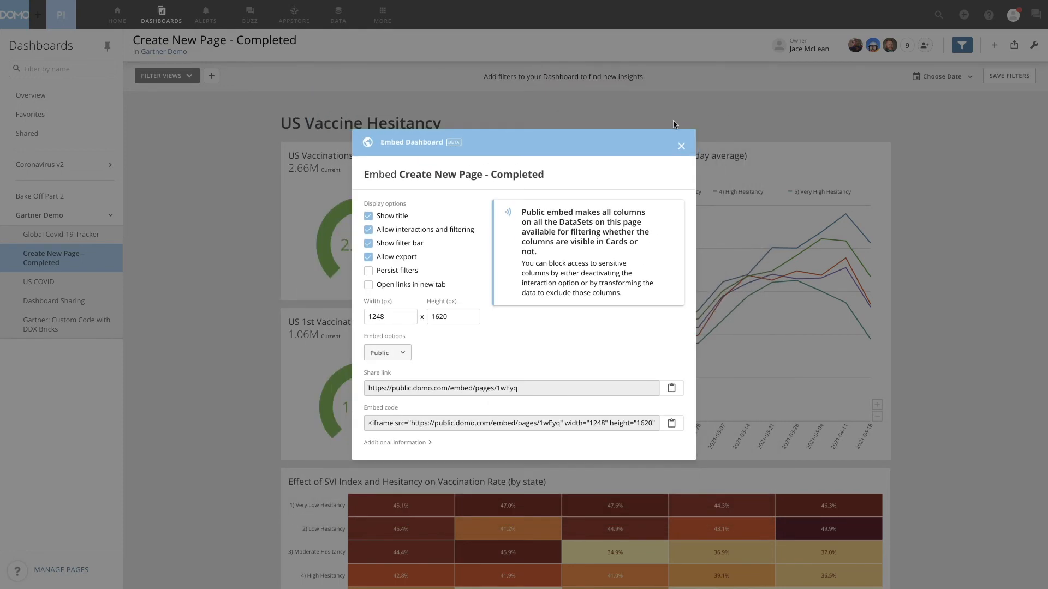
click(681, 145)
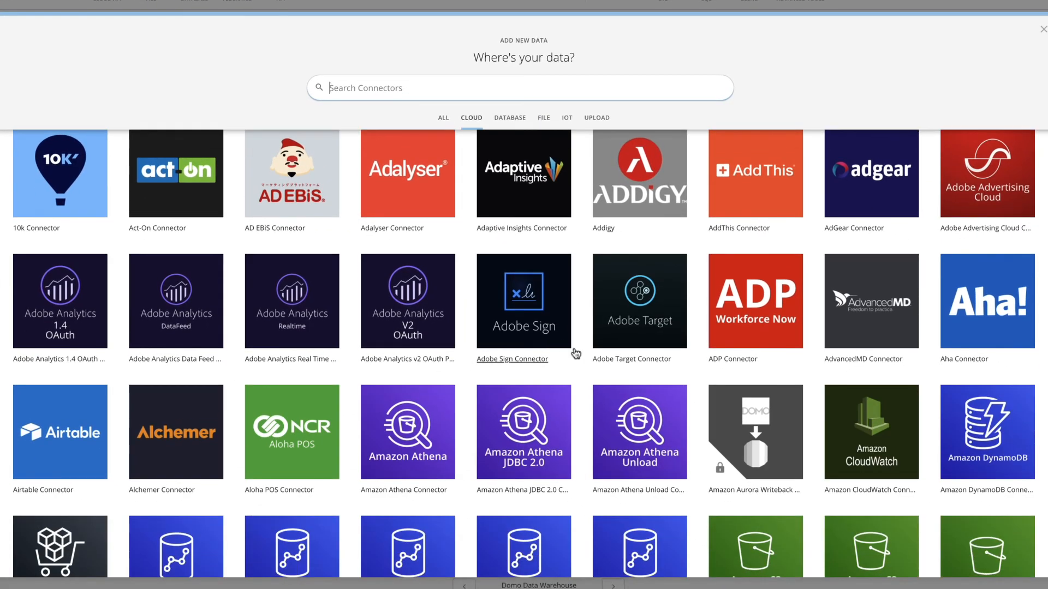
Step: Scroll through the Cloud connector tiles in the Add New Data gallery
scroll(down, 3)
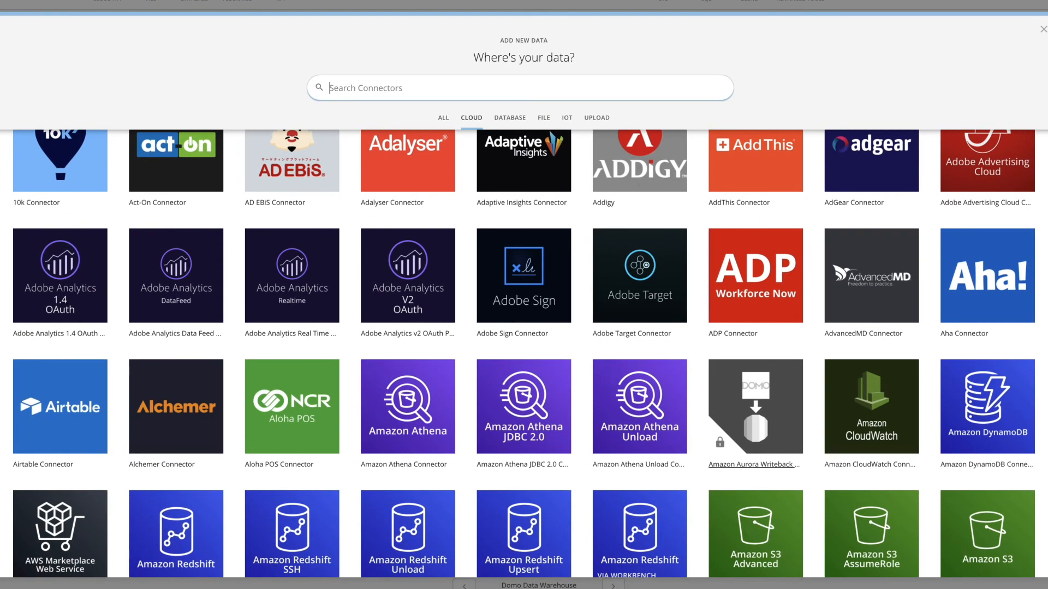
click(1041, 29)
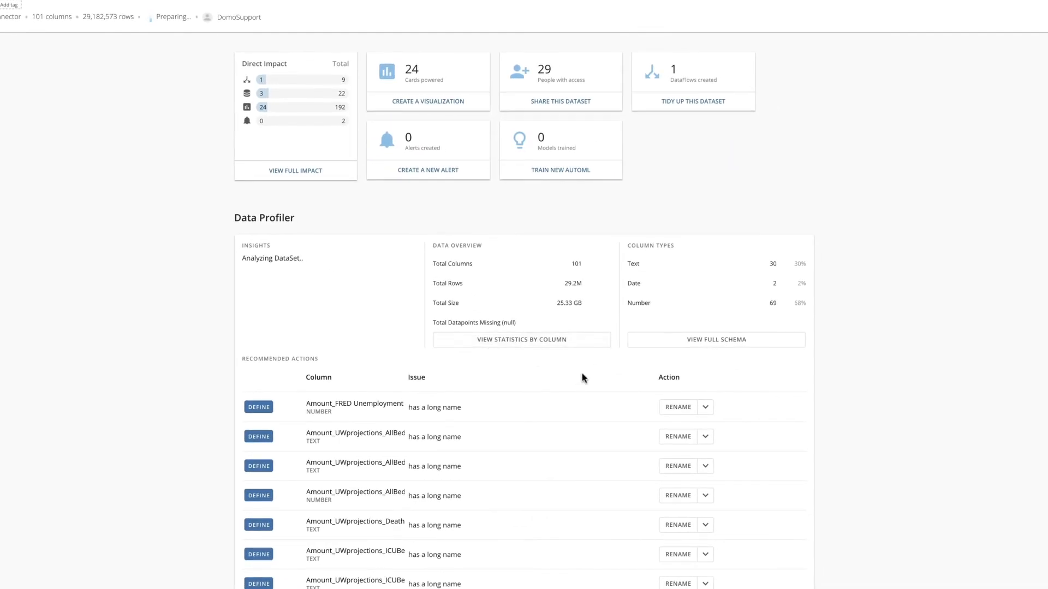
Step: Scroll down to the dataset's Data Profiler insights for 101 columns and 29.2M rows
scroll(down, 3)
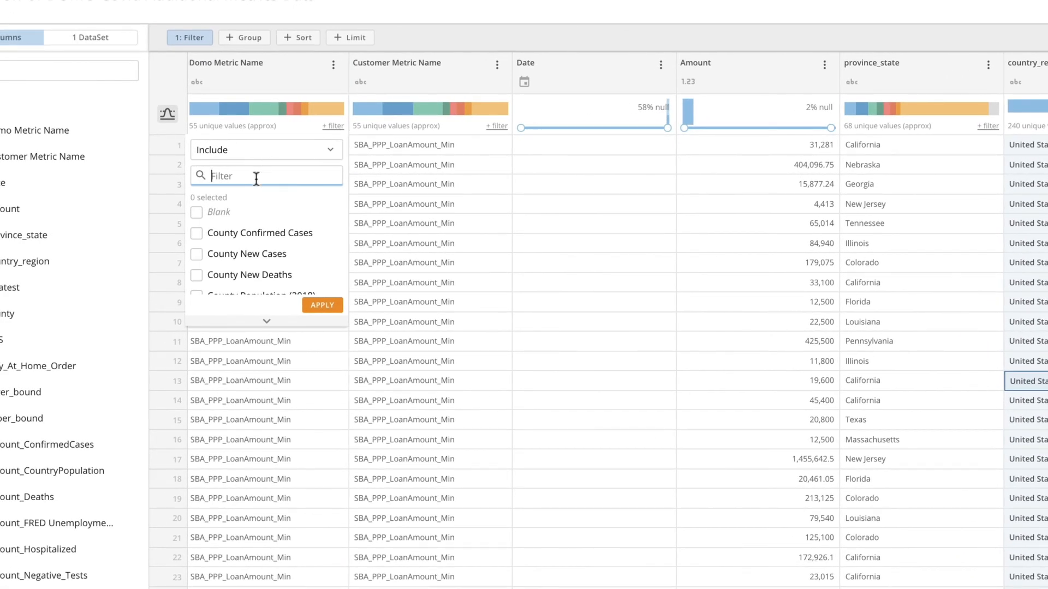
Step: Filter Domo Metric Name to NewCases and Date to Previous 30 Days, then apply
text(new)
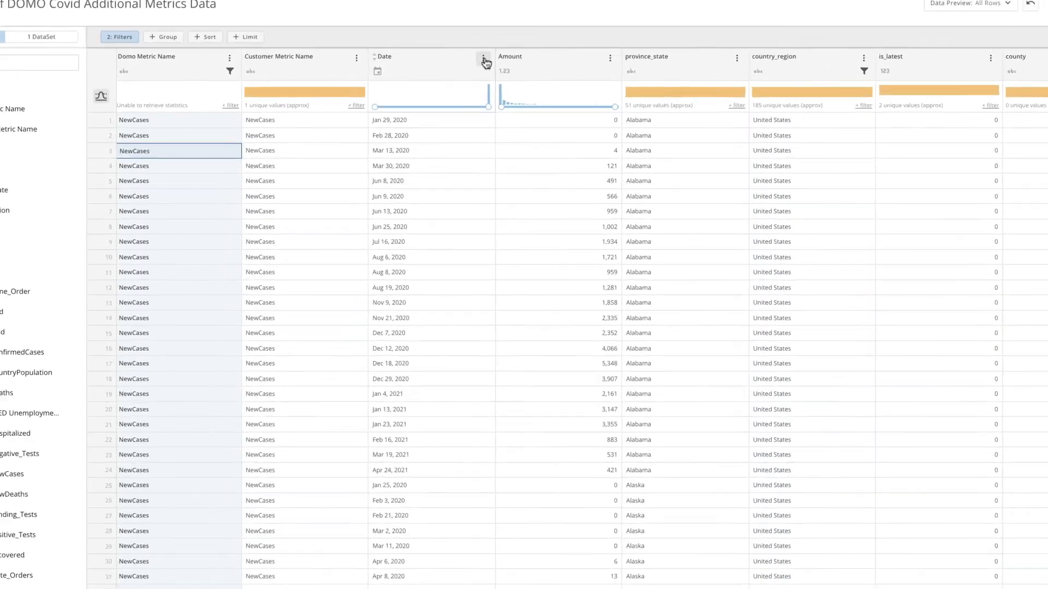
click(484, 56)
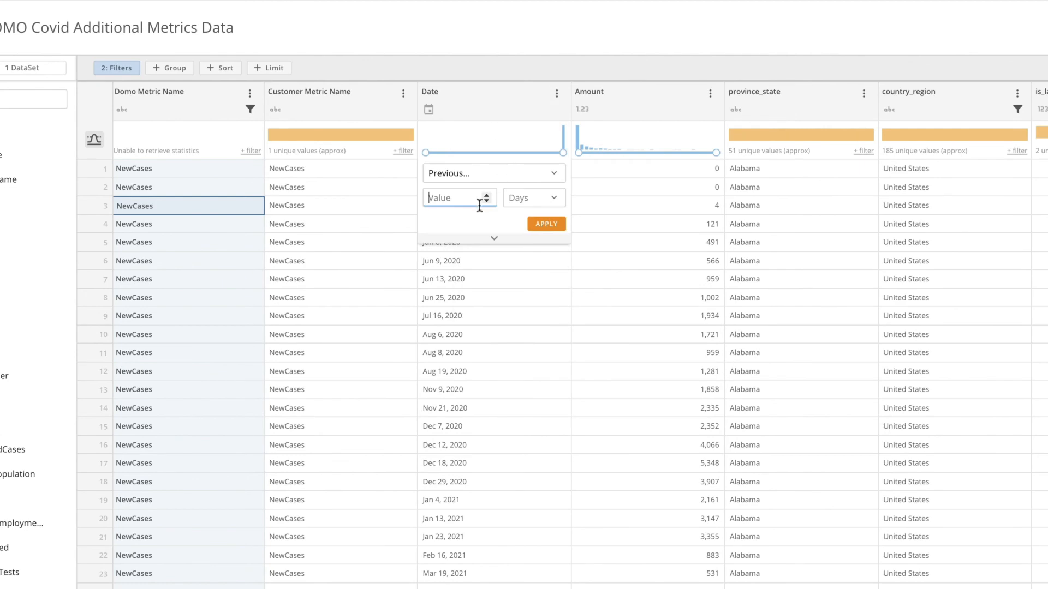
text(30)
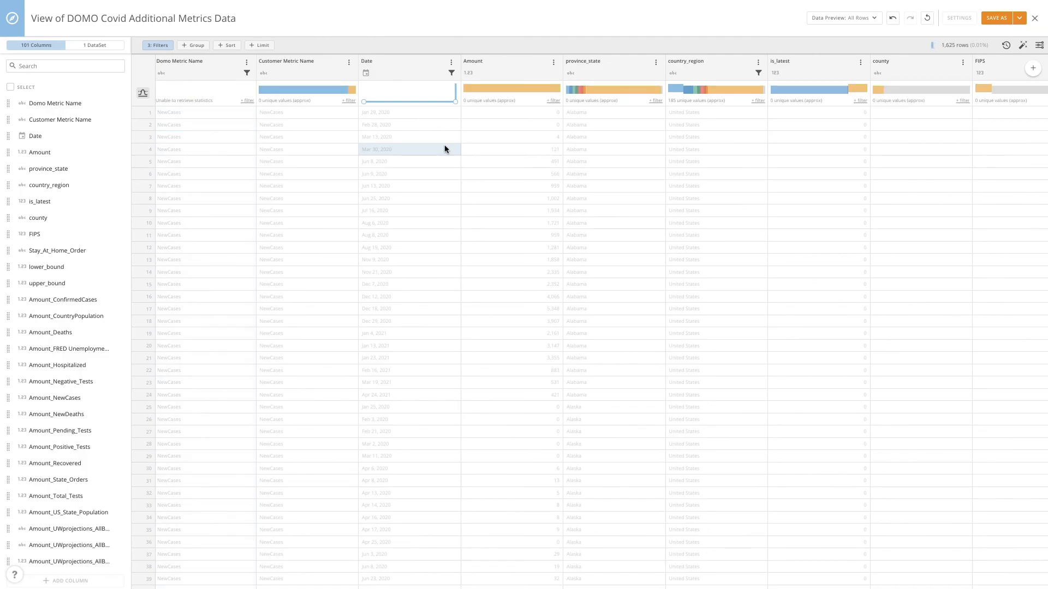
click(193, 45)
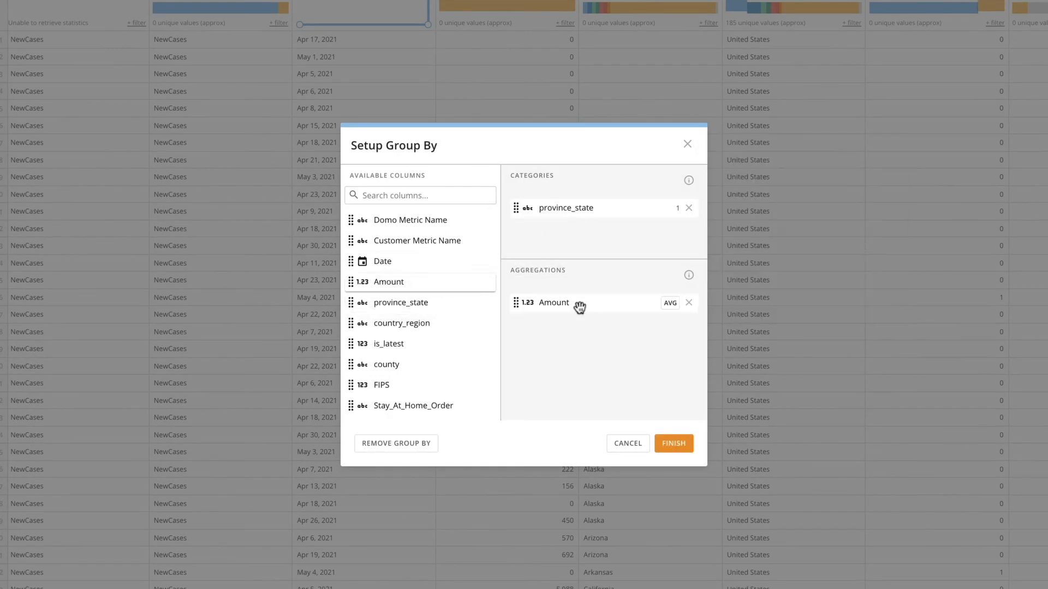
Step: Group by province_state with Amount aggregated as Sum instead of AVG
click(670, 302)
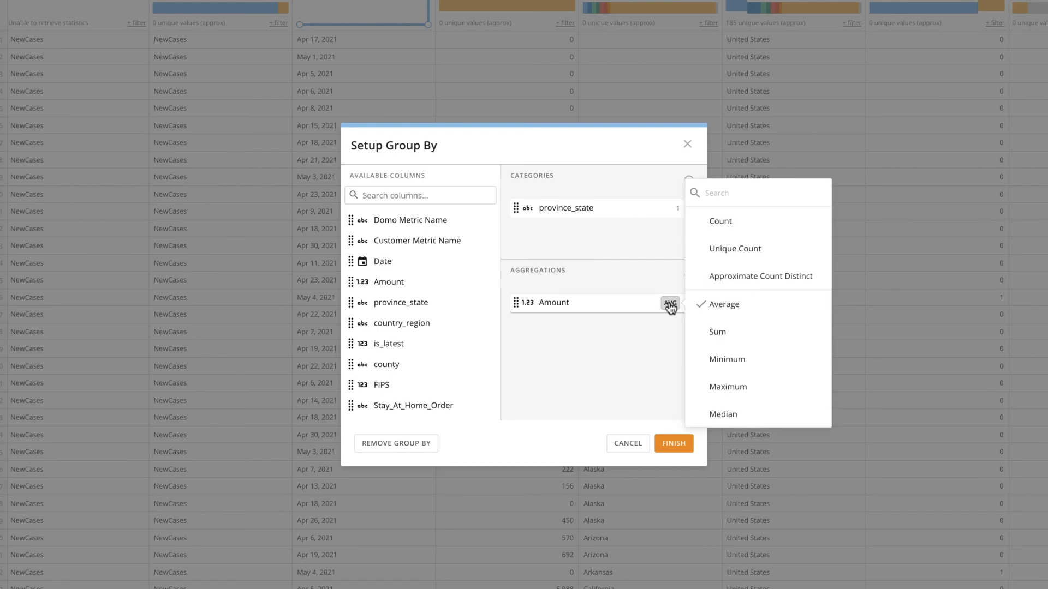
click(717, 332)
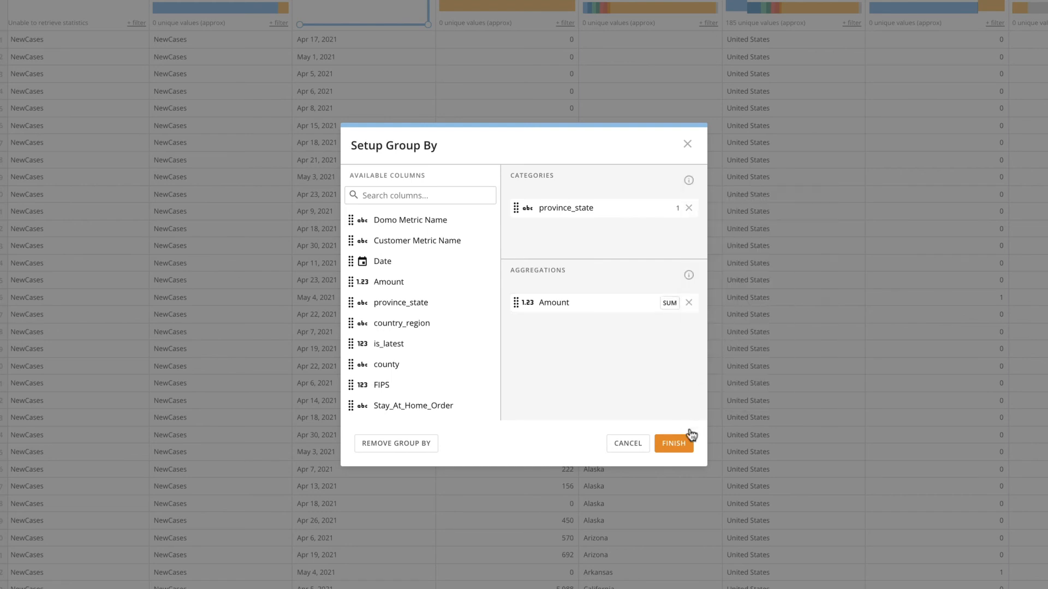
click(672, 443)
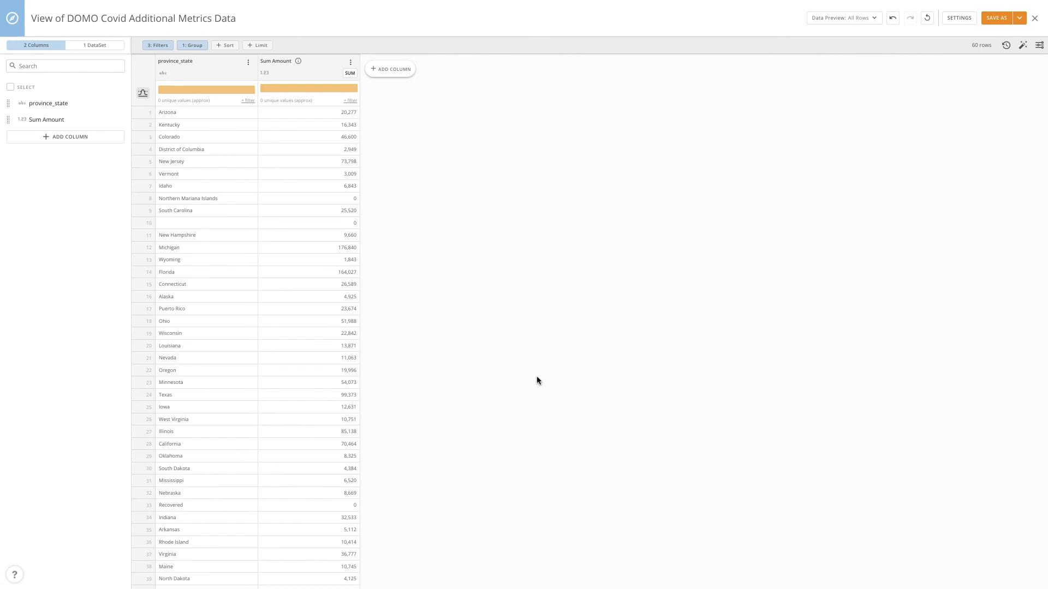
mouse_move(511, 170)
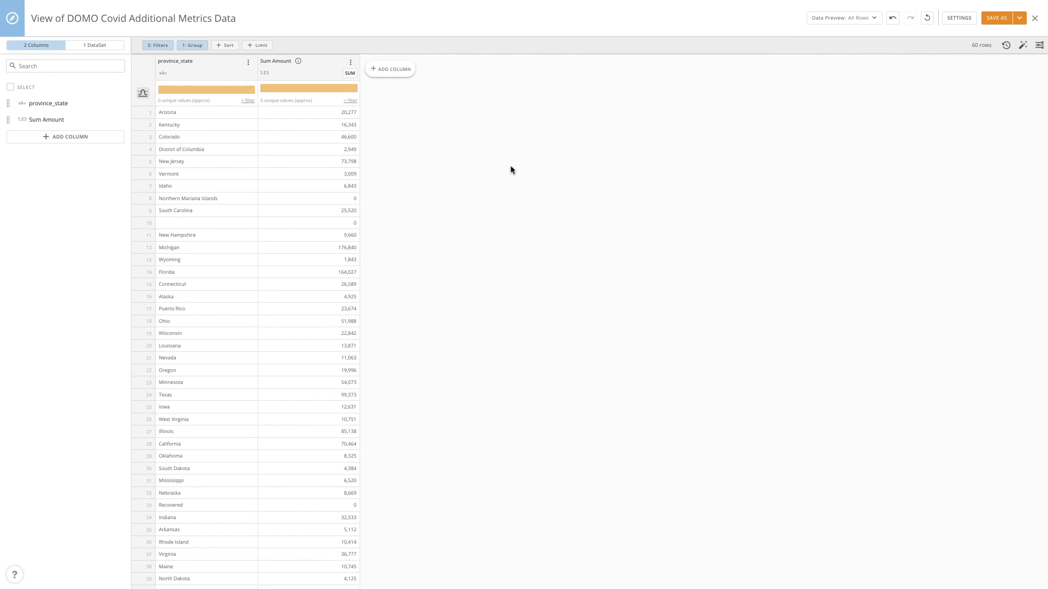
mouse_move(720, 295)
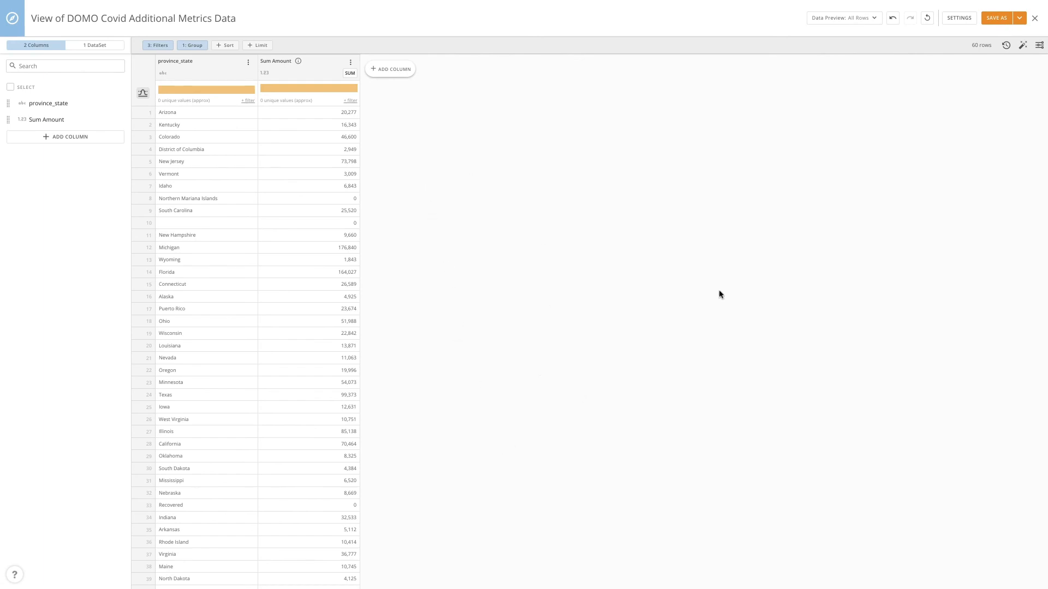
mouse_move(481, 273)
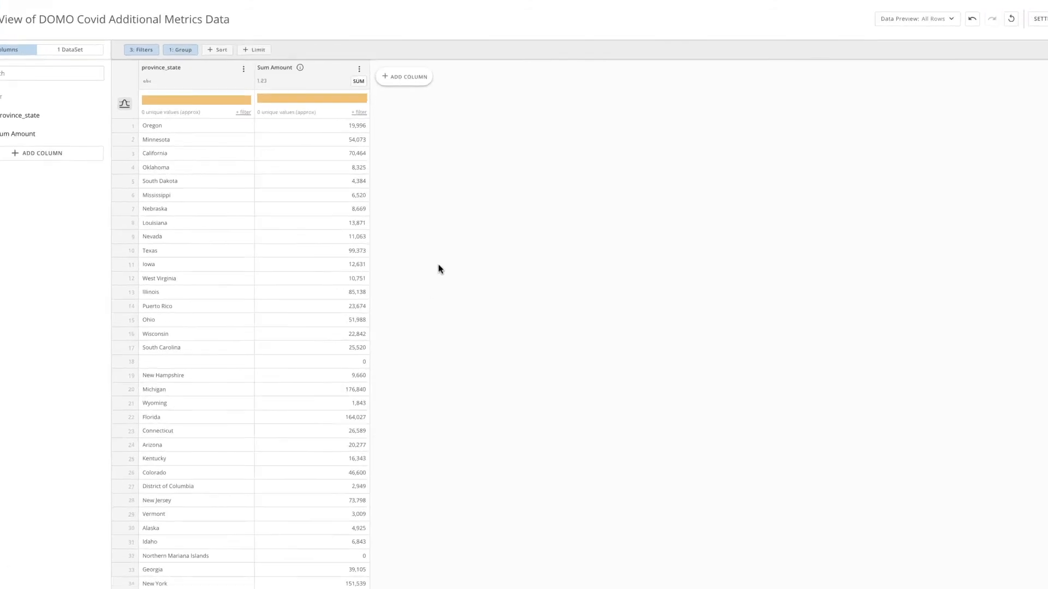
Step: Sort the state rows by Sum Amount high to low, then export them from Save As
click(359, 68)
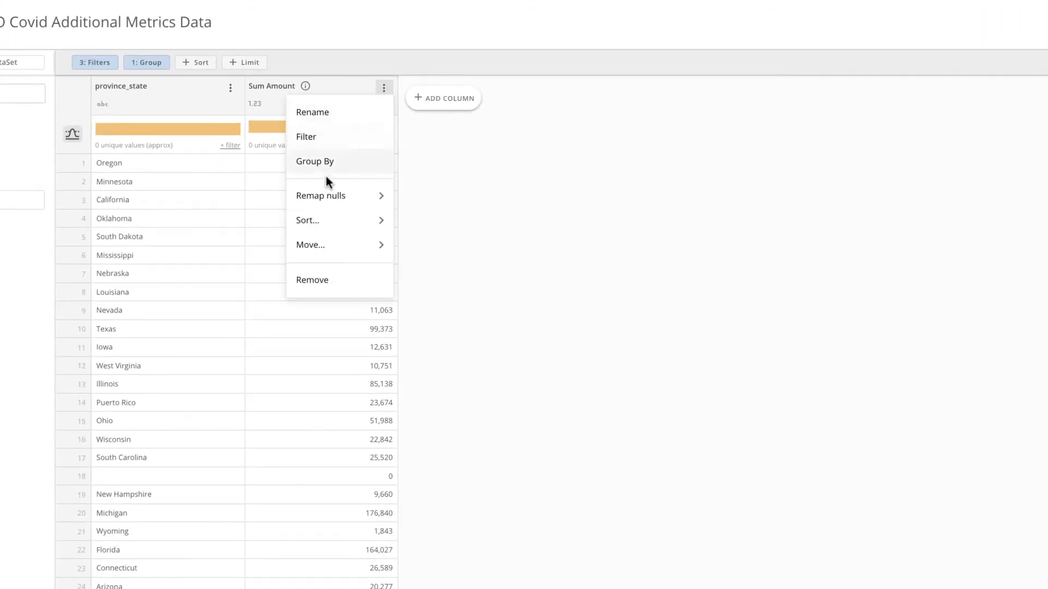
click(307, 219)
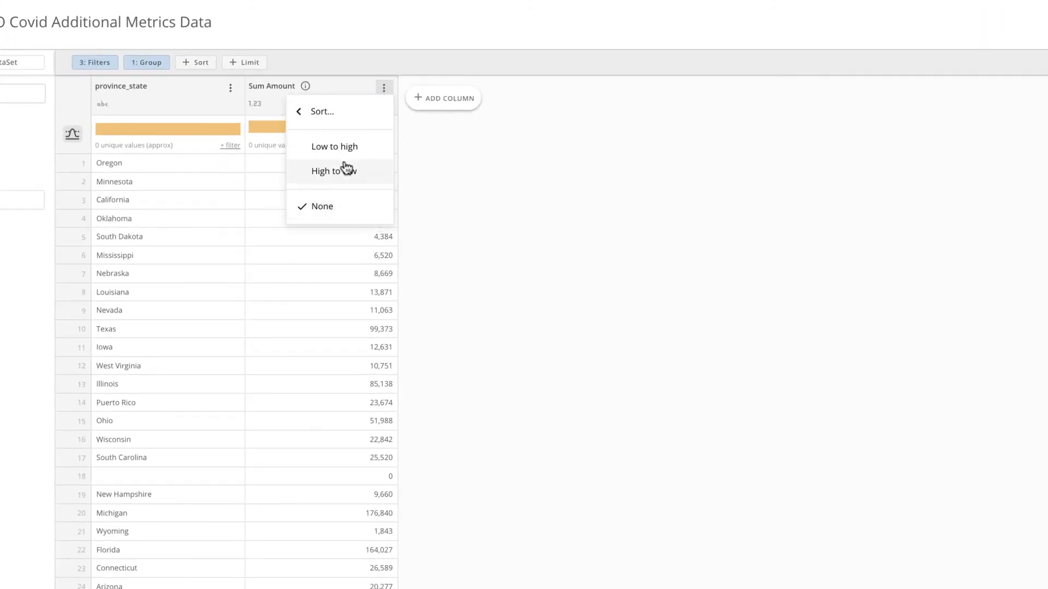
click(334, 170)
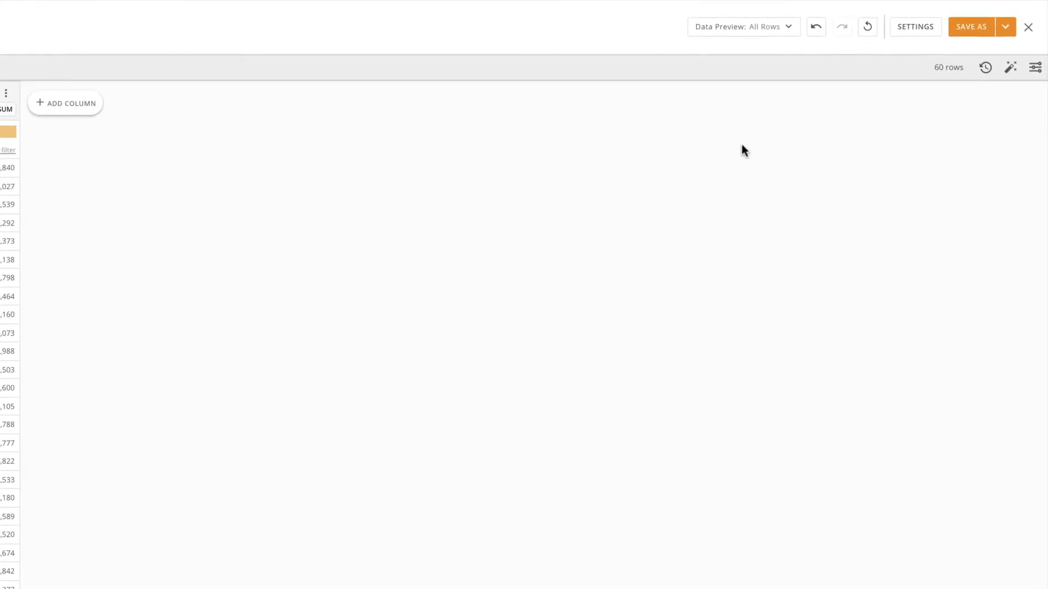
click(1004, 27)
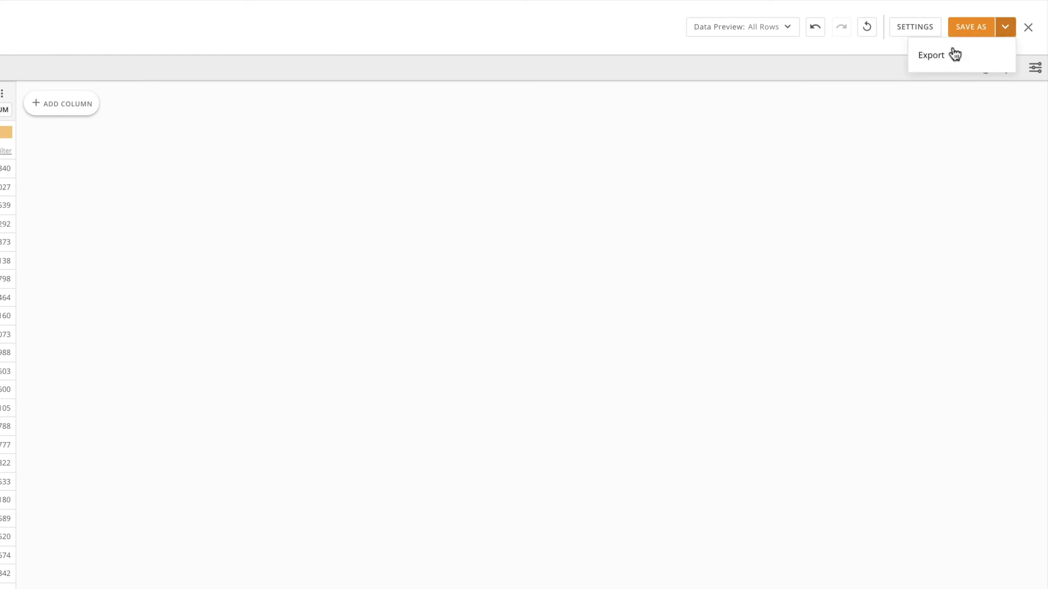
click(931, 55)
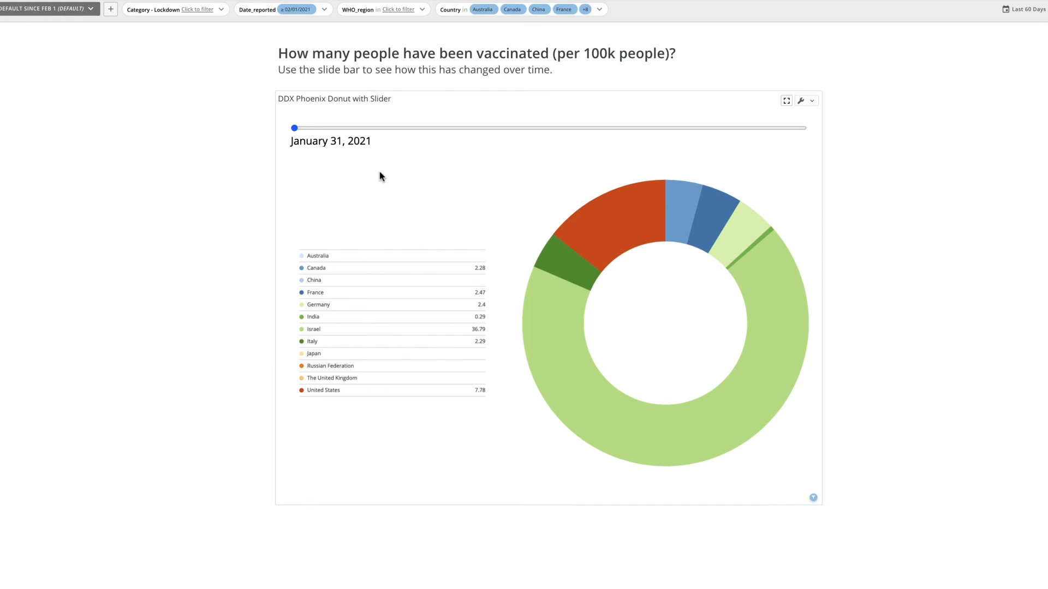
mouse_move(295, 139)
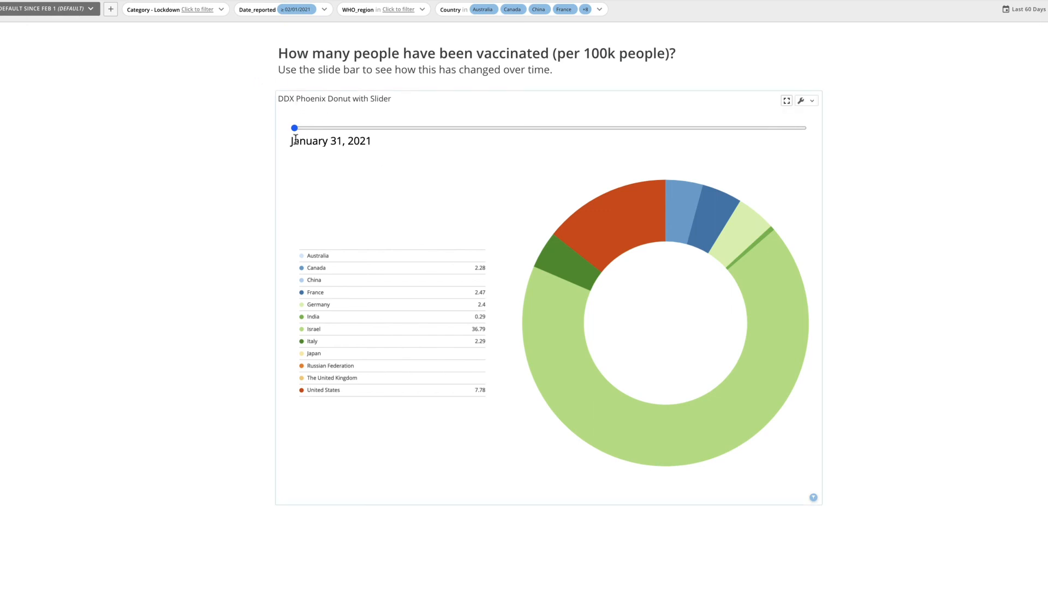
Step: Slide the DDX Phoenix Donut date to February 21, 2021 and open the card's options
drag(294, 128, 405, 128)
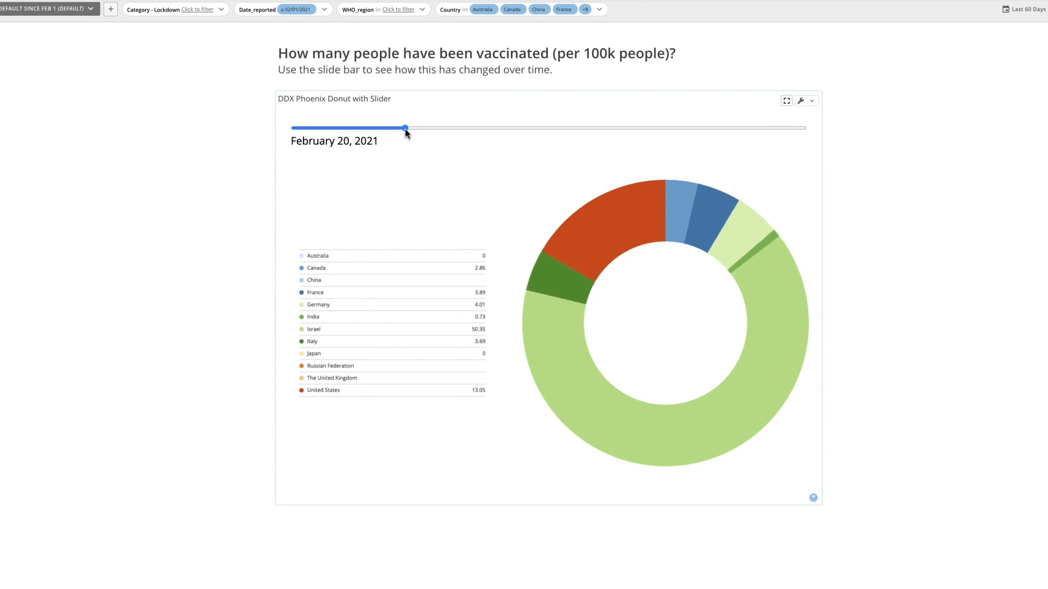
drag(405, 128, 410, 127)
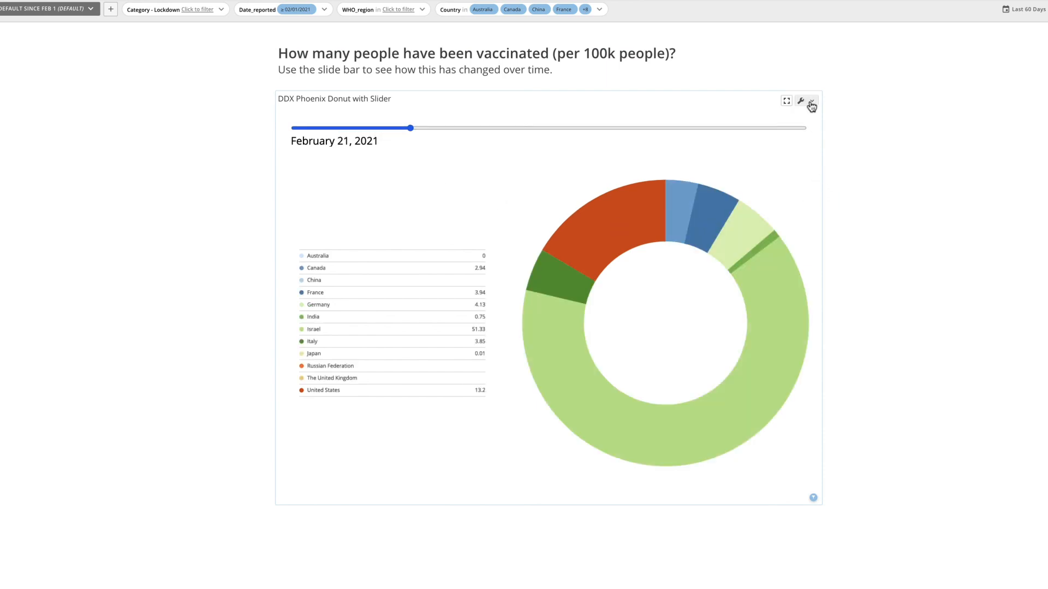
click(800, 101)
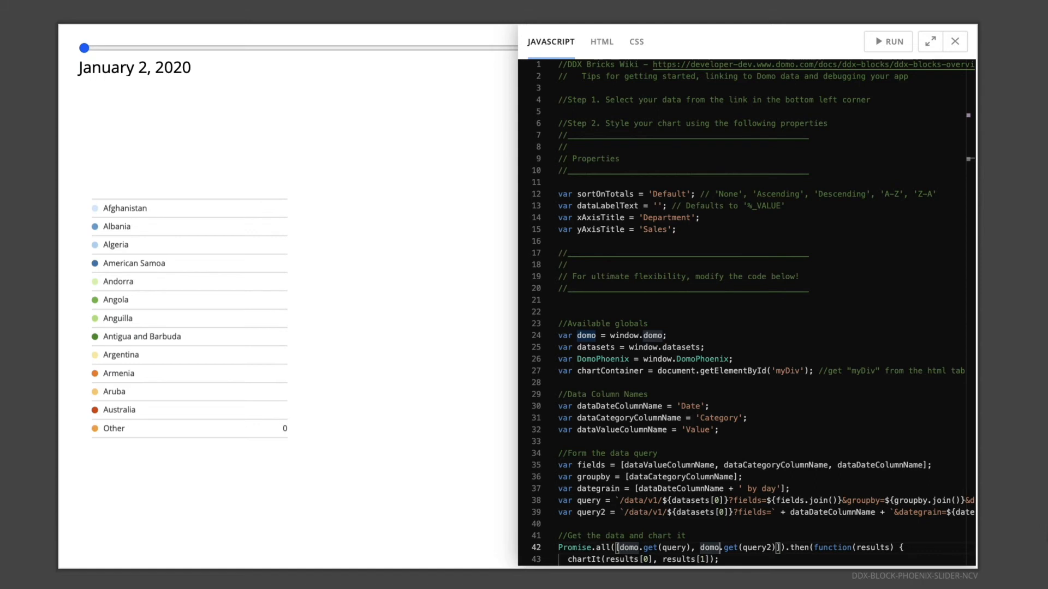
scroll(down, 3)
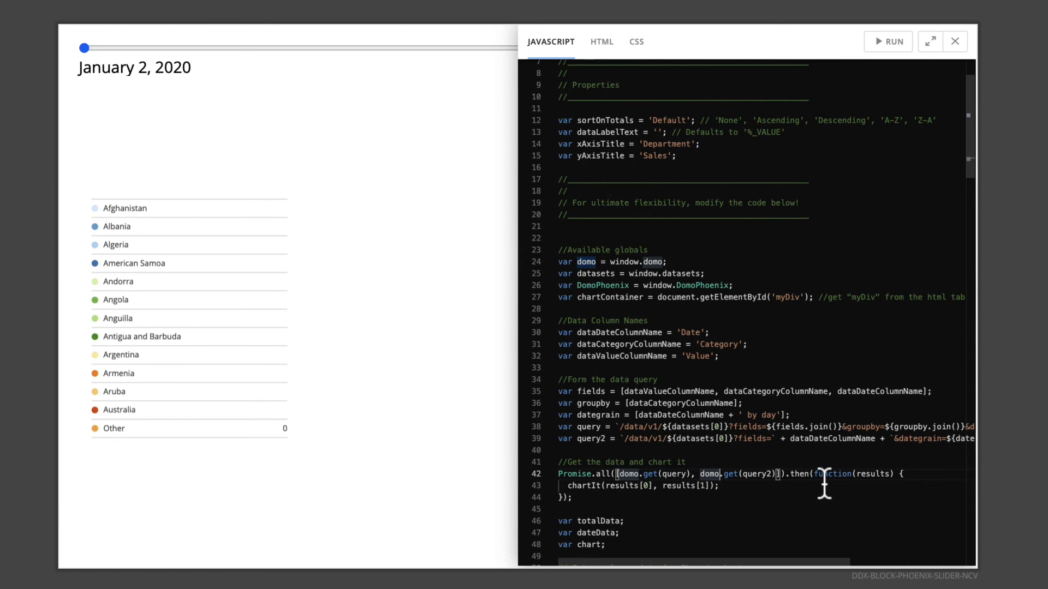
scroll(down, 3)
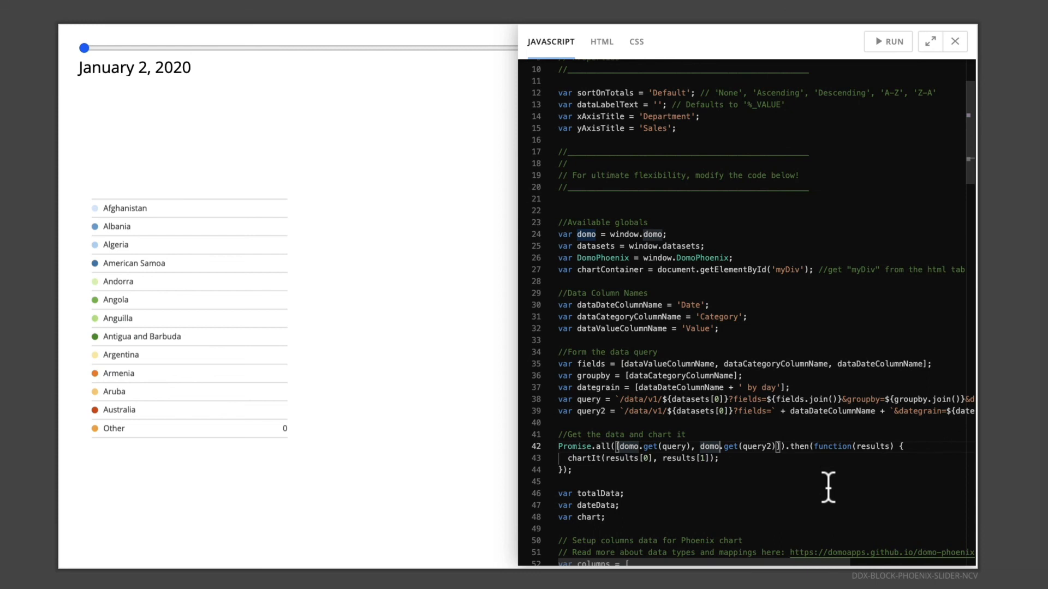
mouse_move(587, 134)
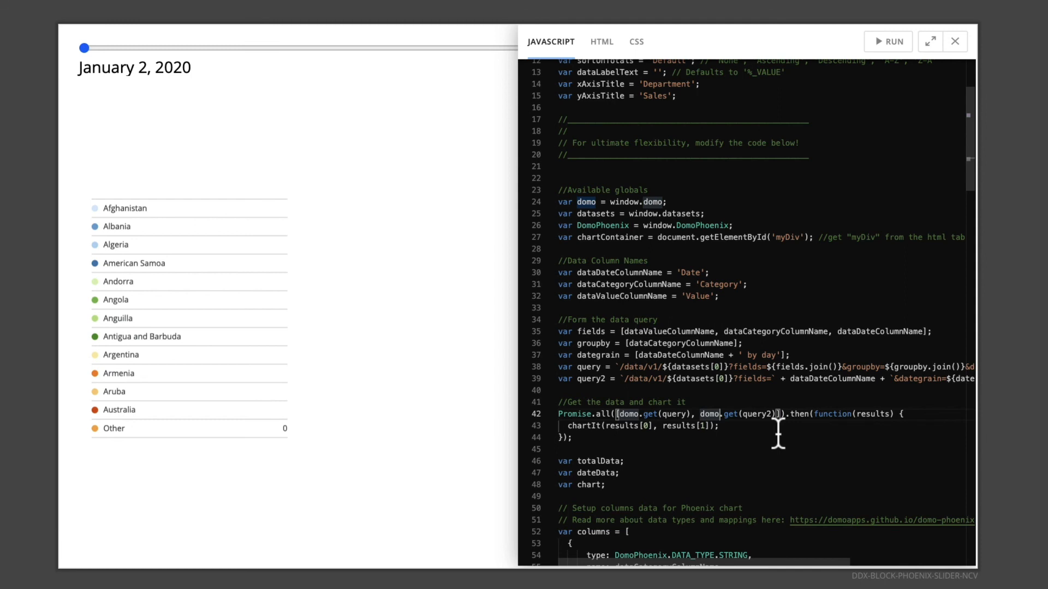
mouse_move(834, 523)
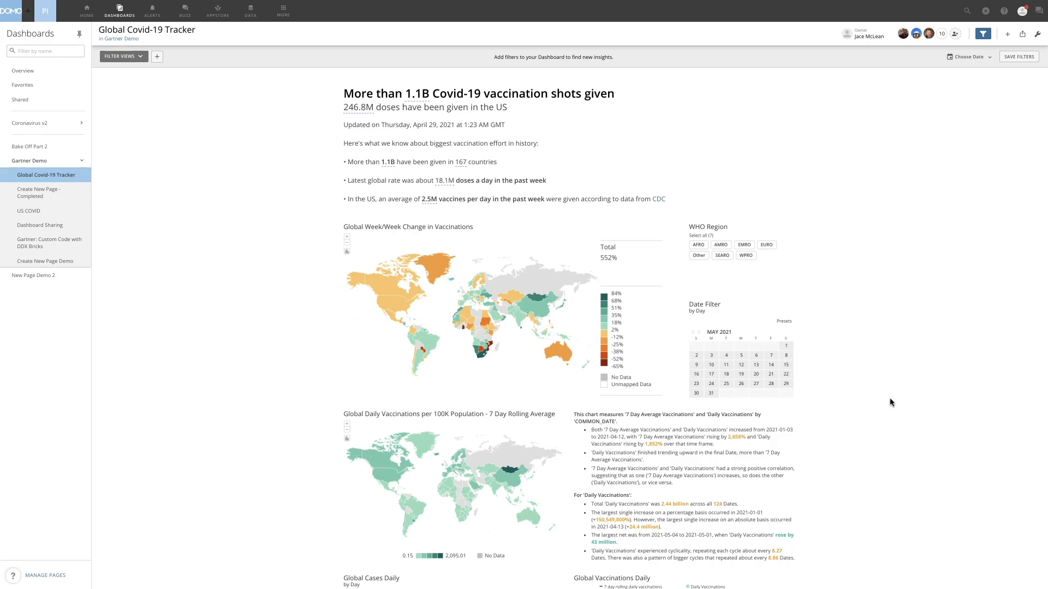
Step: Switch to the Data Warehouse view from the top navigation's Data link
click(282, 11)
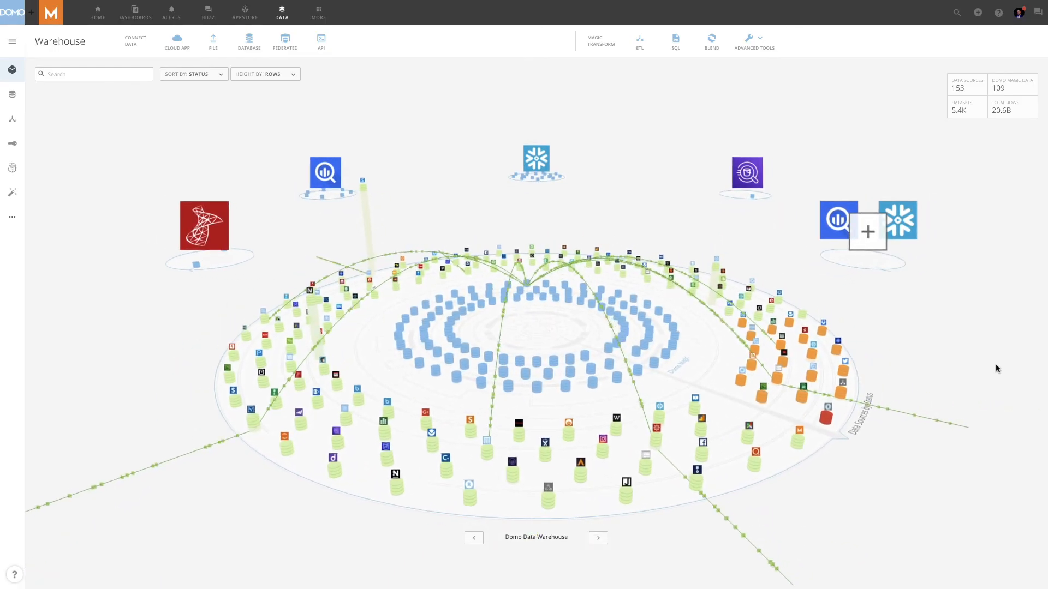